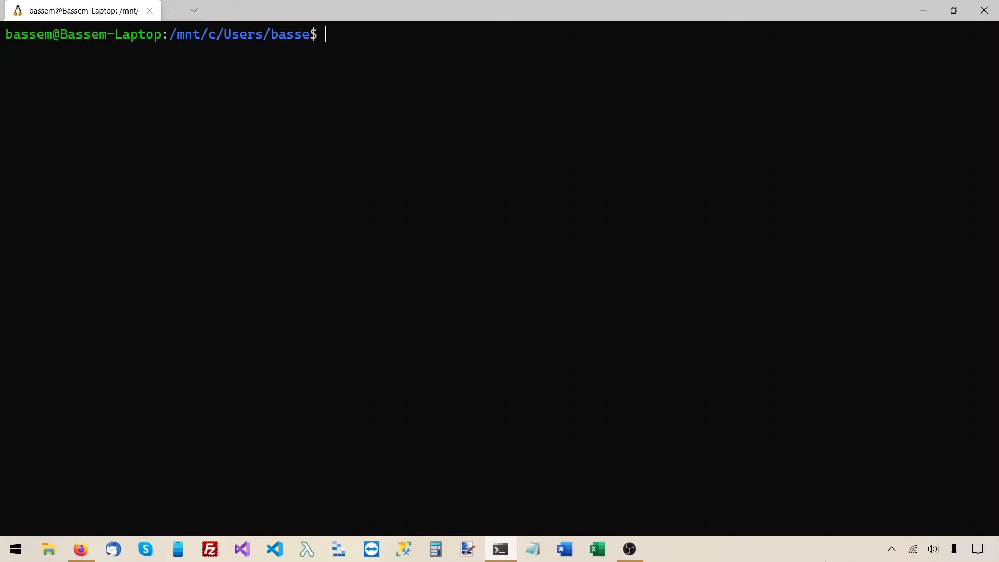
In Firefox, reach the JanusGraph/janusgraph repo on GitHub and its latest release 0.5.2.
left_click(80, 550)
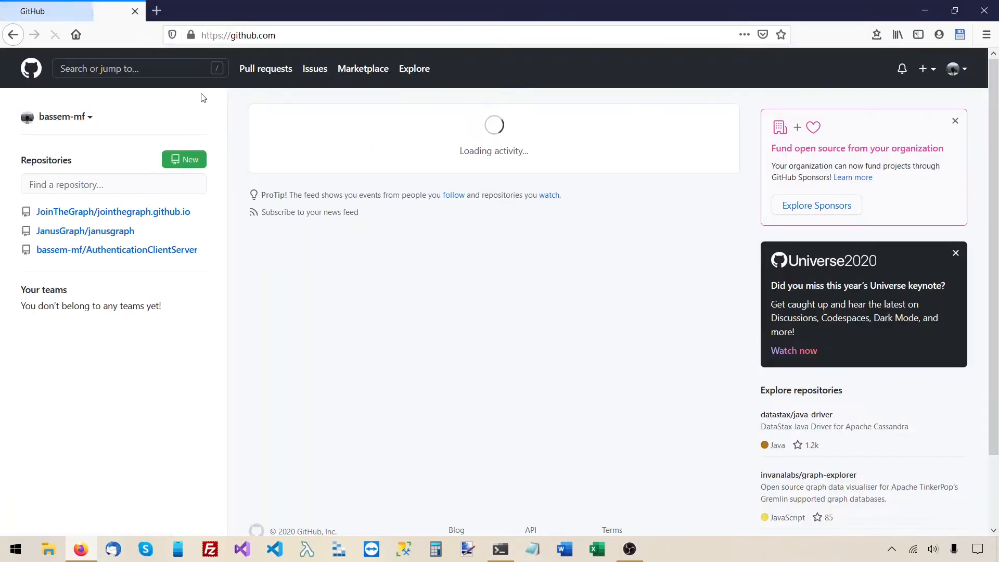
type("ja")
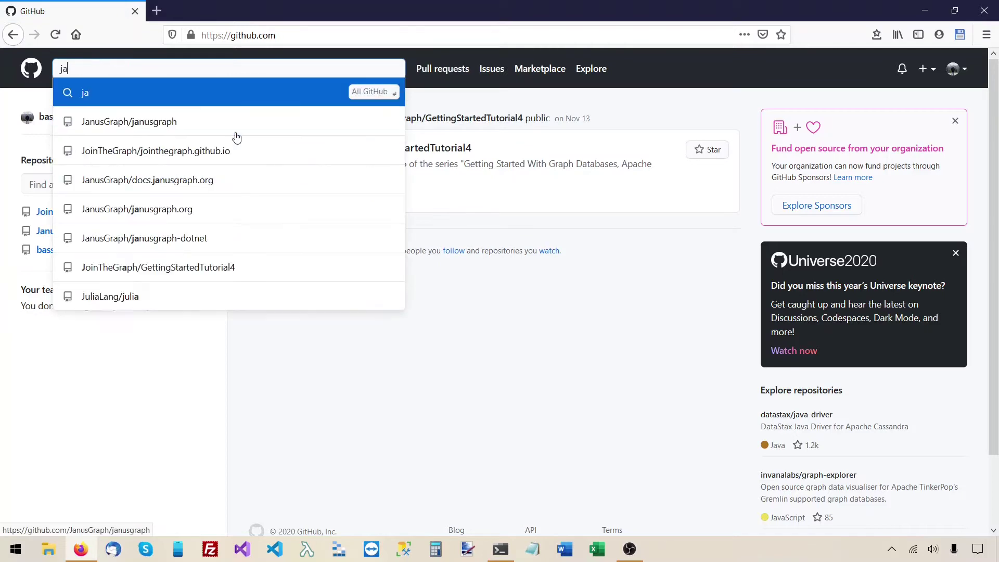
left_click(129, 120)
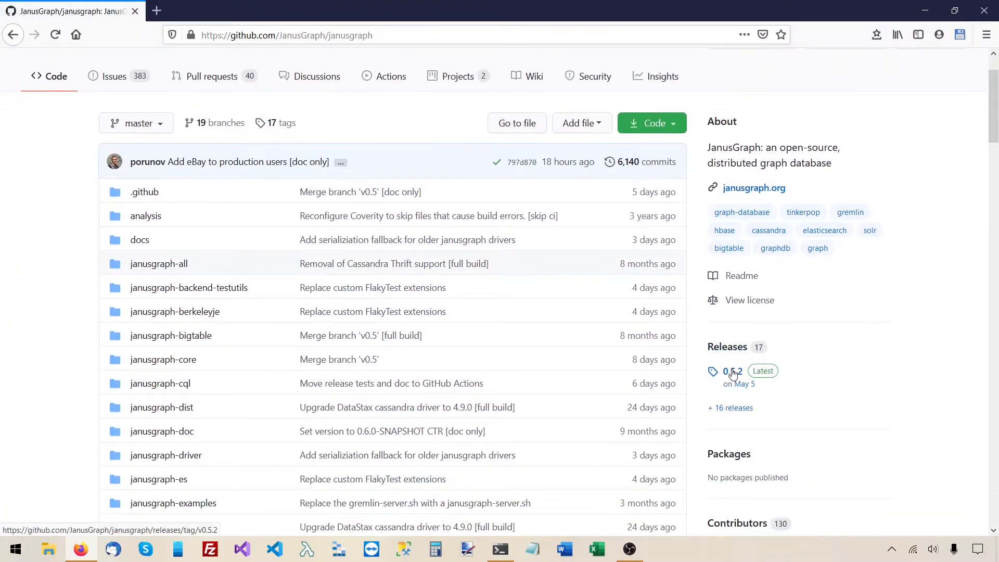
left_click(731, 371)
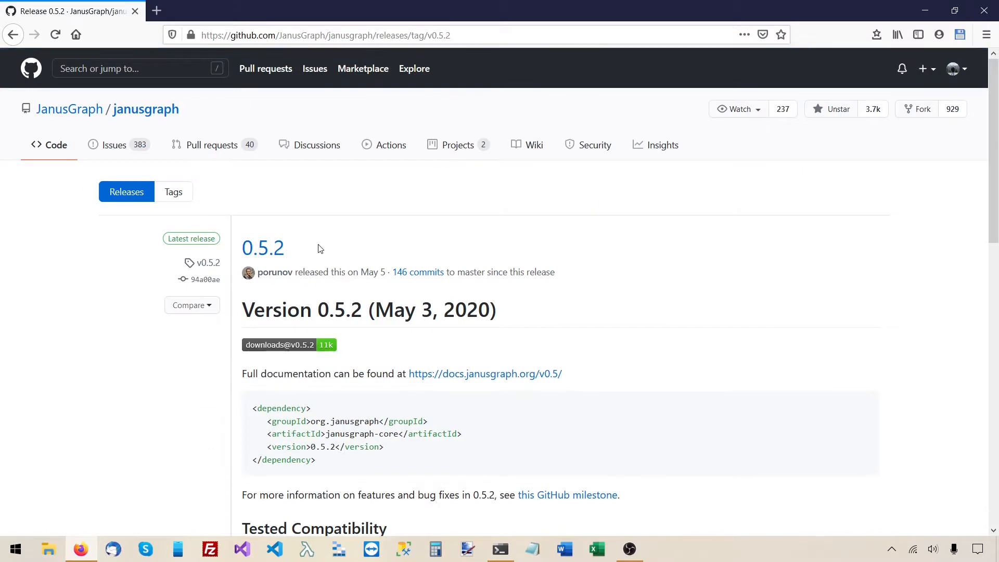
mouse_move(312, 254)
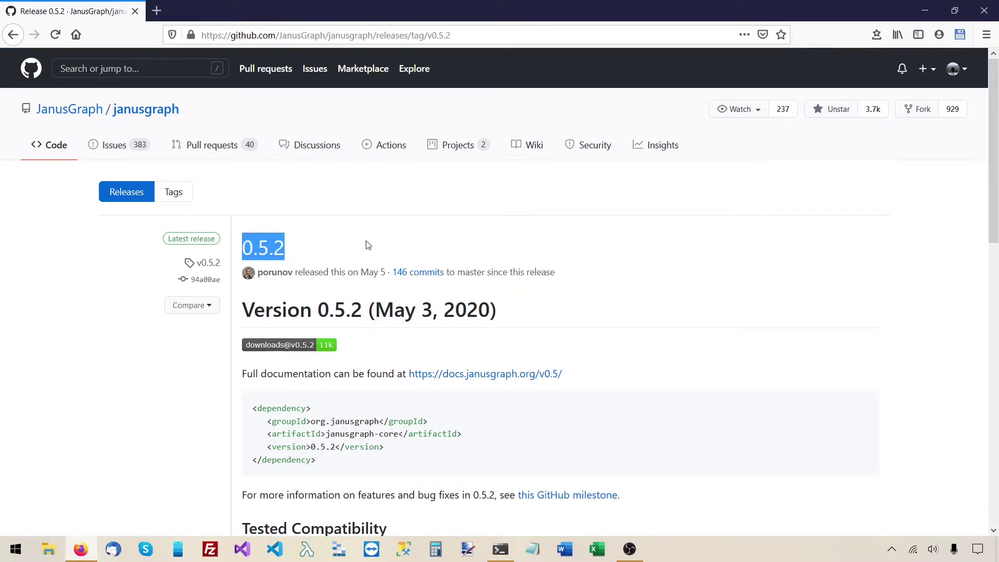
Scroll to Tested Compatibility and highlight the Java 1.8 entry.
scroll("down", 3)
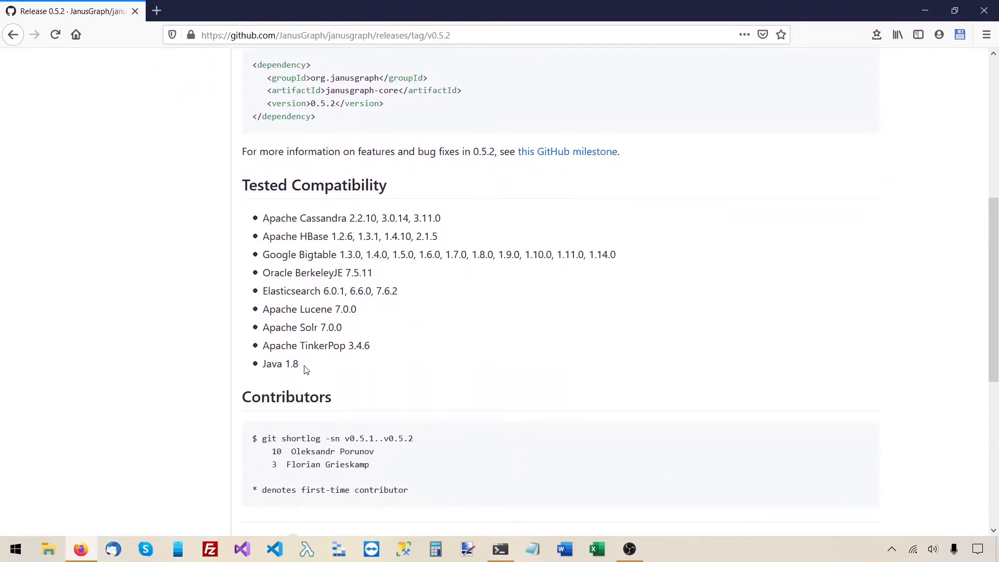
double_click(280, 364)
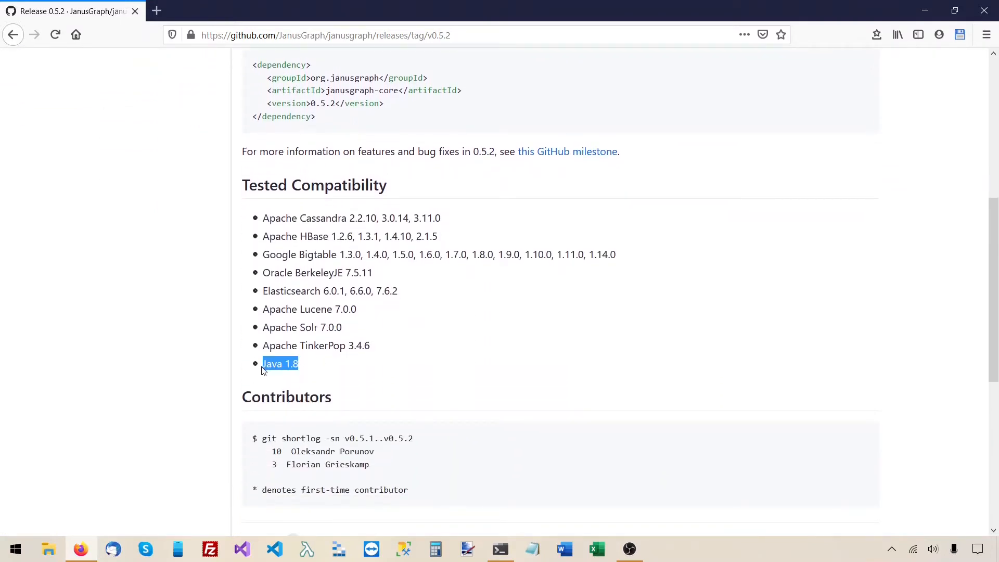
mouse_move(310, 387)
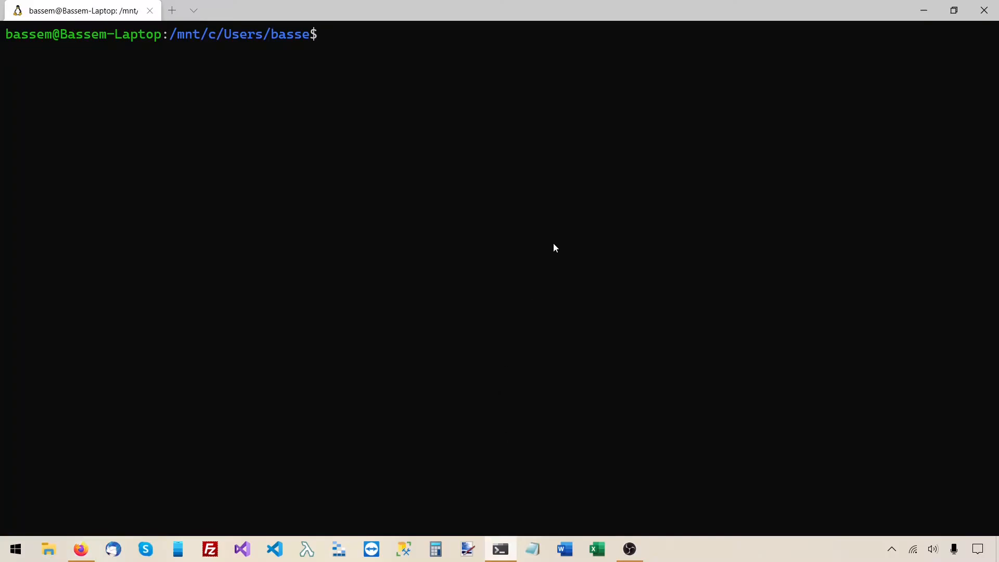
Run apt search openjdk and find openjdk-8-jdk / openjdk-8-jre-headless among the results.
type("apt")
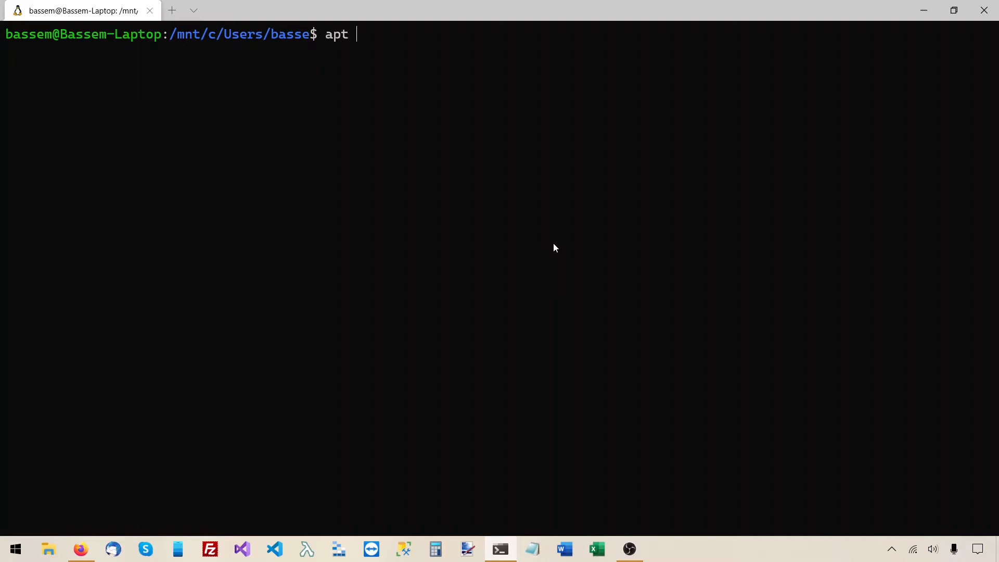
type("search")
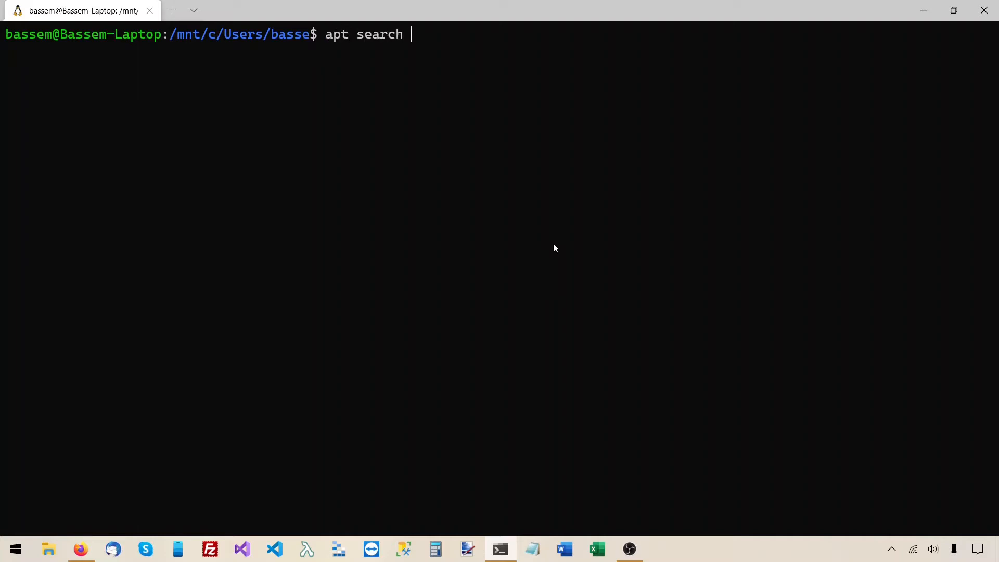
type("openj")
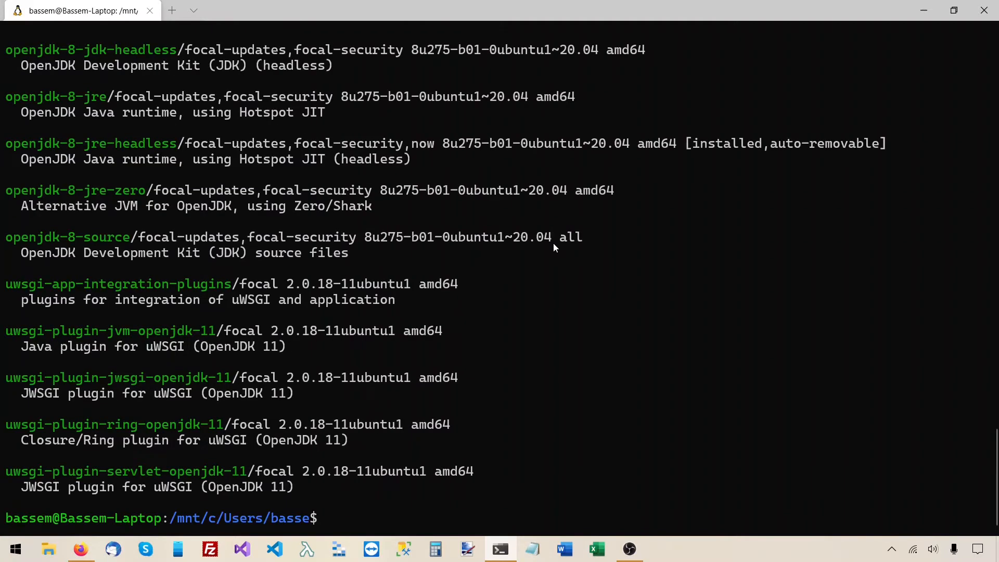
mouse_move(281, 240)
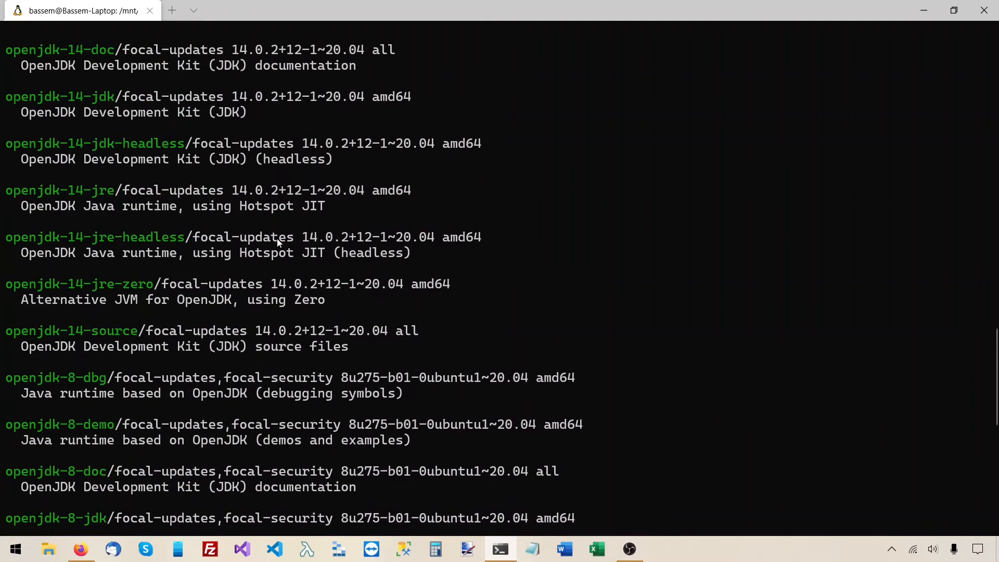
scroll("down", 3)
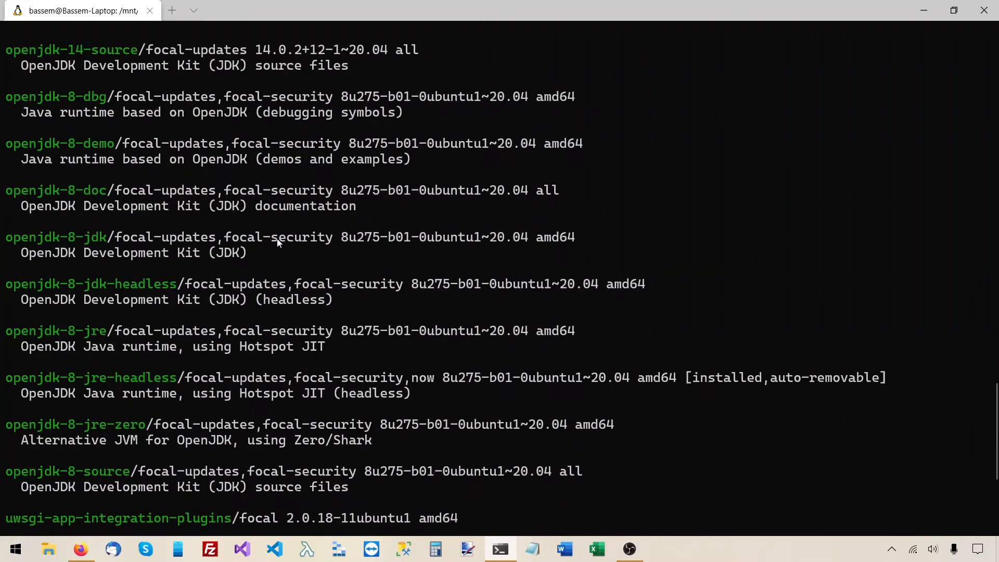
scroll("up", 3)
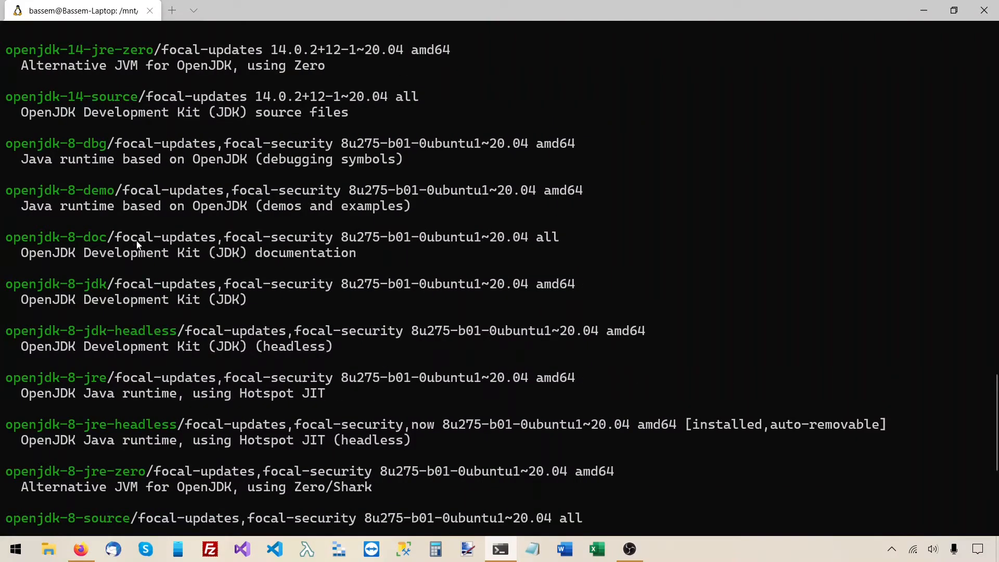
mouse_move(81, 287)
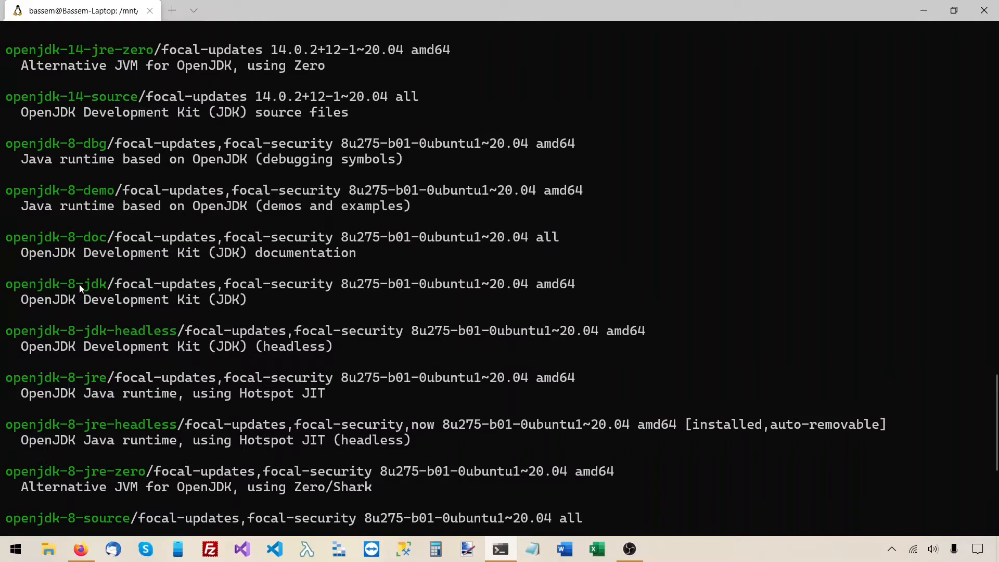
scroll("down", 3)
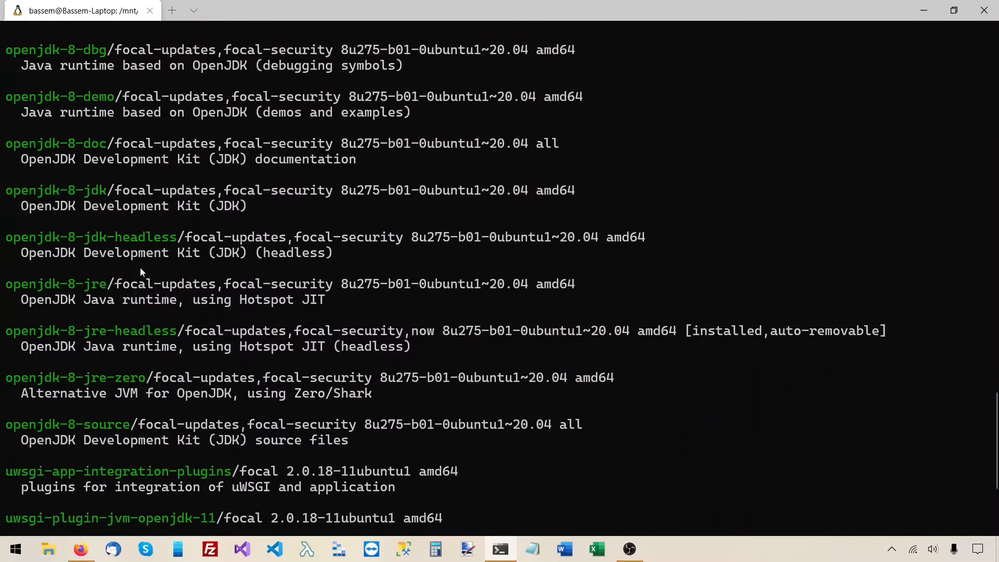
double_click(56, 189)
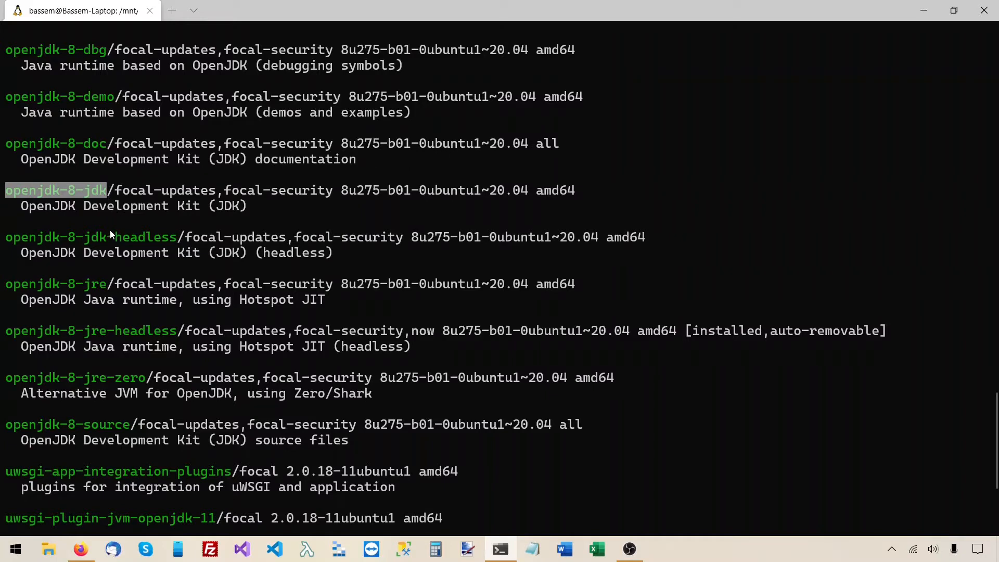
mouse_move(106, 238)
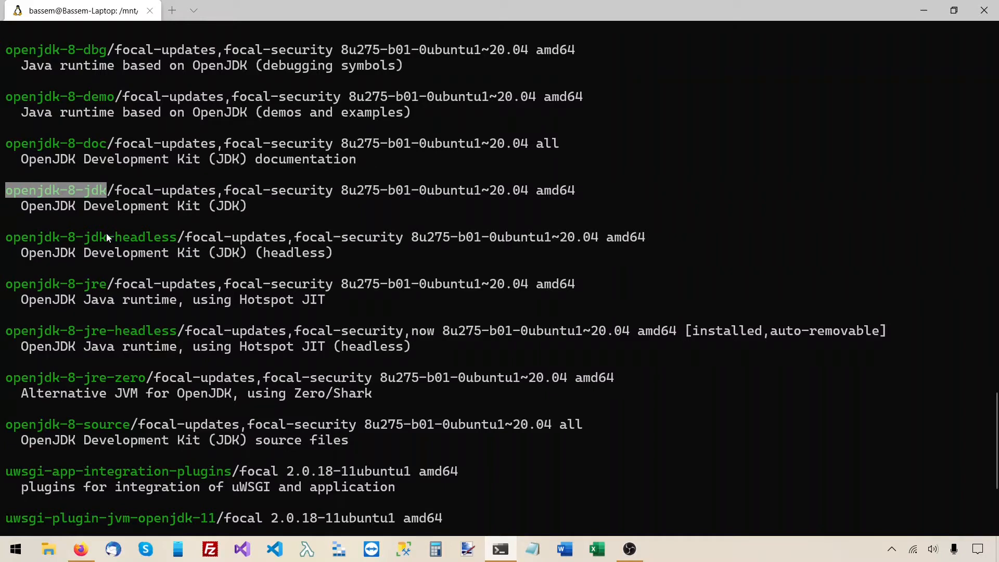
mouse_move(96, 220)
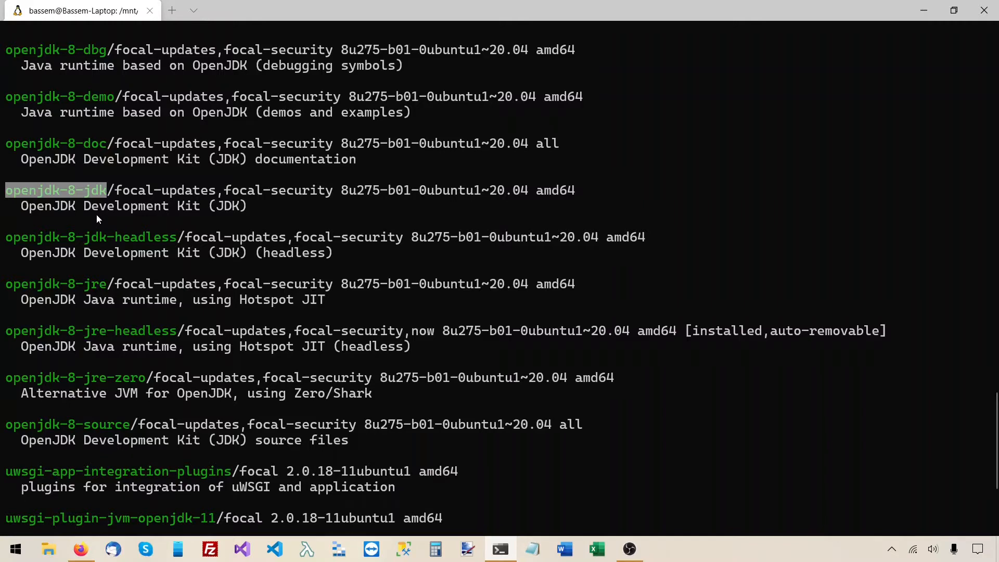
mouse_move(106, 223)
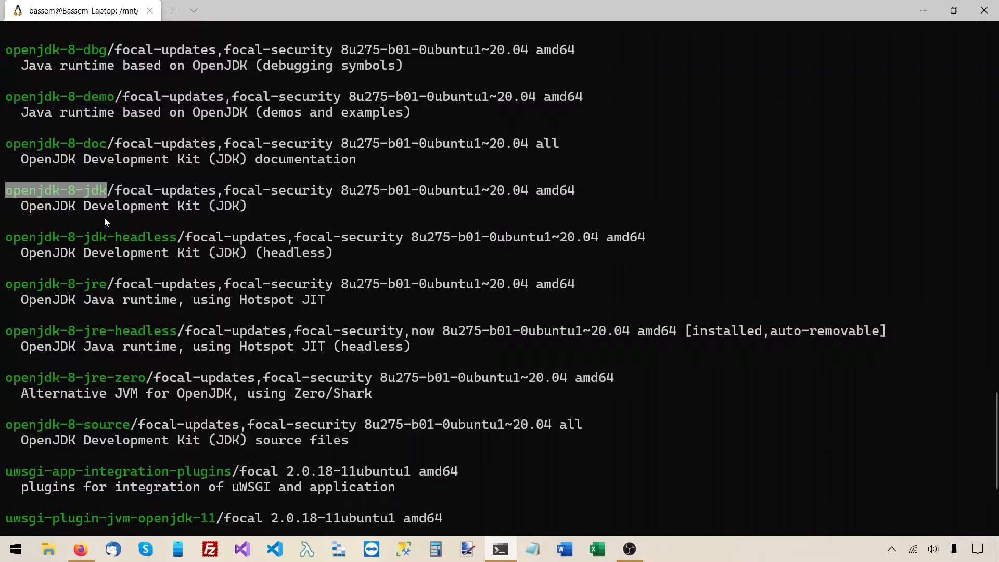
mouse_move(77, 266)
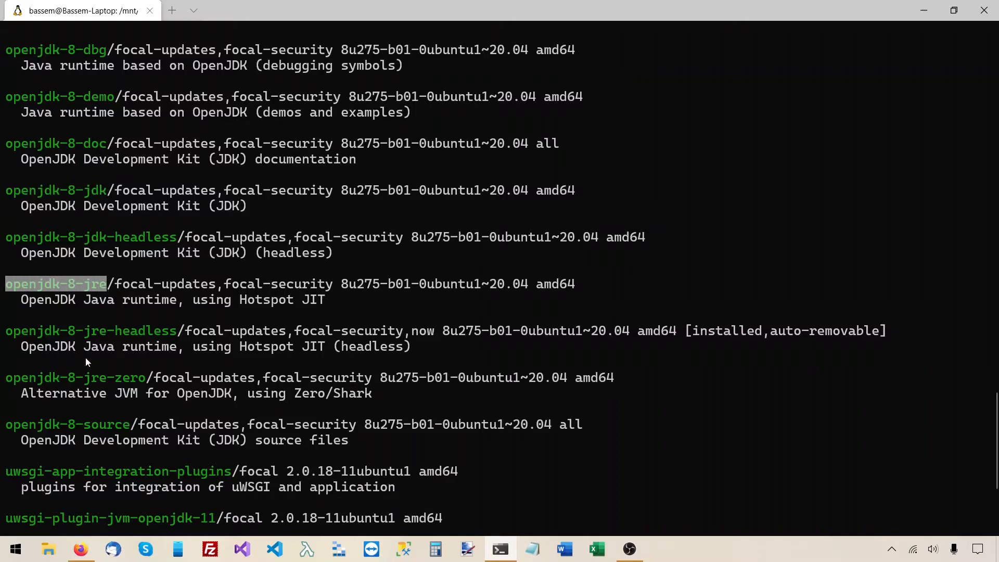
mouse_move(92, 331)
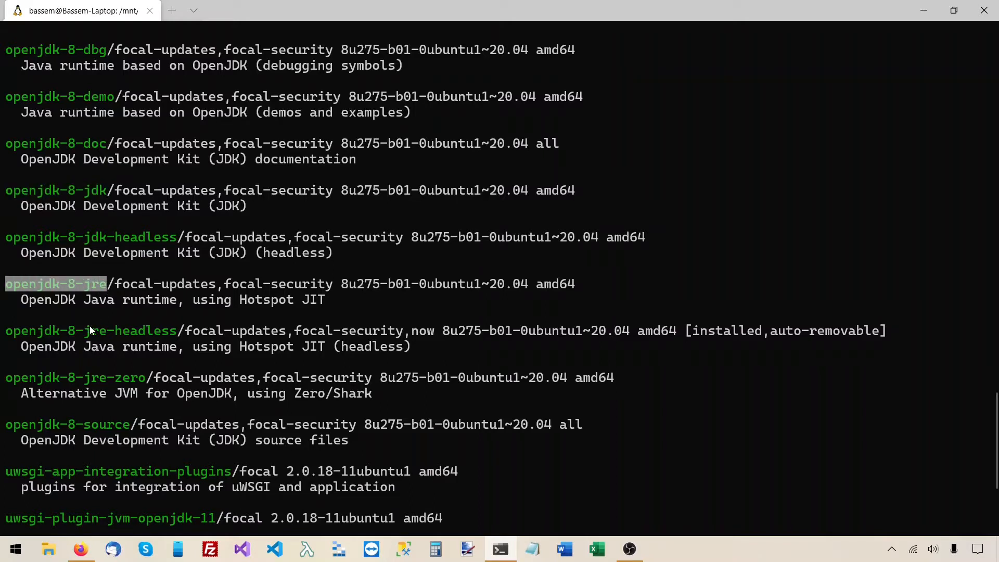
mouse_move(91, 353)
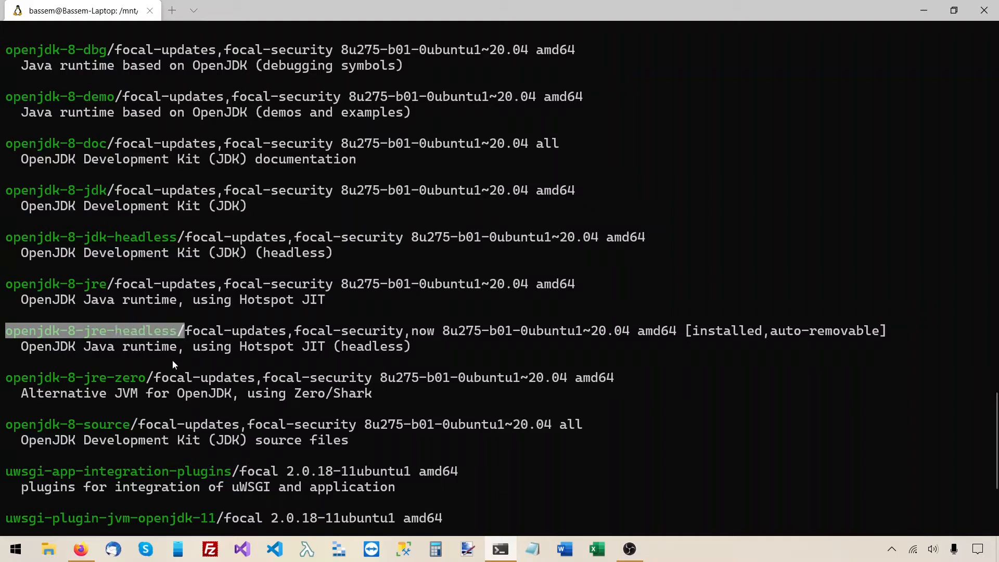
mouse_move(134, 368)
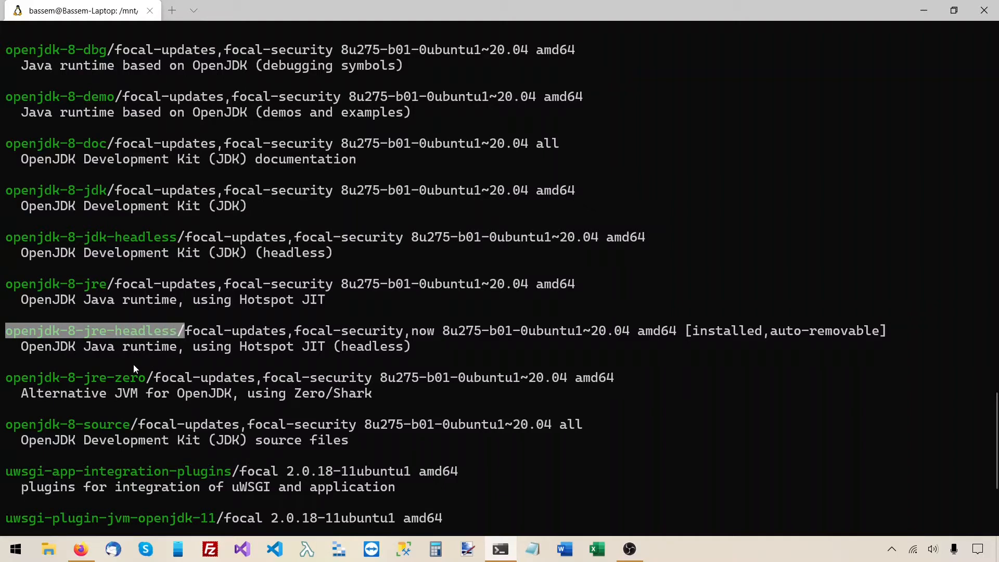
mouse_move(117, 346)
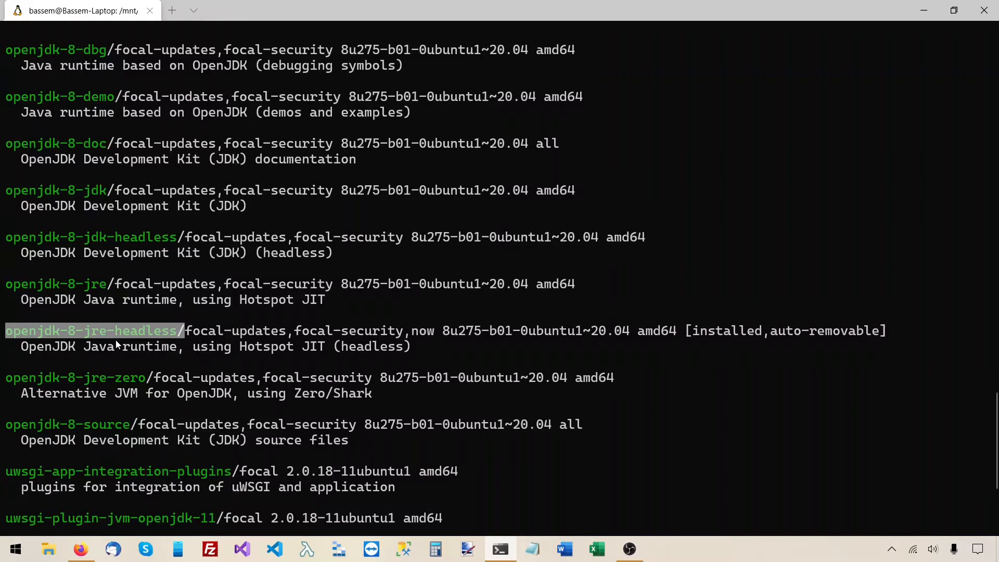
mouse_move(94, 349)
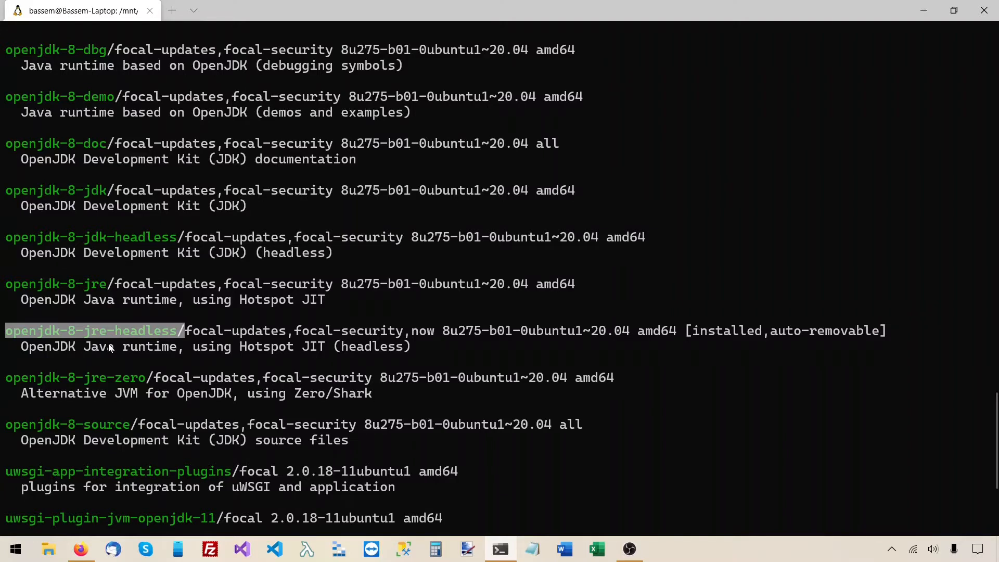
mouse_move(121, 343)
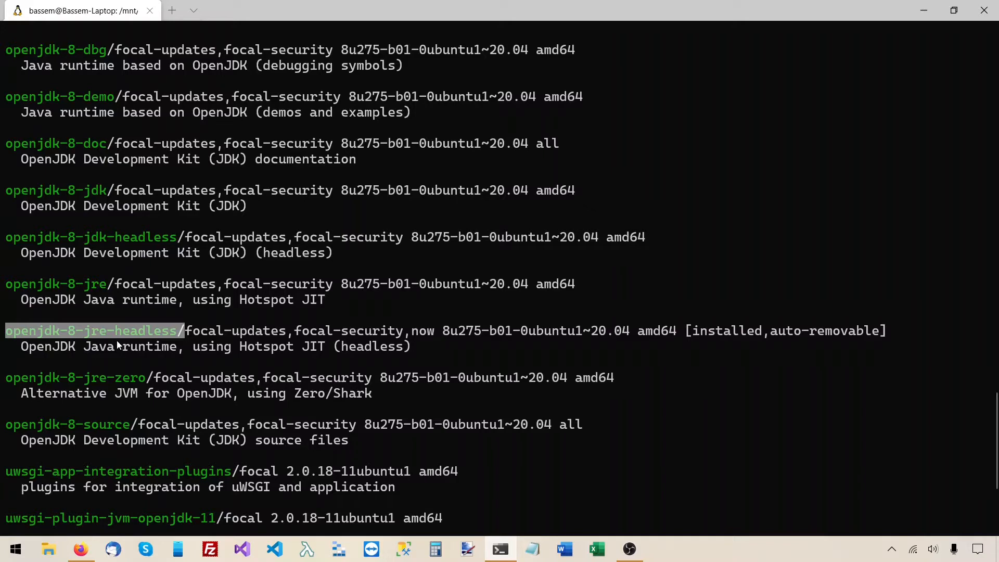
mouse_move(1, 295)
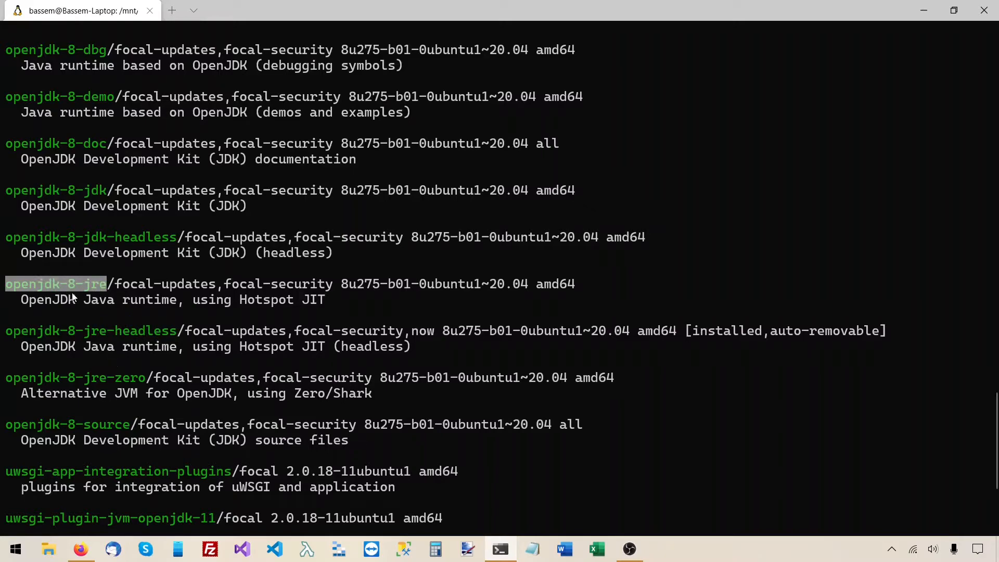
scroll("down", 3)
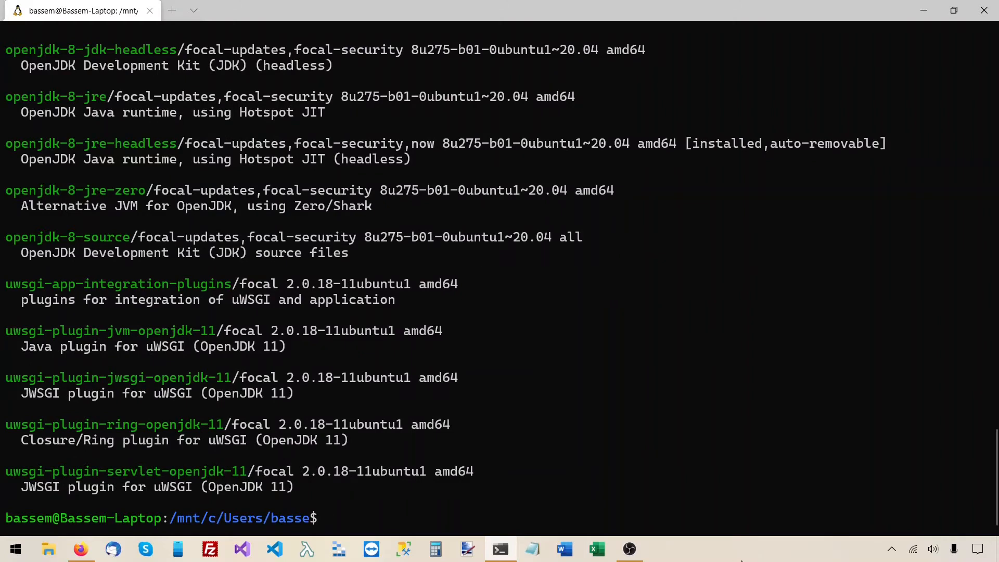
Become root with sudo su and start from a cleared screen.
type("sudo su")
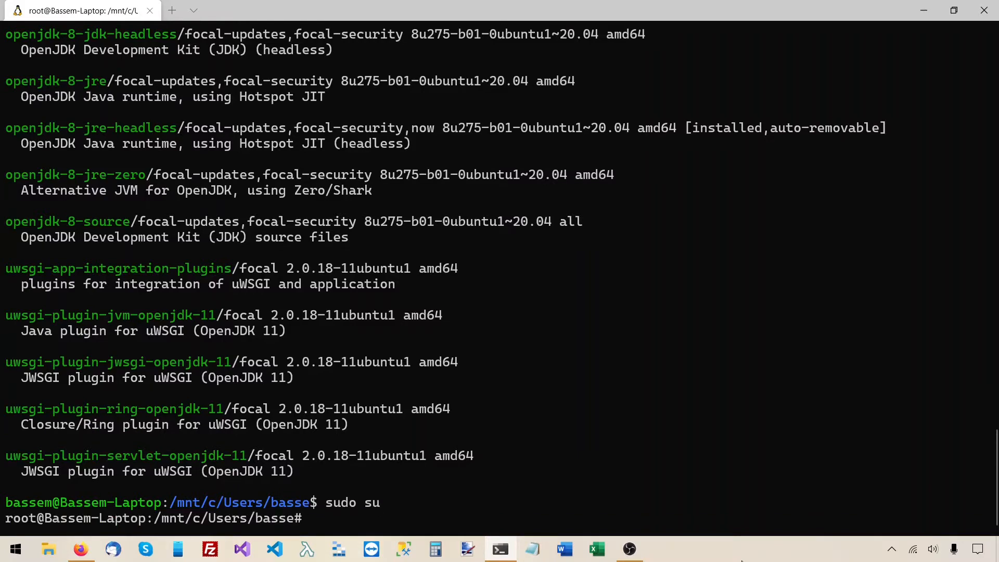
type("ap")
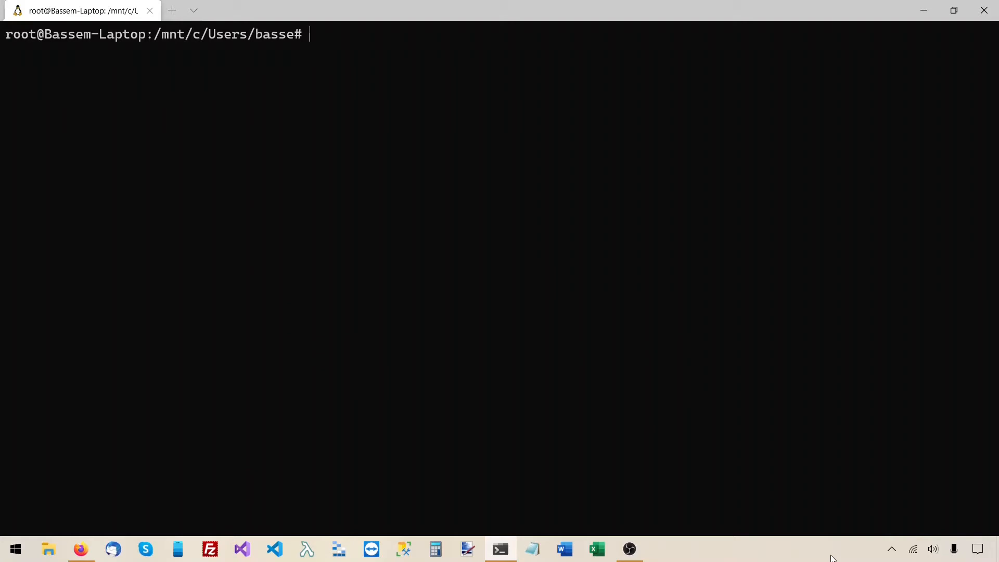
Change the root shell's directory to /opt, glancing at the release page's Java version.
type("c")
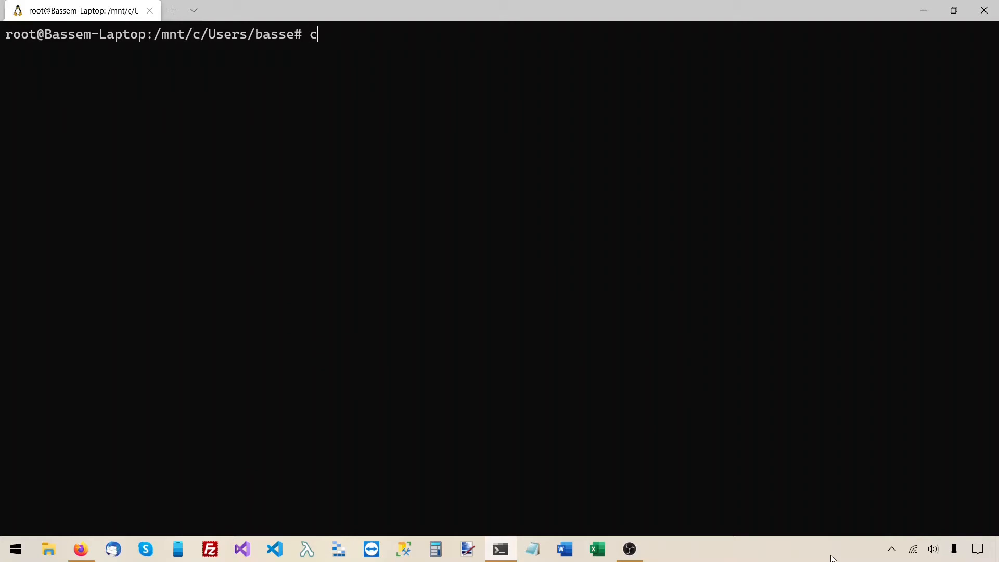
type("d /opt")
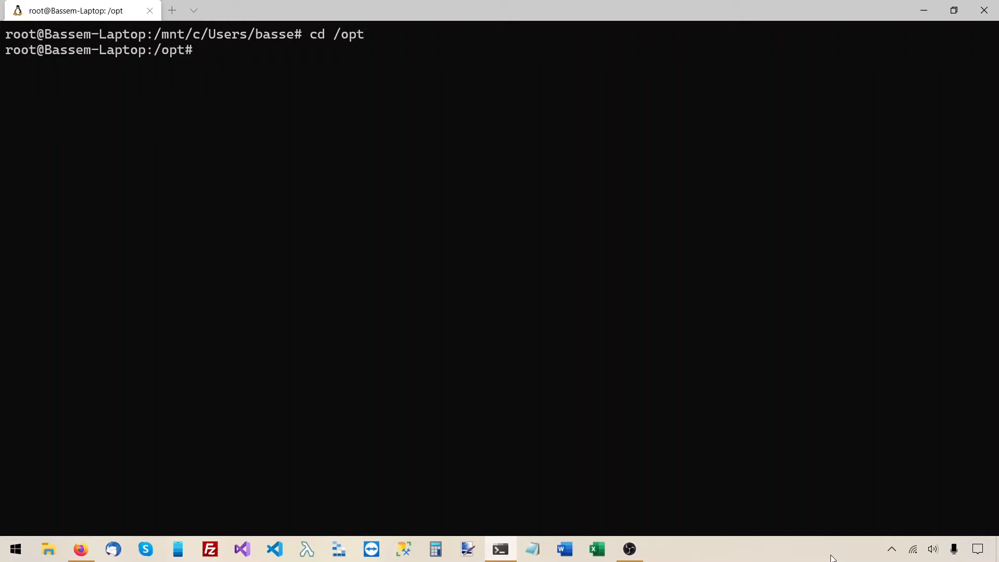
left_click(81, 550)
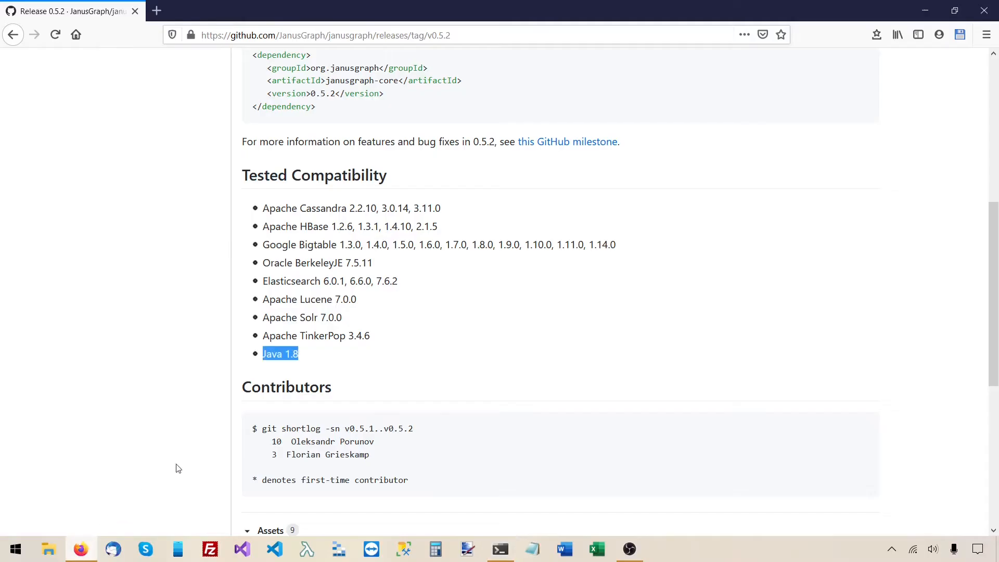
scroll("down", 3)
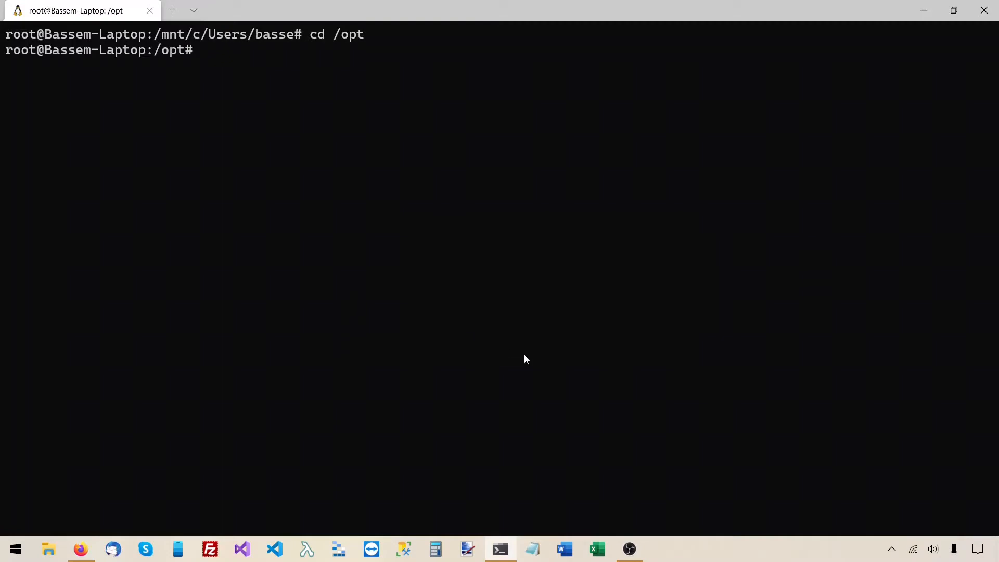
Download janusgraph-0.5.2.zip from the GitHub v0.5.2 release with wget and confirm it with ls.
type("wget")
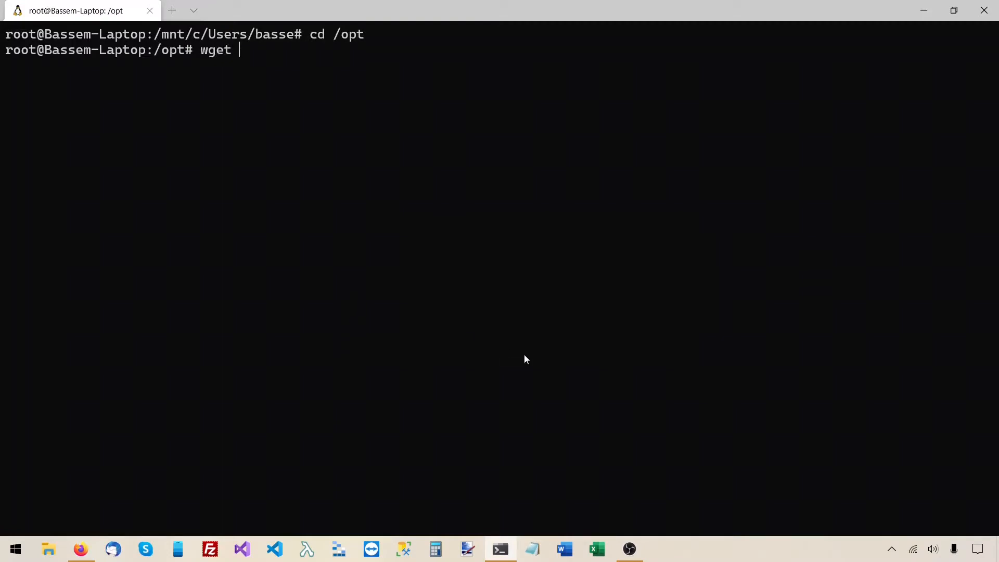
type("https://github.com/JanusGraph/janusgraph/releases/download/v0.5.2/janusgraph-0.5.2.zip")
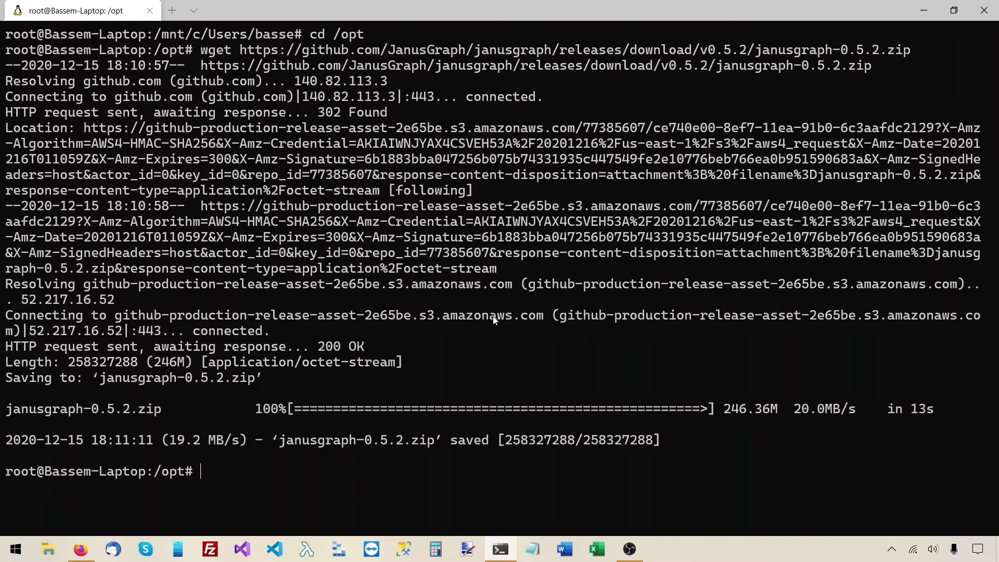
type("ls")
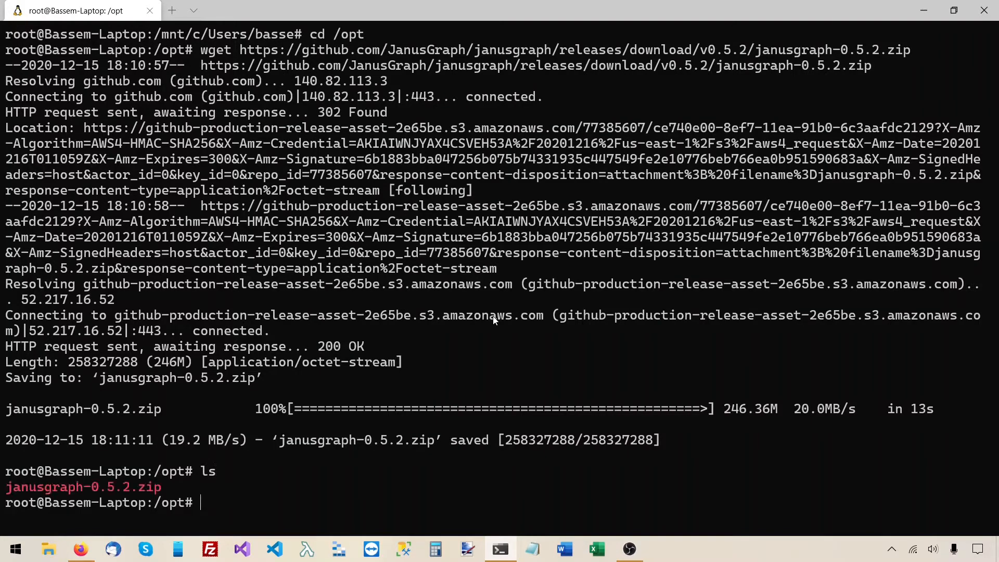
double_click(34, 487)
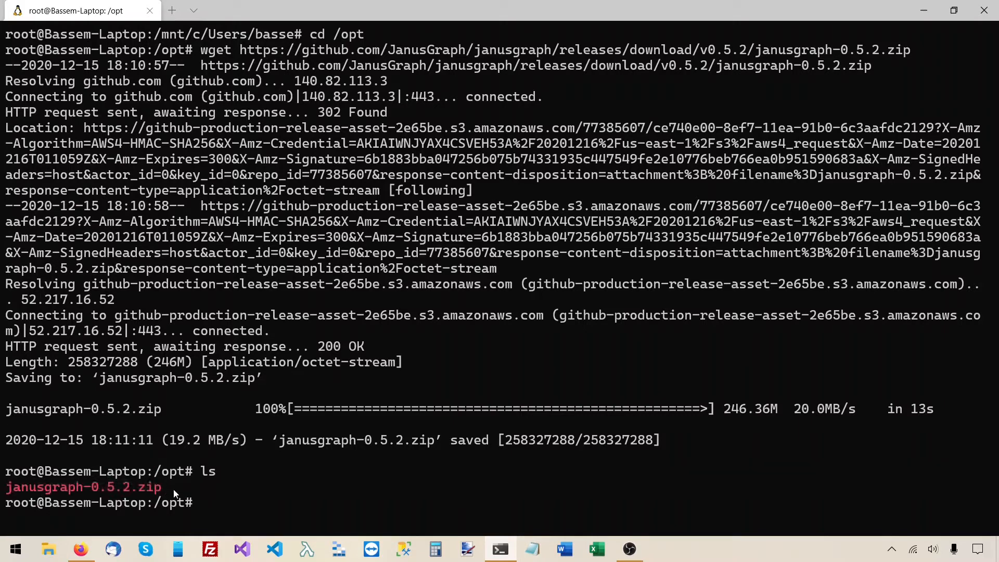
Unzip the archive into a janusgraph-0.5.2 folder in /opt and verify it is listed.
type("unzip")
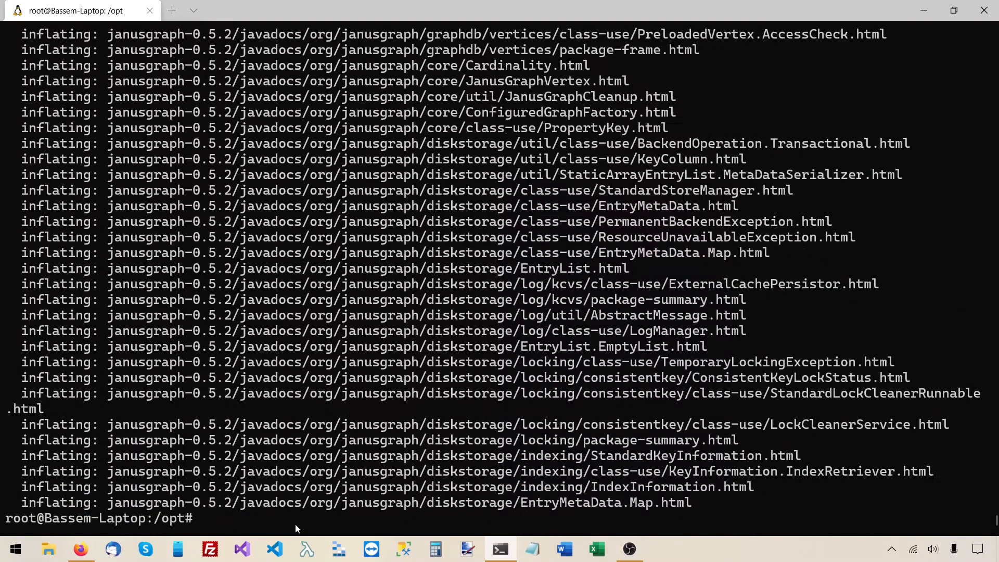
type("c")
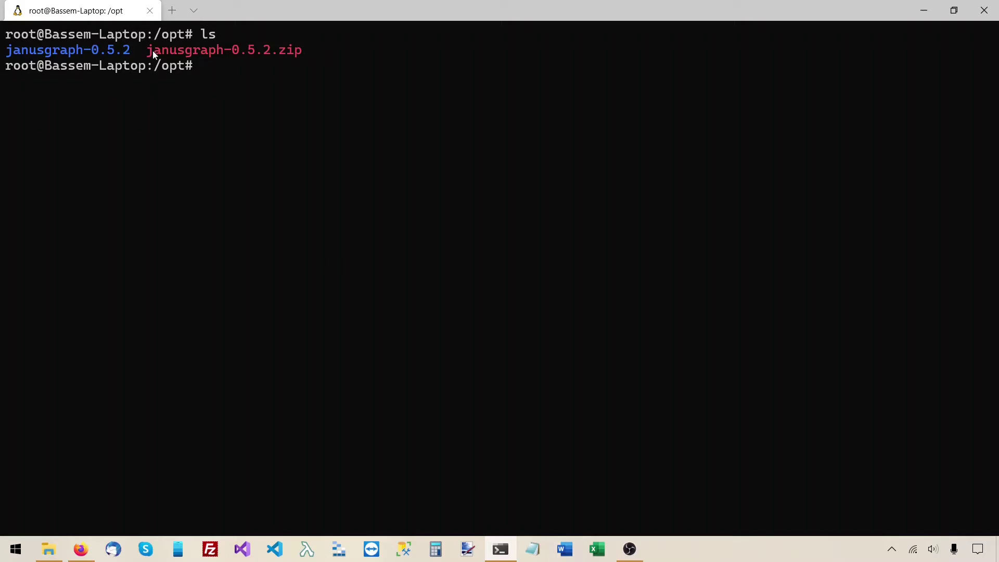
double_click(223, 50)
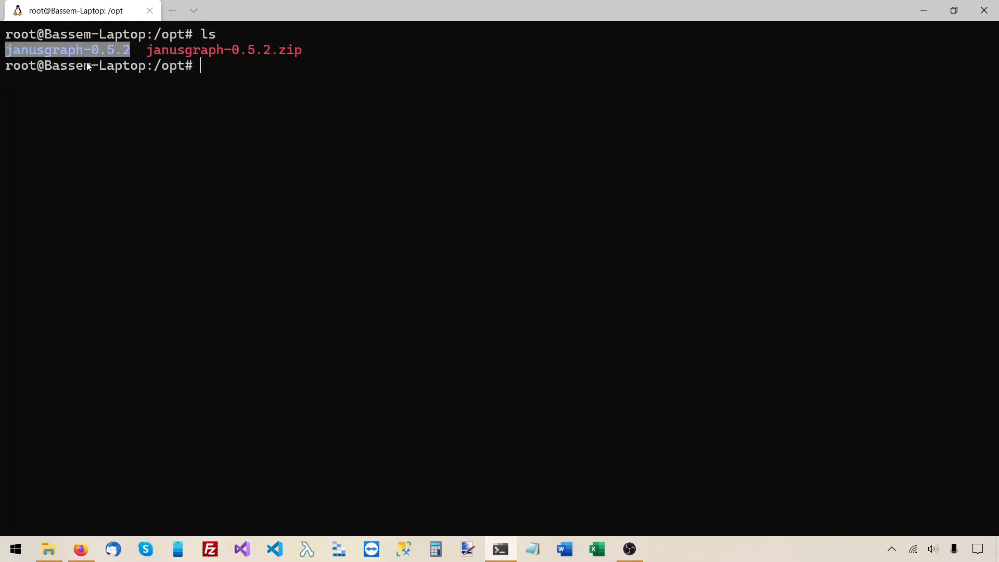
mouse_move(125, 133)
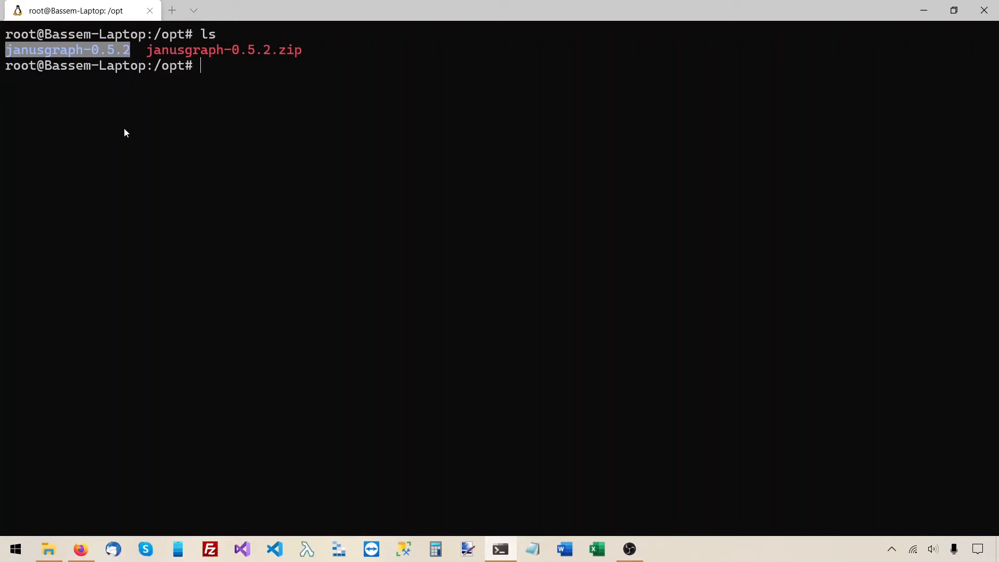
From a second terminal tab at /opt, show the folder in File Explorer via explorer.exe.
left_click(172, 9)
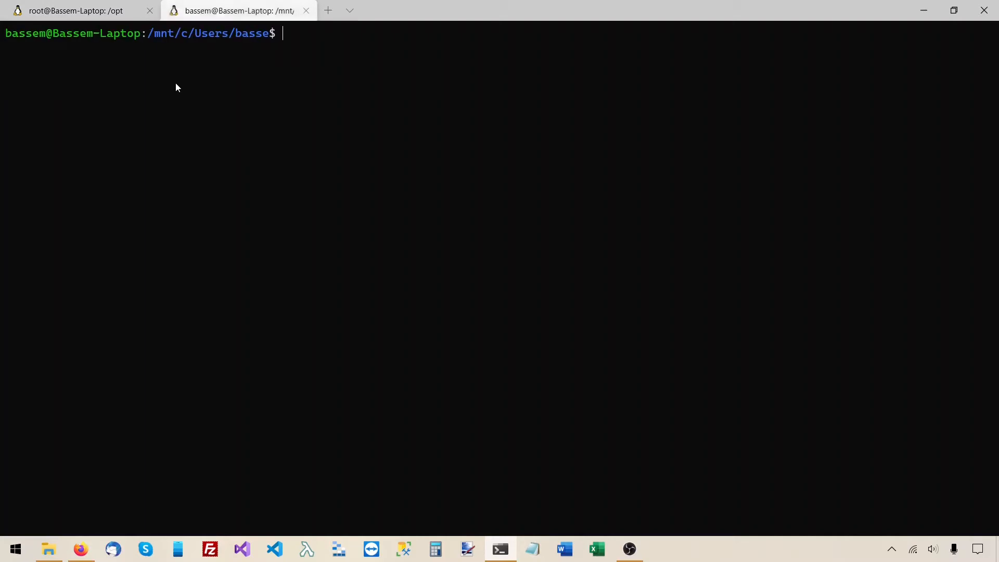
type("cd /opt")
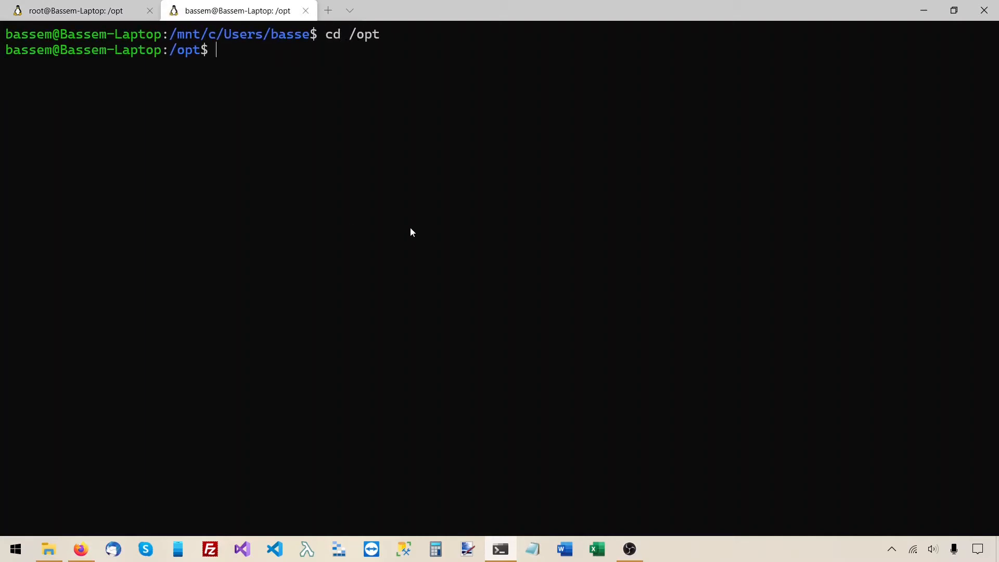
type("explorer.exe .")
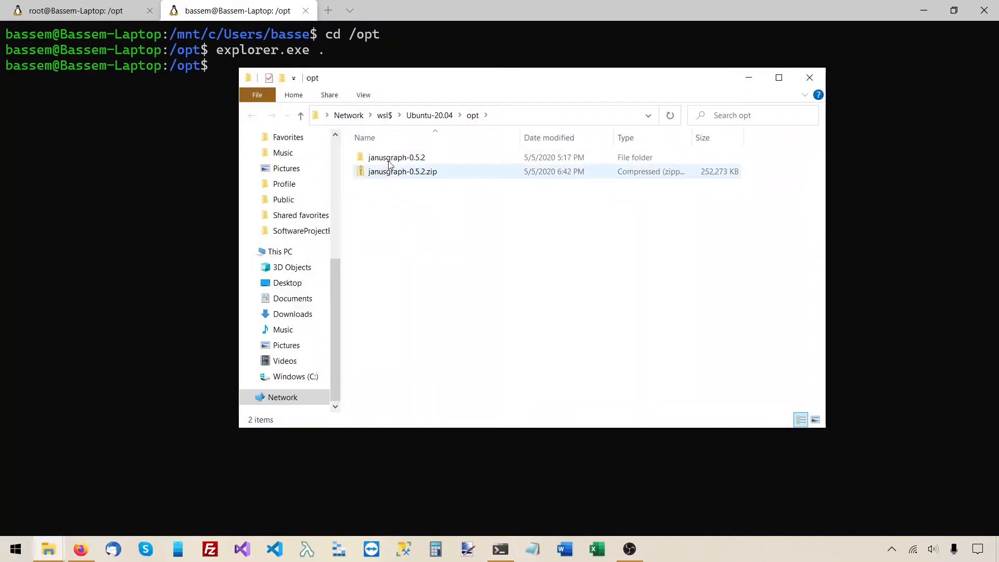
Browse janusgraph-0.5.2/bin, noting gremlin.bat, gremlin-server.sh and gremlin-server.bat.
double_click(396, 157)
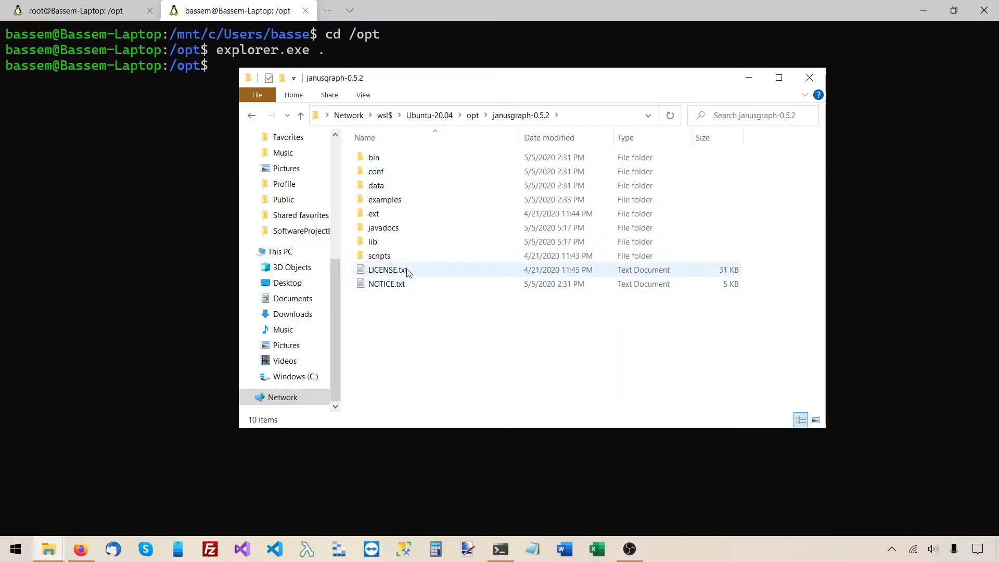
left_click(373, 157)
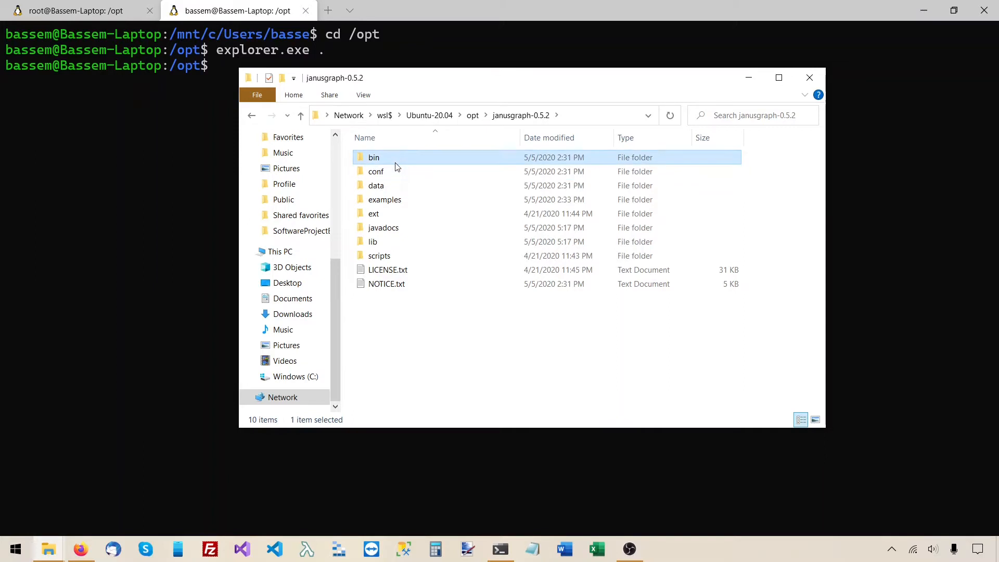
double_click(374, 157)
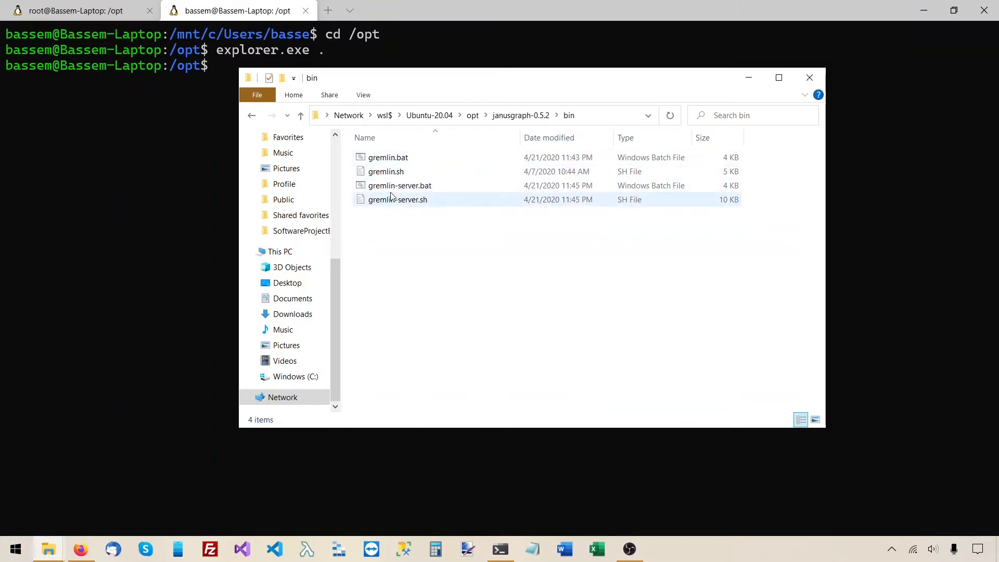
left_click(386, 158)
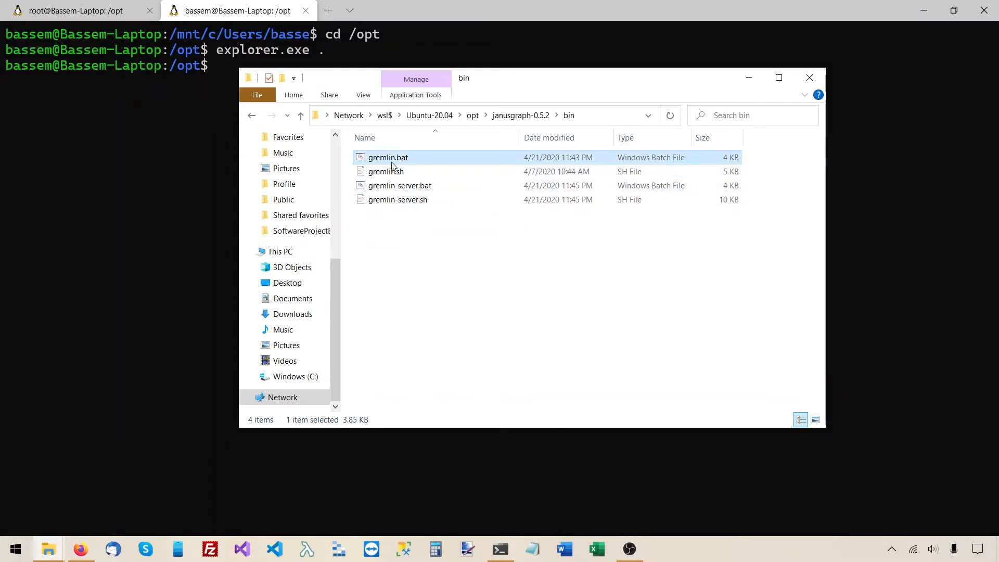
mouse_move(383, 204)
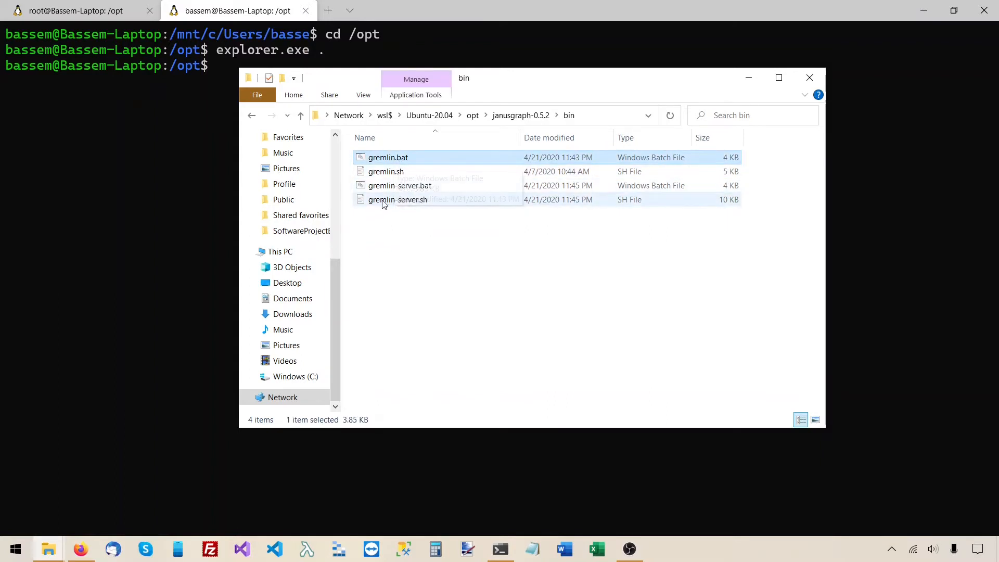
left_click(397, 200)
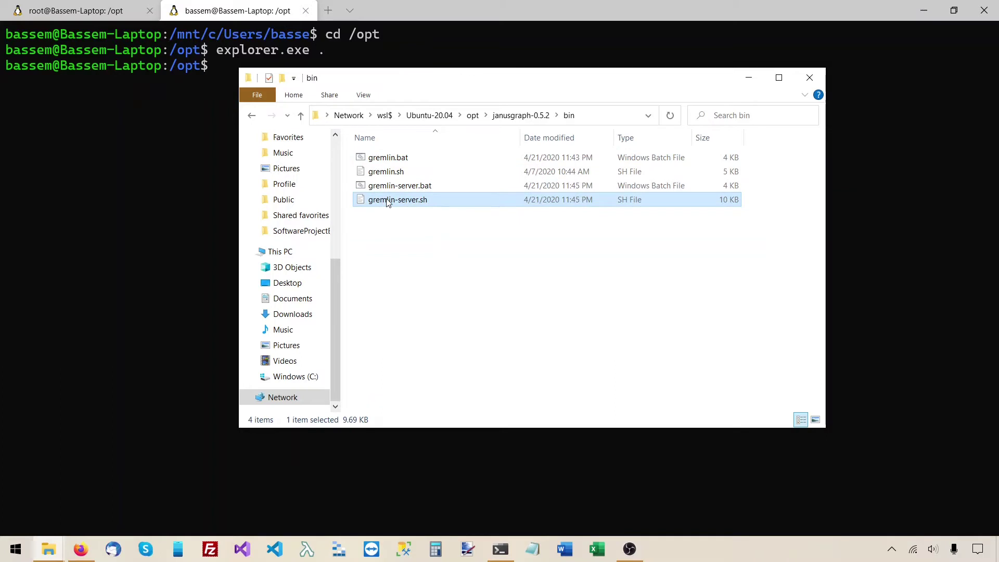
left_click(399, 185)
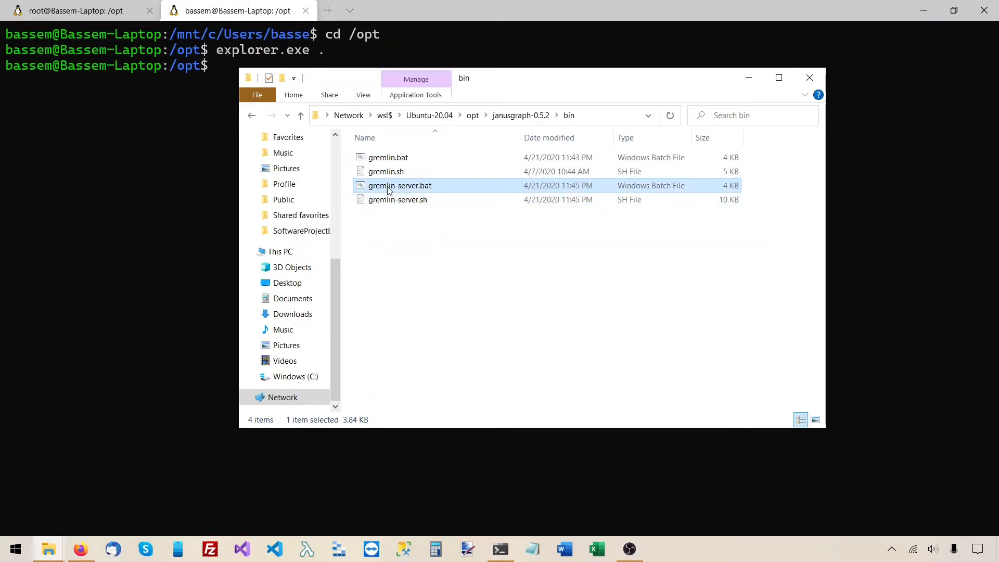
mouse_move(418, 172)
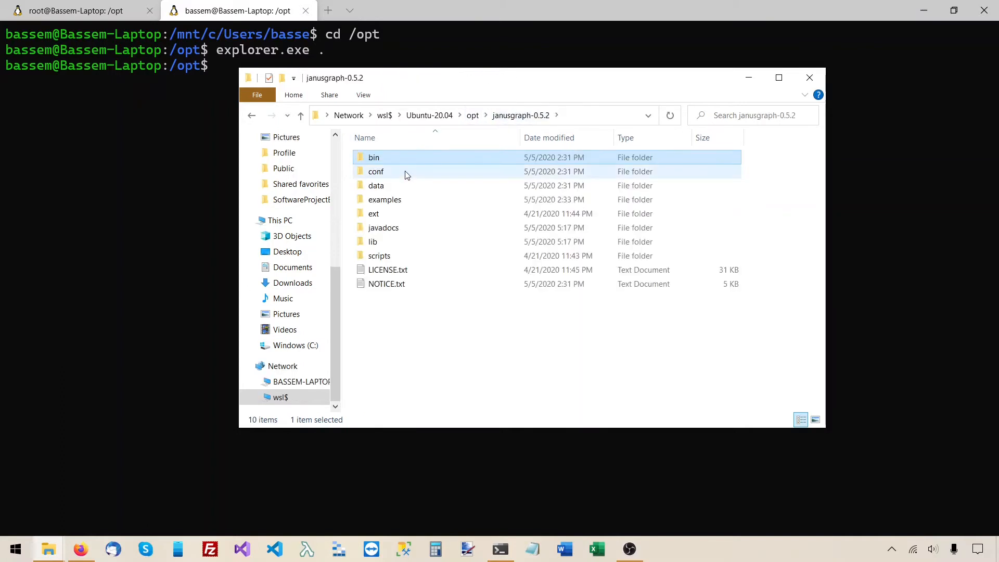
Look into the conf folder's properties files, then close Explorer back to the root terminal.
double_click(375, 170)
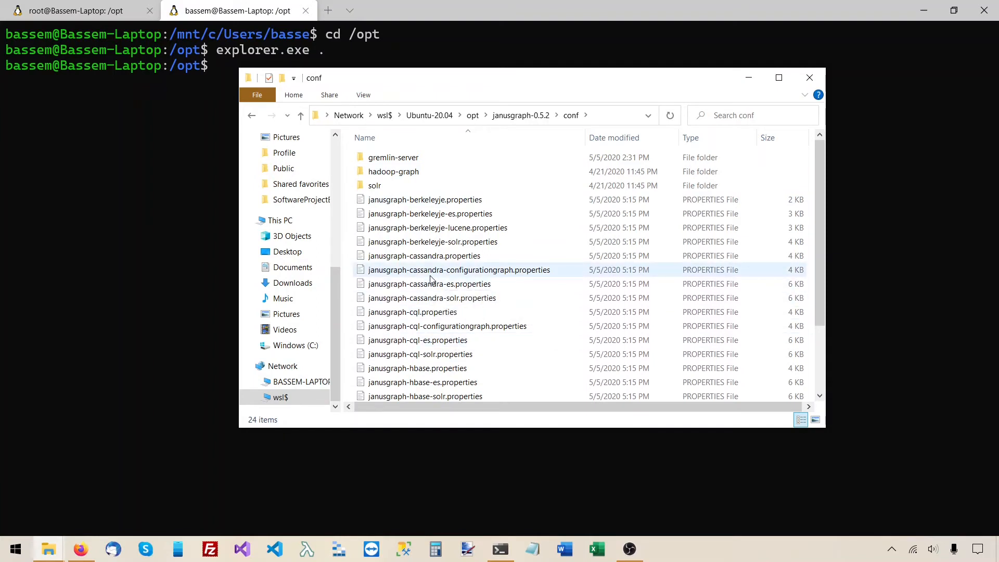
mouse_move(409, 204)
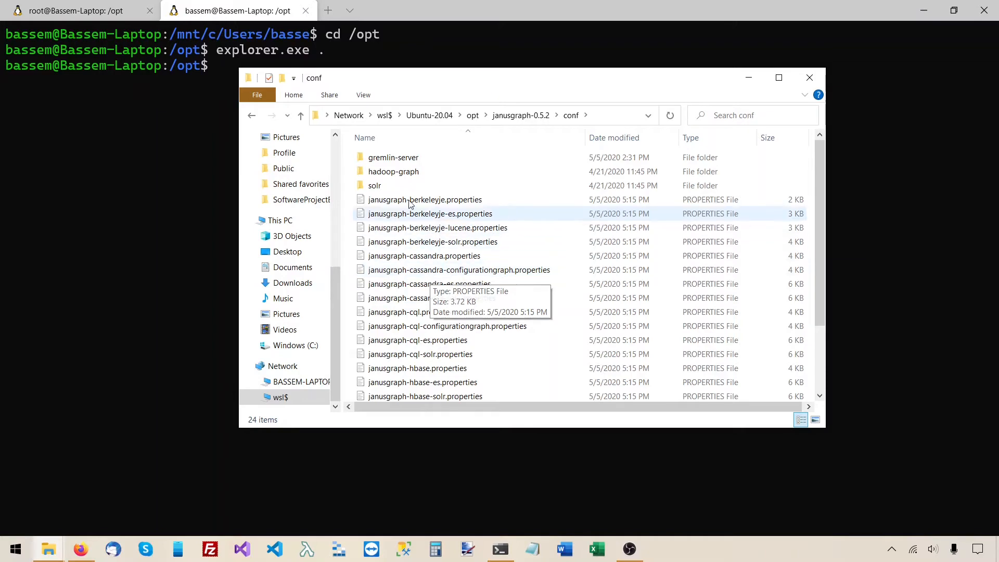
left_click(810, 77)
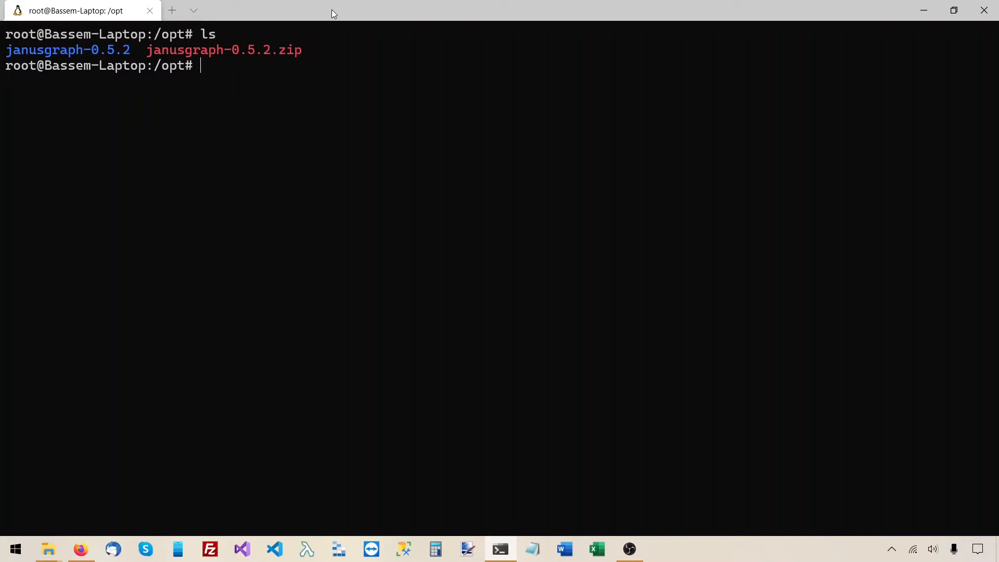
Create user janus with adduser, setting a password and accepting default details.
type("adduser")
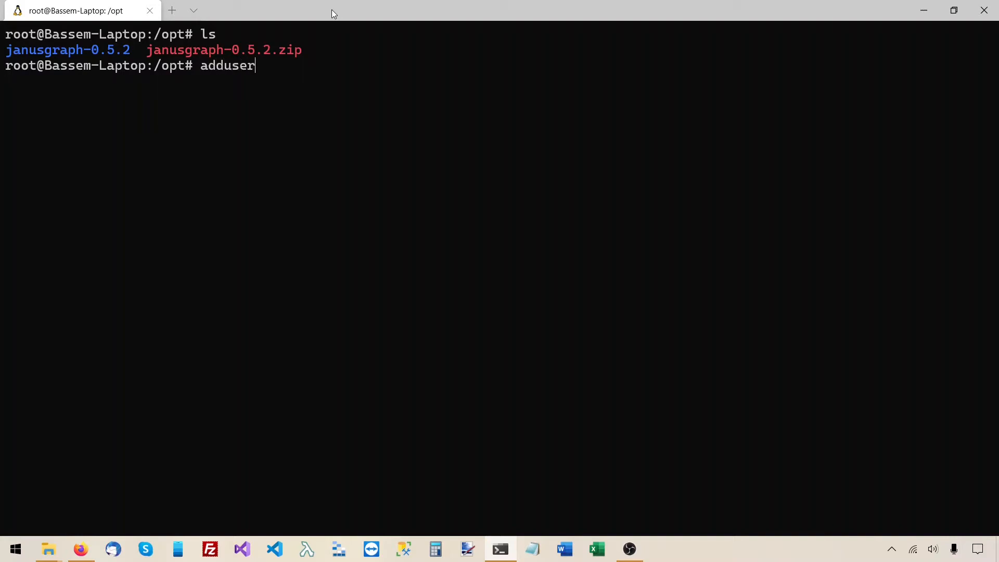
type("janus")
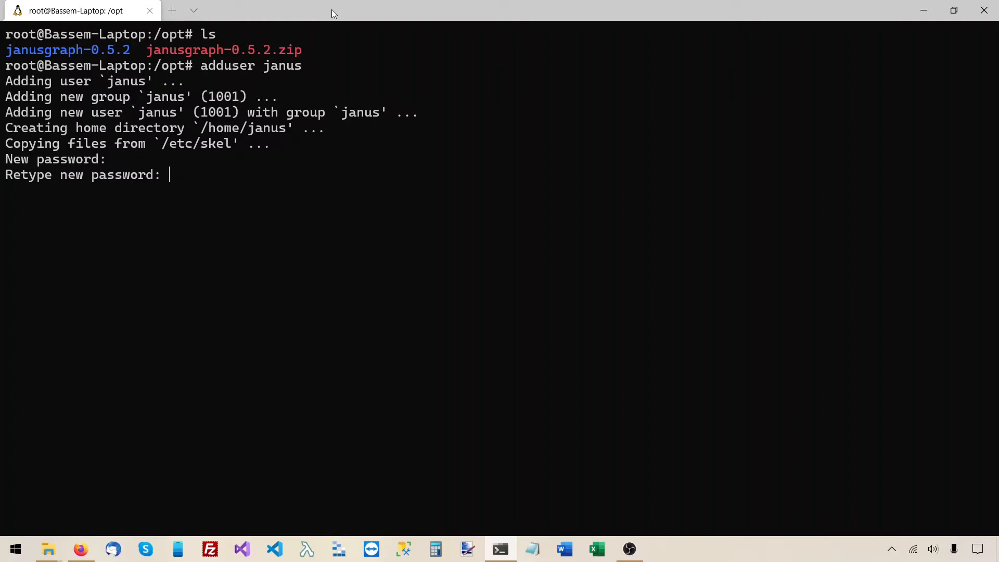
key("Enter")
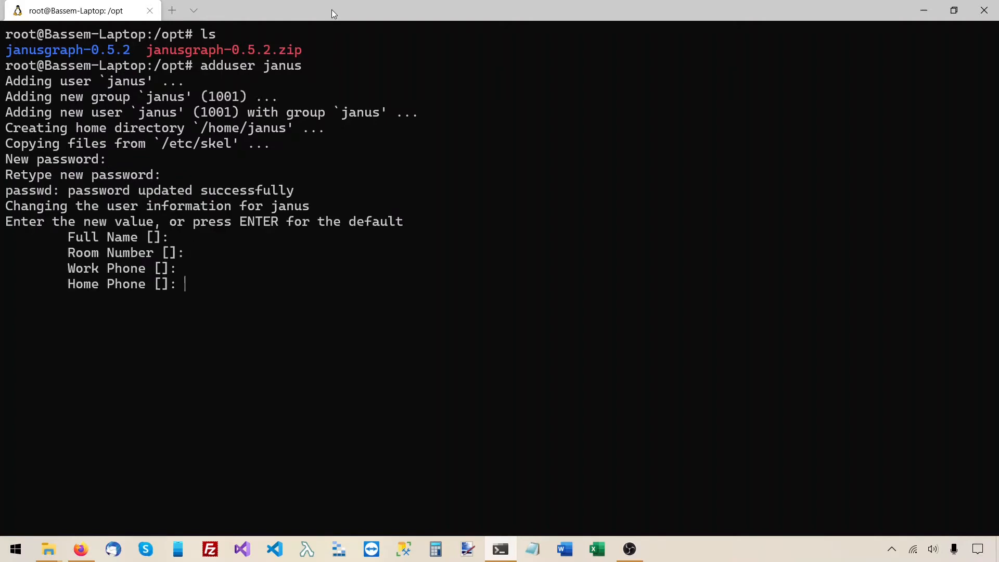
key("Enter")
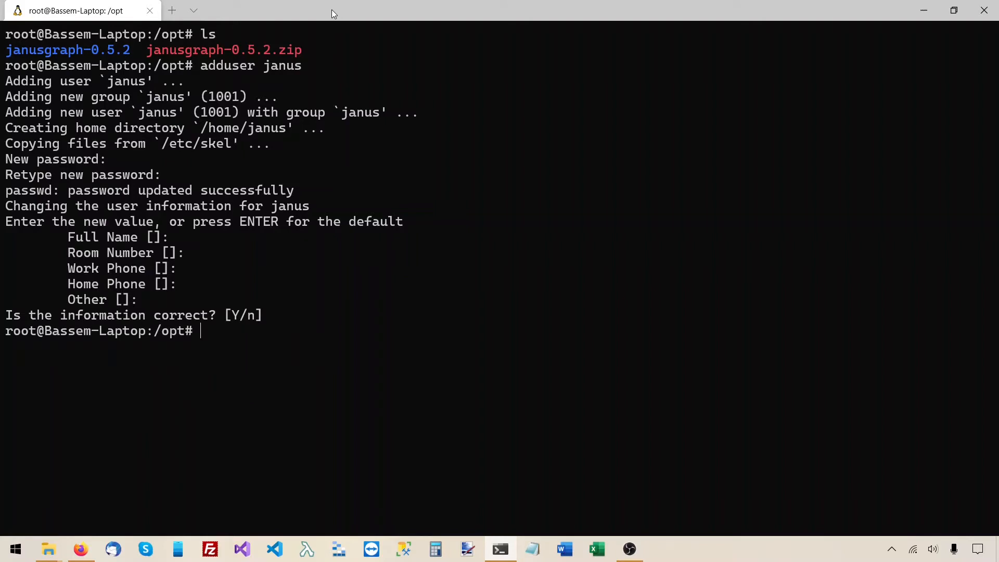
Run chown -R janus:janus janusgraph-0.5.2, cd into it and verify ownership with ll.
type("chown")
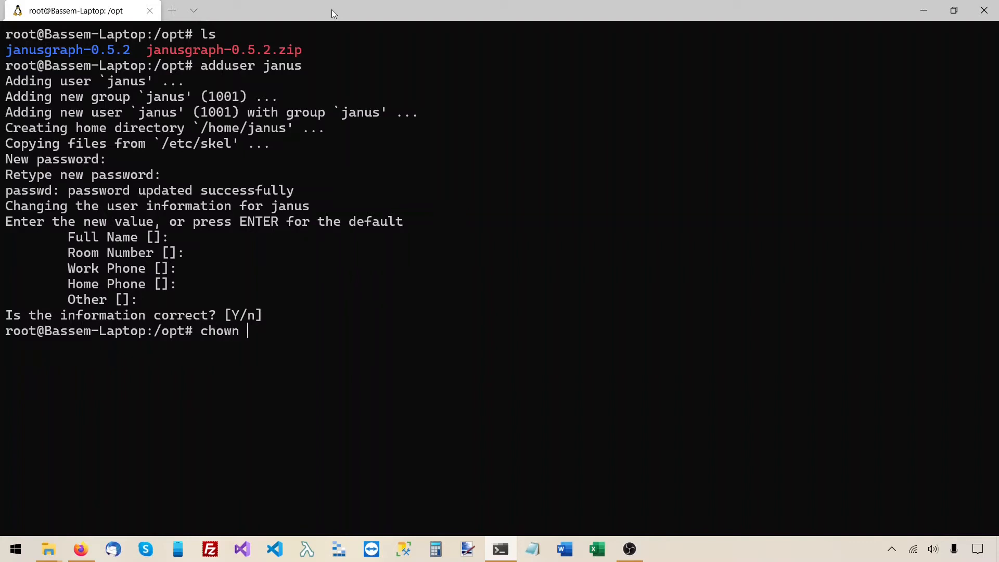
type("-R")
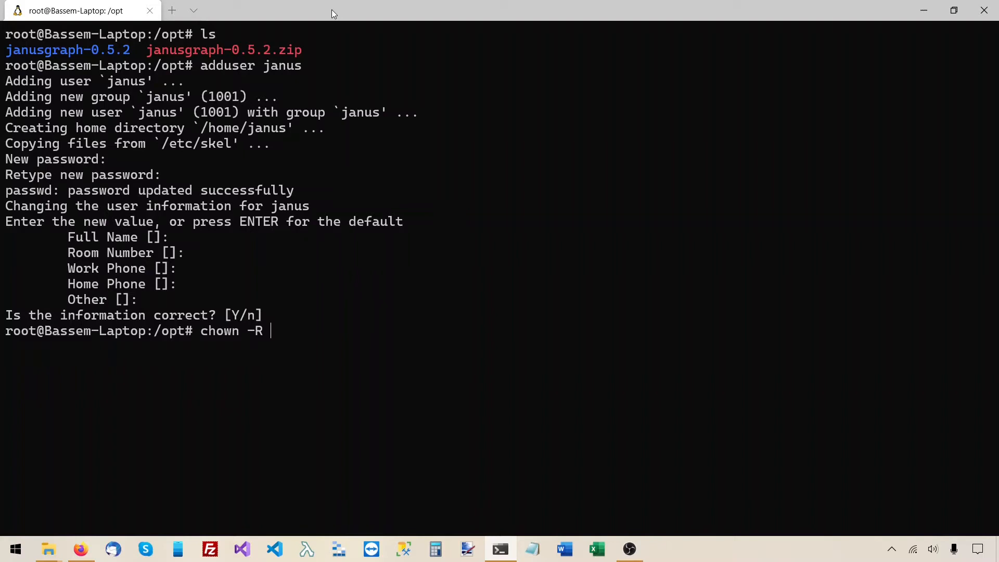
type("janus:")
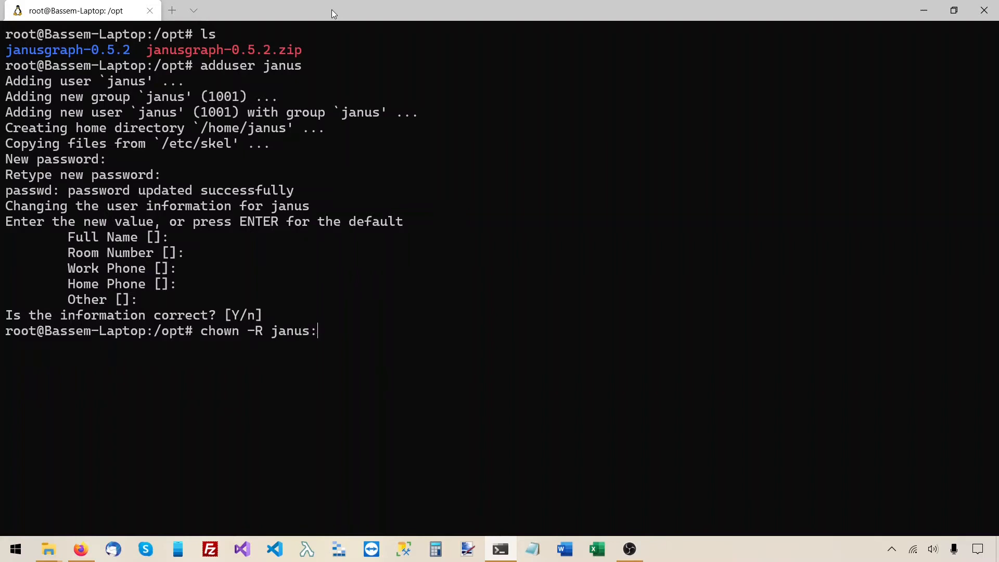
type("janus")
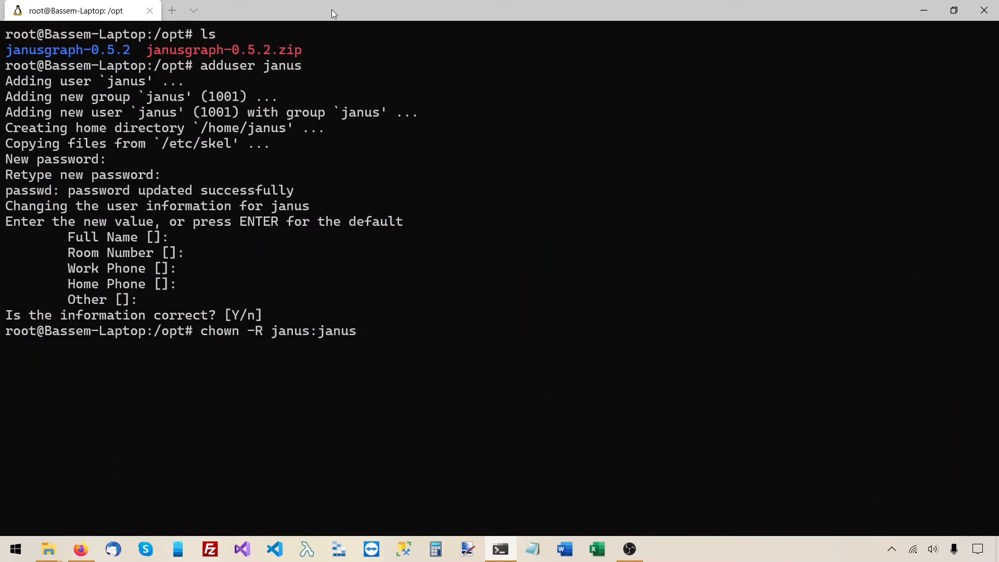
type("janusgraph-0.5.2")
type("c")
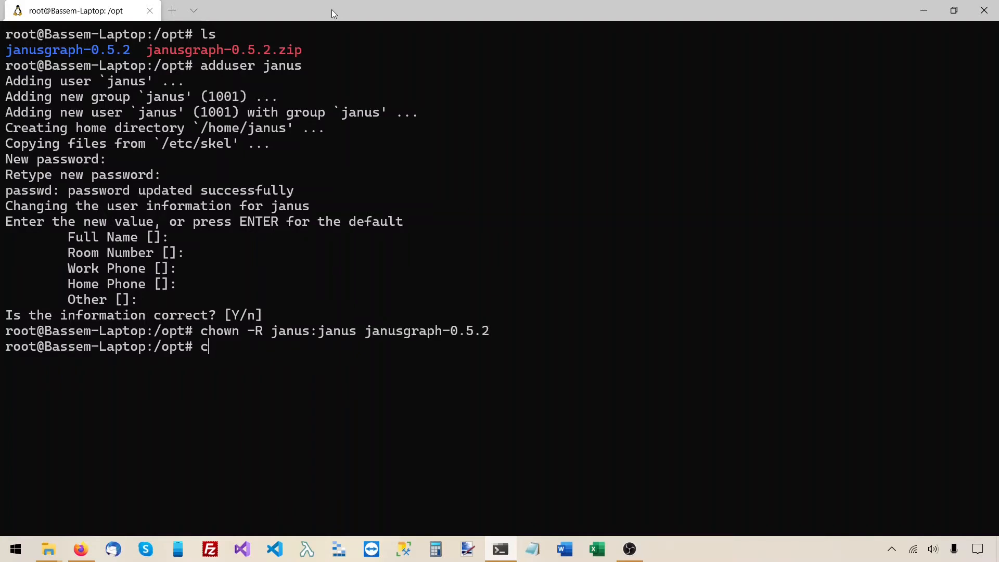
type("d janusgraph-0.5.2")
type("ll")
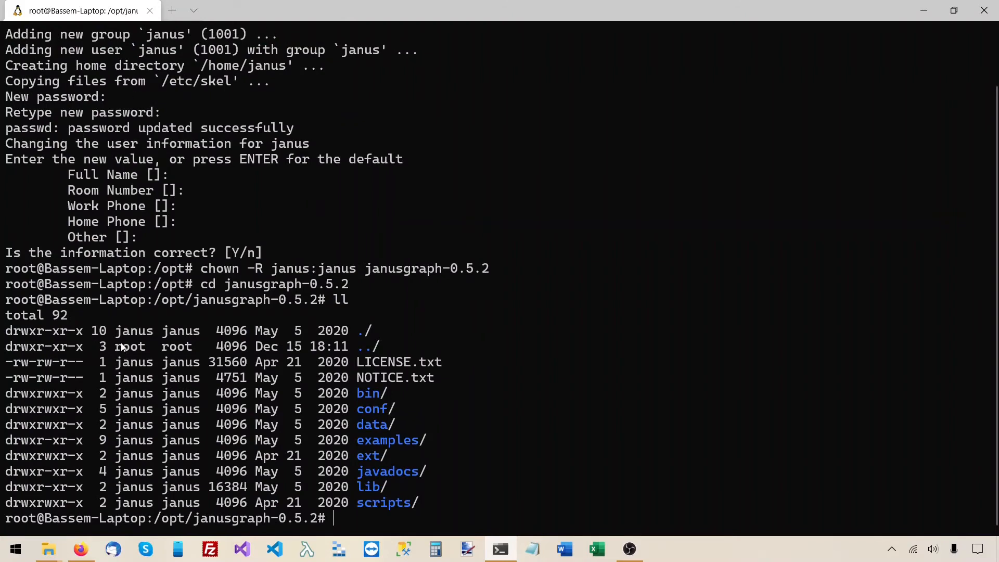
left_click_drag(115, 362, 178, 425)
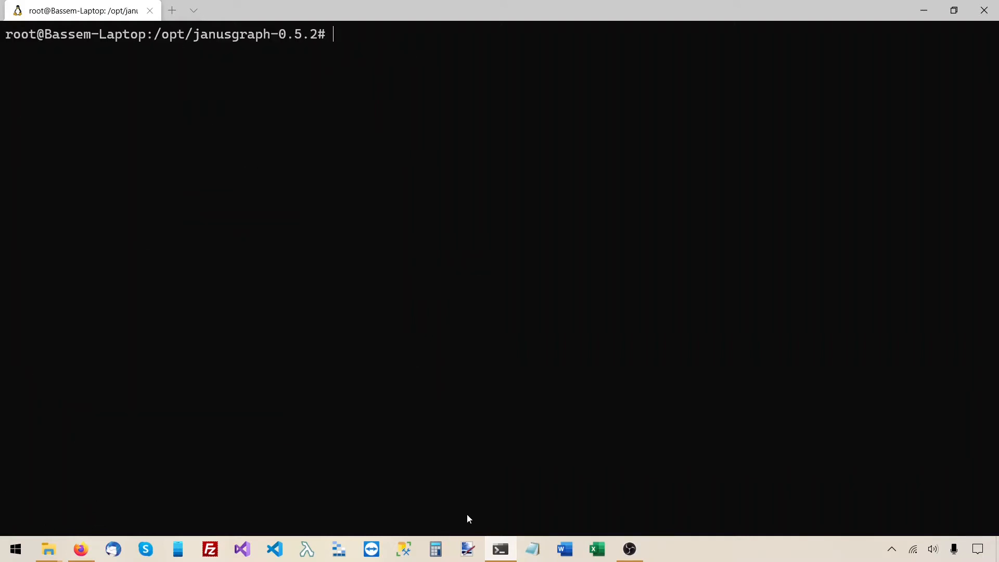
mouse_move(468, 521)
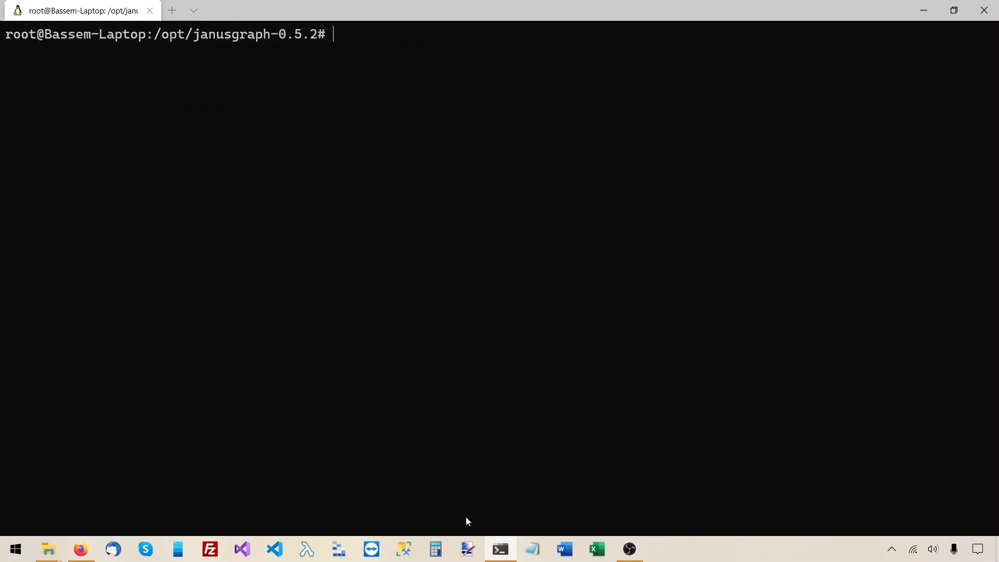
As user janus, run bin/gremlin-server.sh until the channel starts on port 8182.
type("su janus")
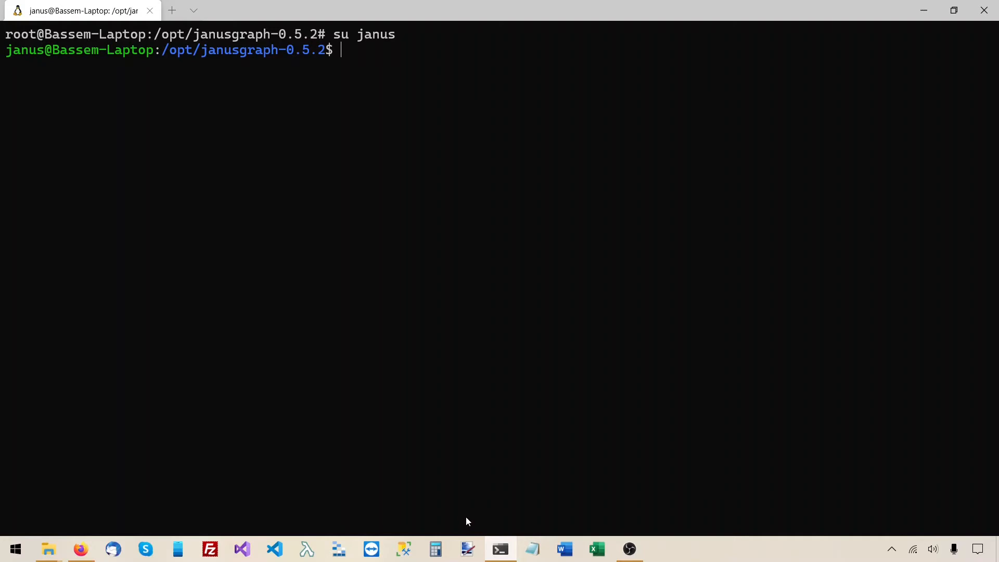
type("bin")
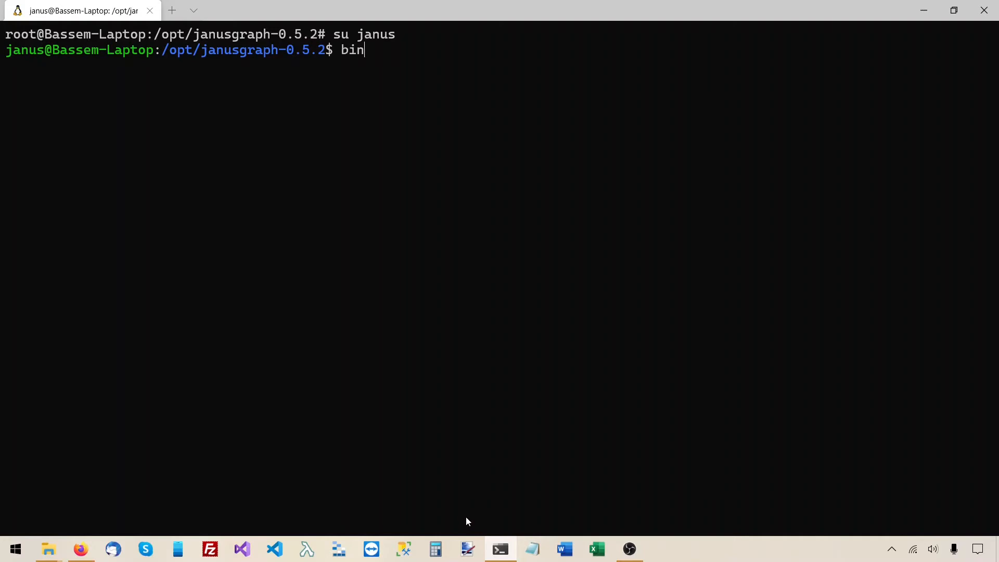
type("/gremlin")
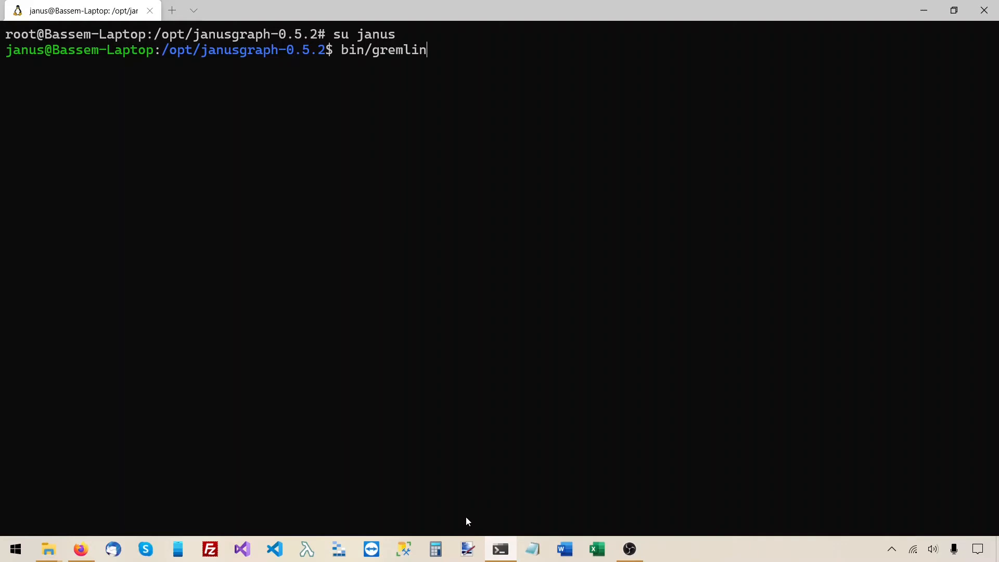
type("-server.")
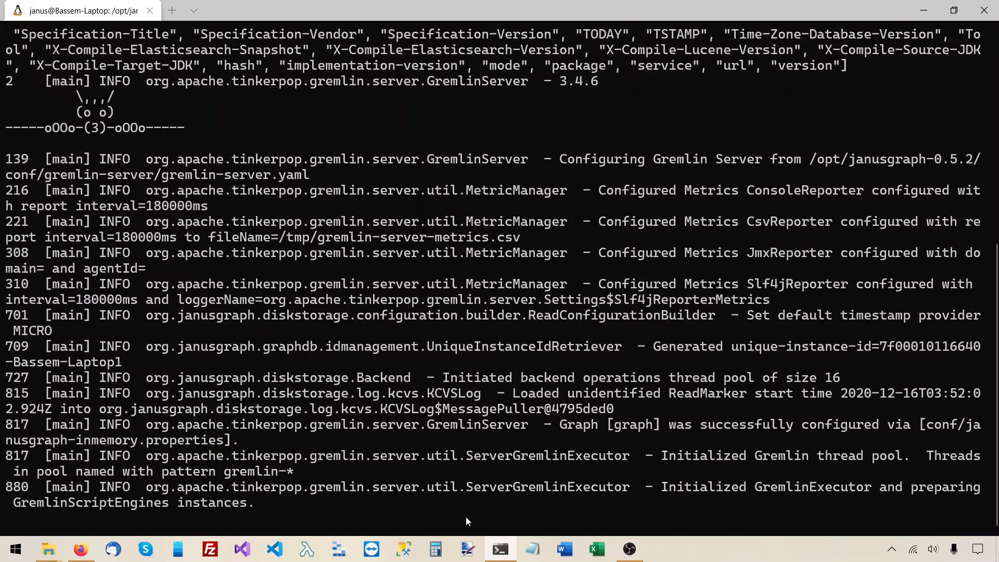
scroll("down", 3)
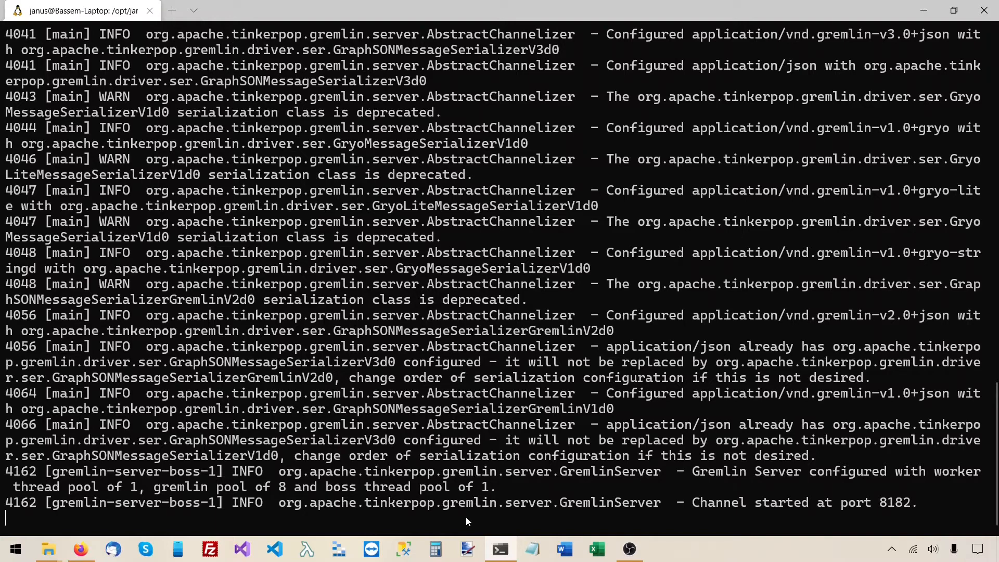
double_click(891, 502)
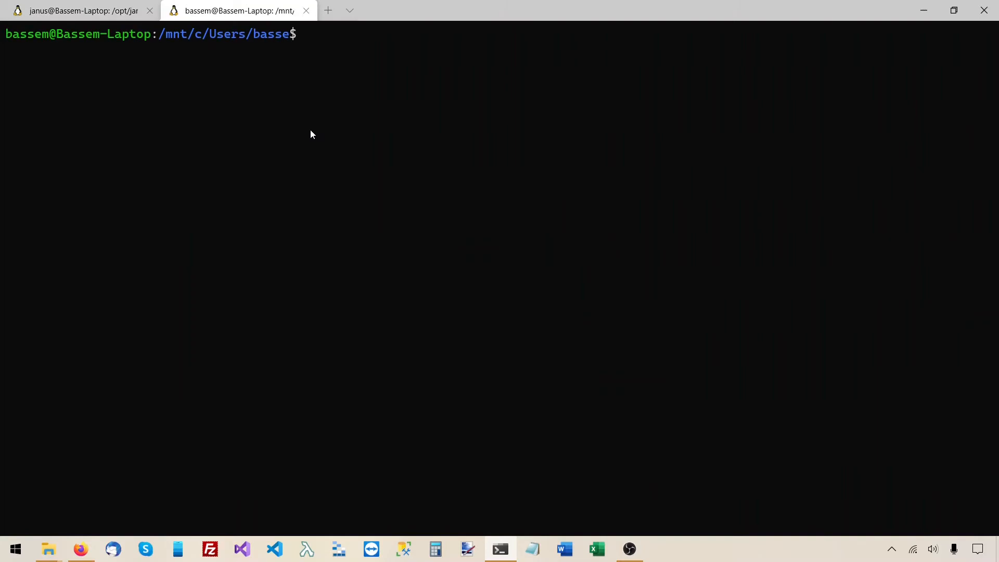
Switch to the janus user and launch /opt/janusgraph-0.5.2/bin/gremlin.sh to get a gremlin prompt.
type("su janus")
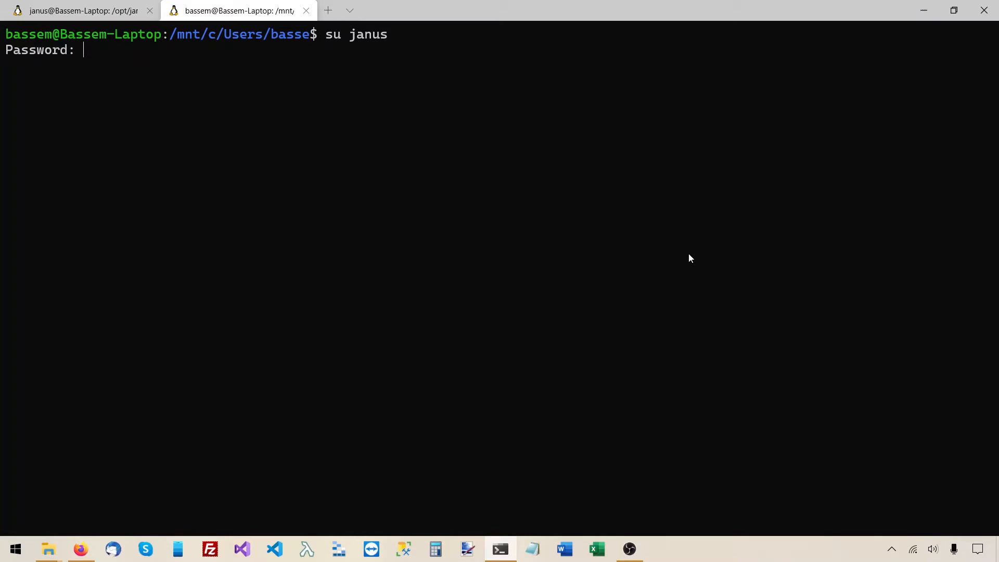
key("Enter")
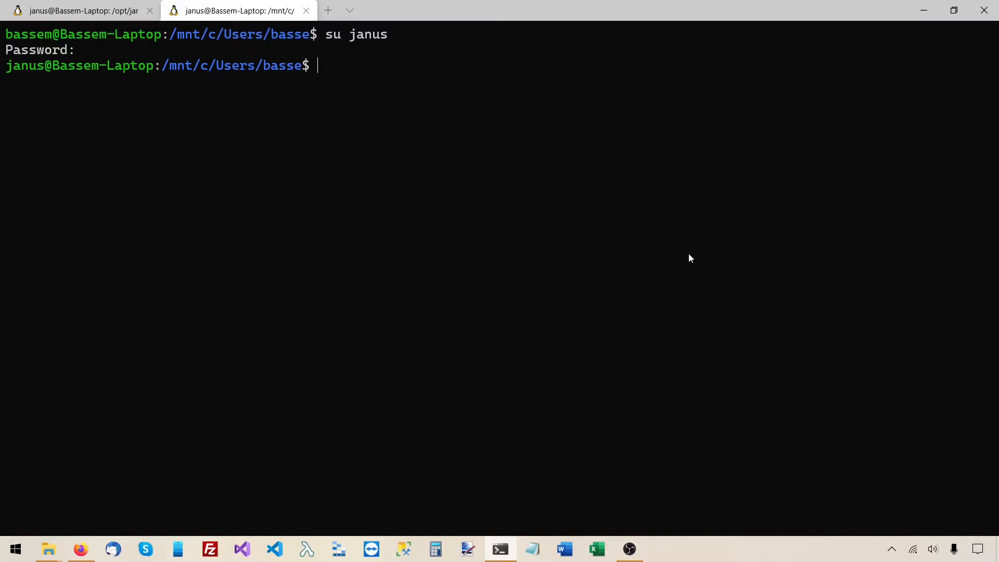
type("/opt")
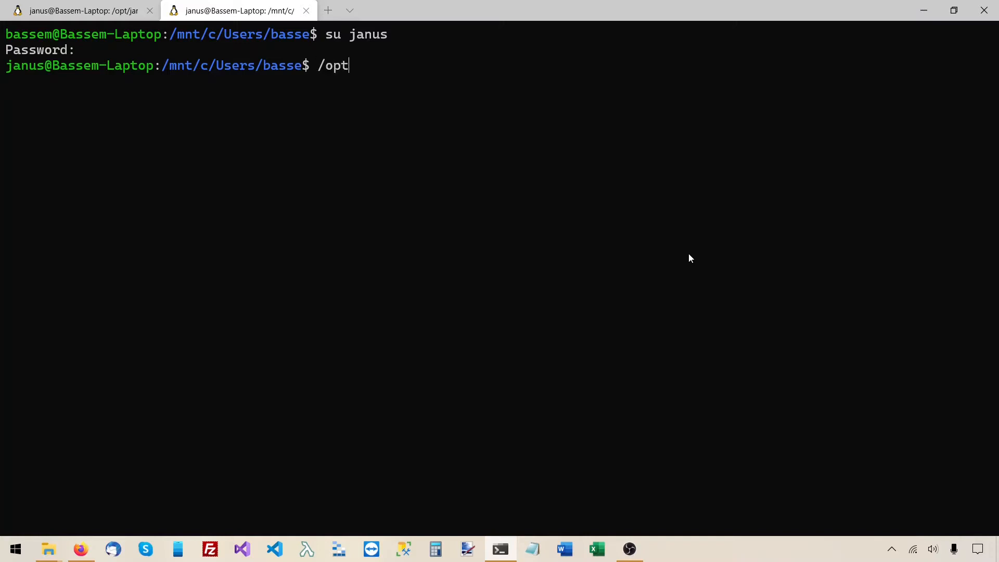
type("/janusgraph-0.5.2/")
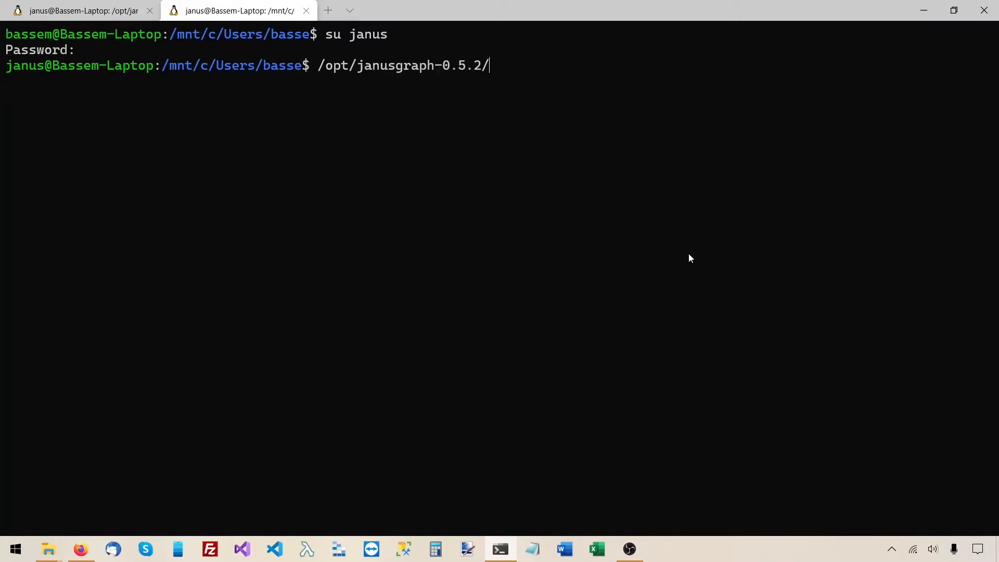
type("bin/")
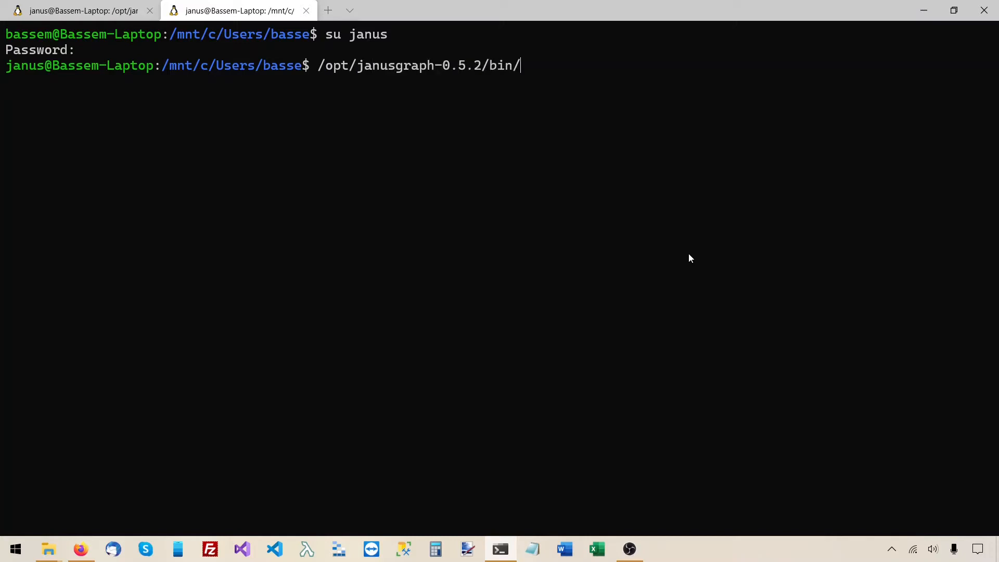
type("gremlin.sh")
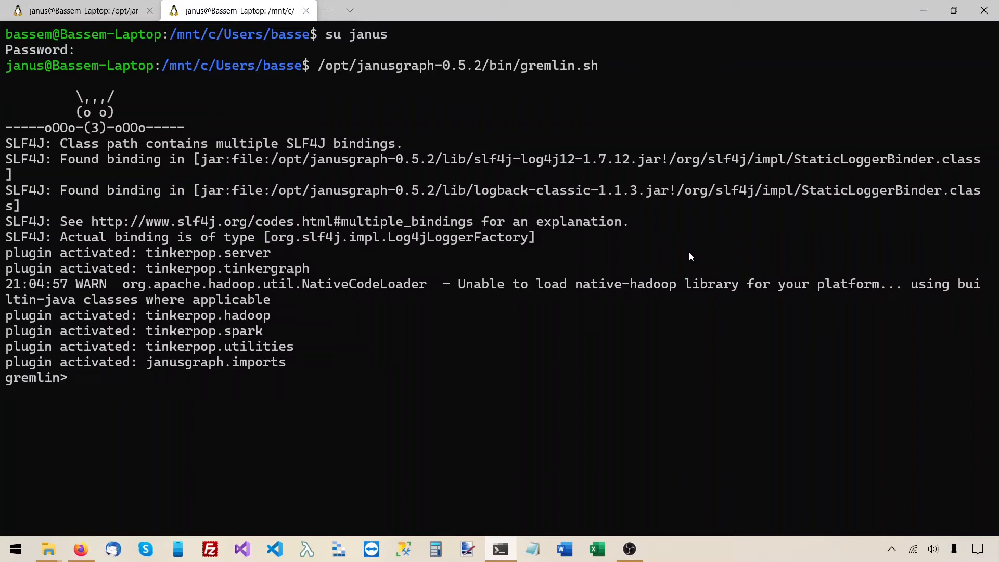
type(":remot")
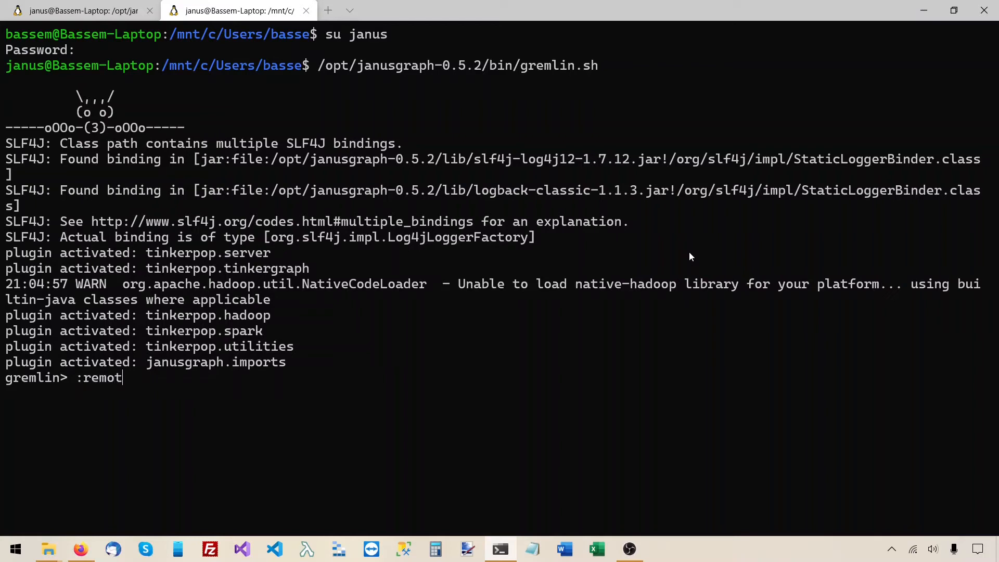
Run ':remote connect tinkerpop.server conf/remote.yaml' to connect to 127.0.0.1:8182.
type("e connect")
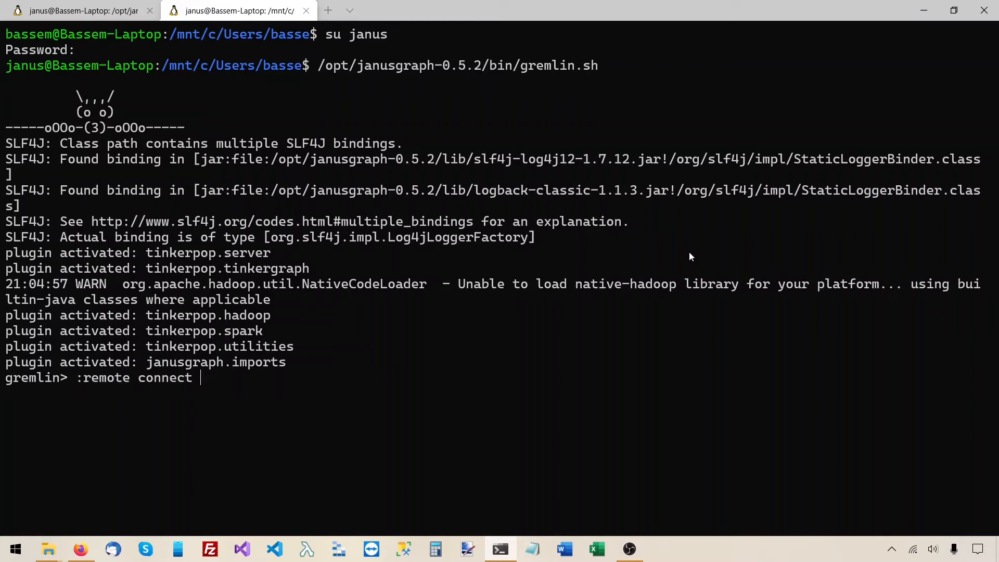
type("tinker")
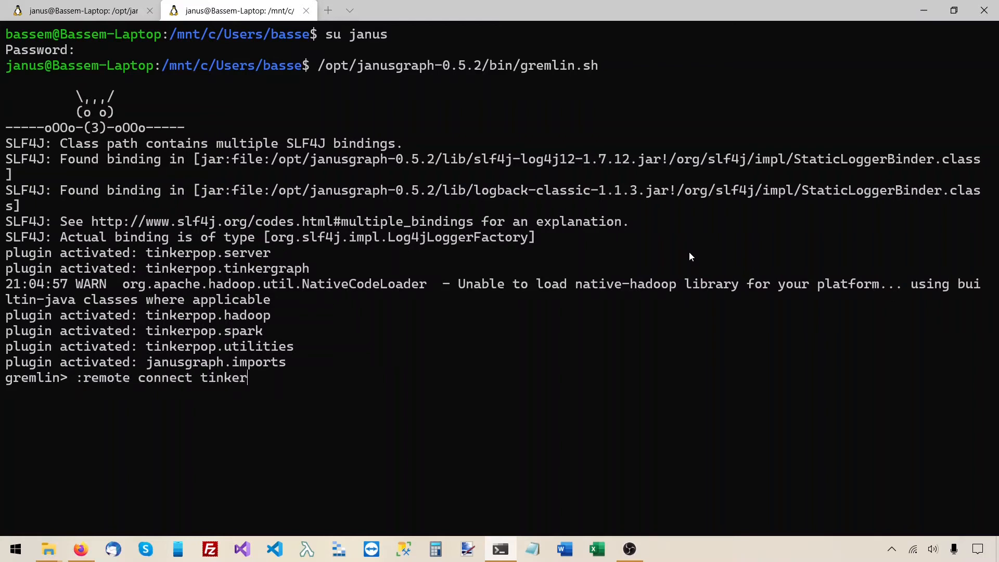
type("pop.server")
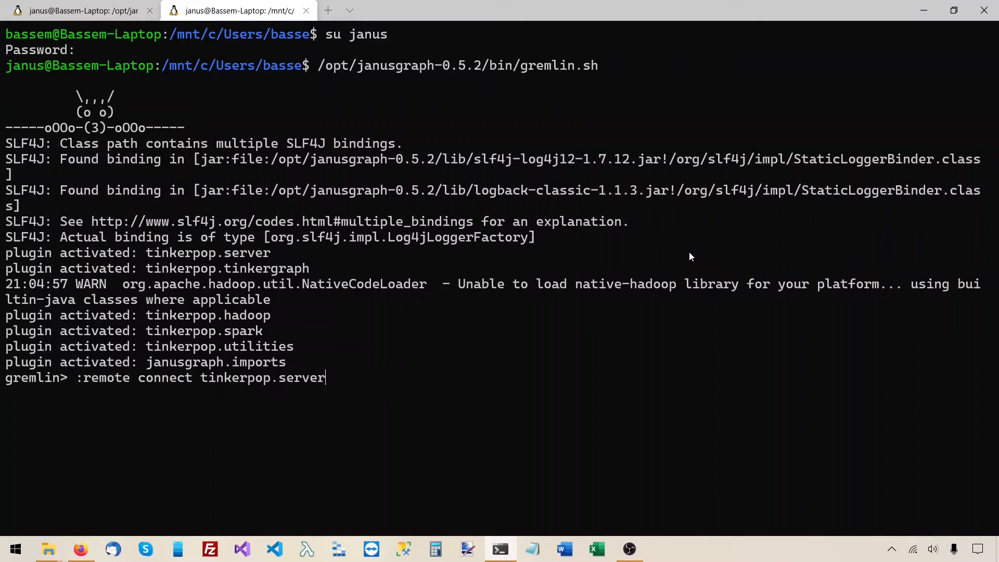
type("con")
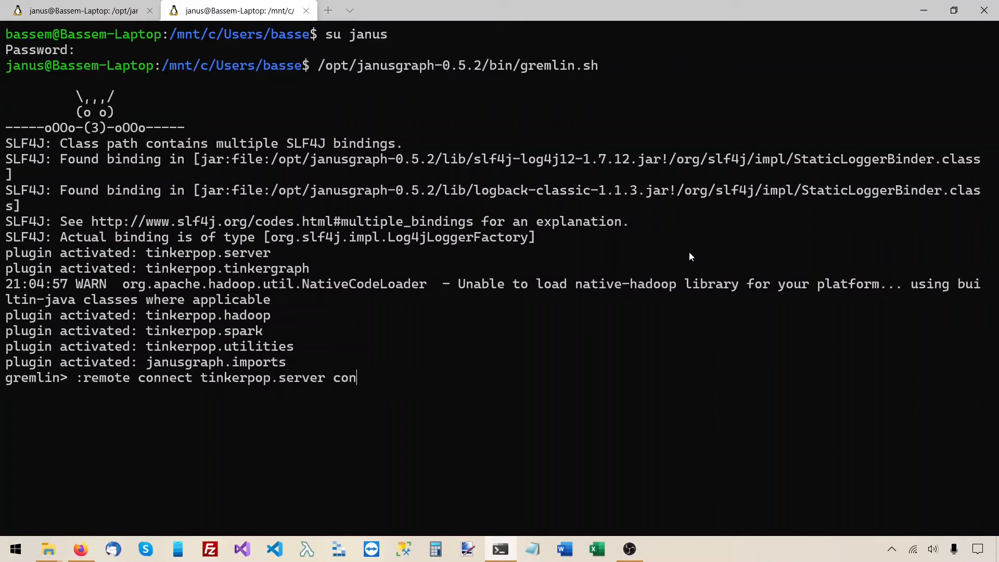
type("f/remote.yaml")
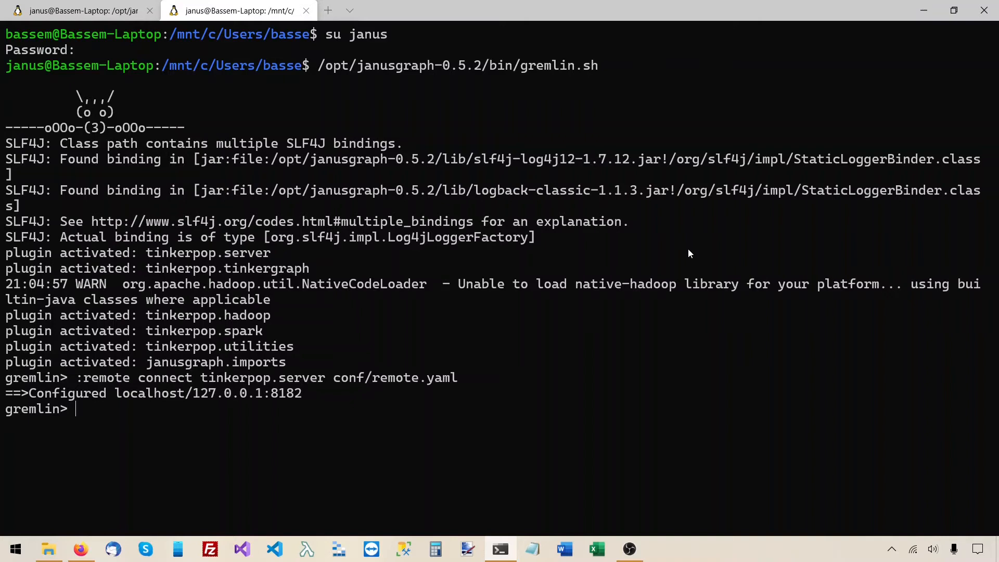
mouse_move(374, 380)
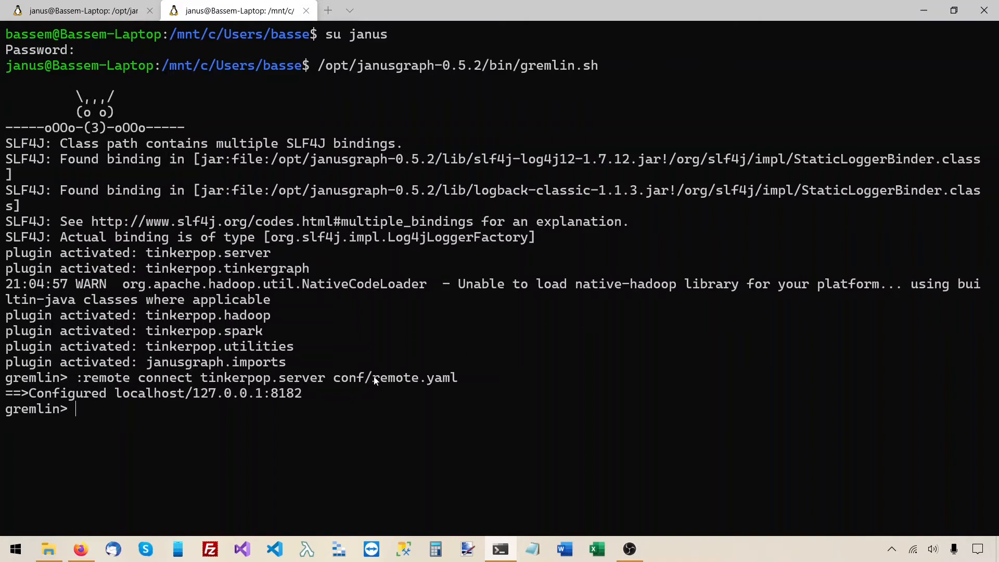
Locate remote.yaml in the JanusGraph conf folder and view it in VS Code.
double_click(397, 377)
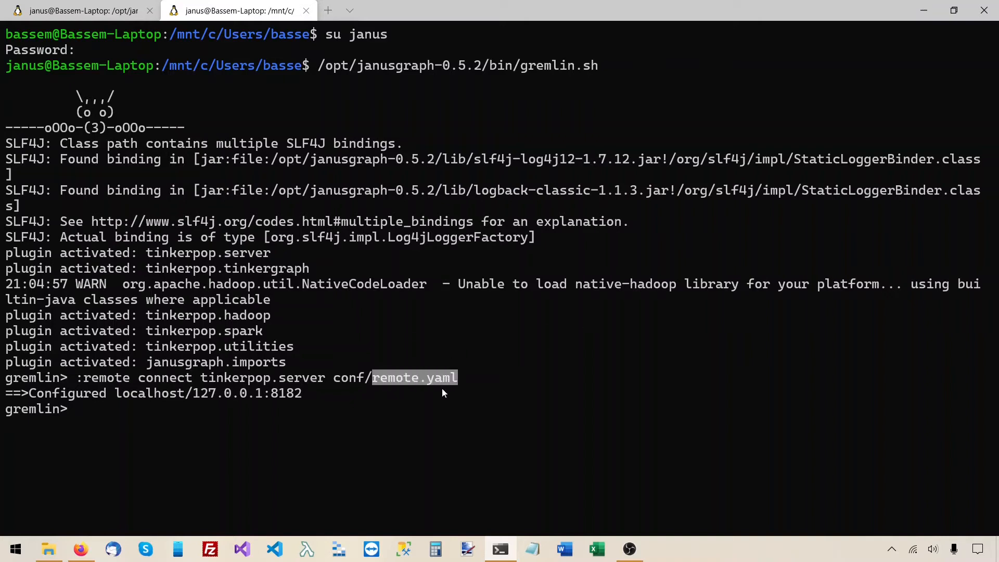
left_click(49, 550)
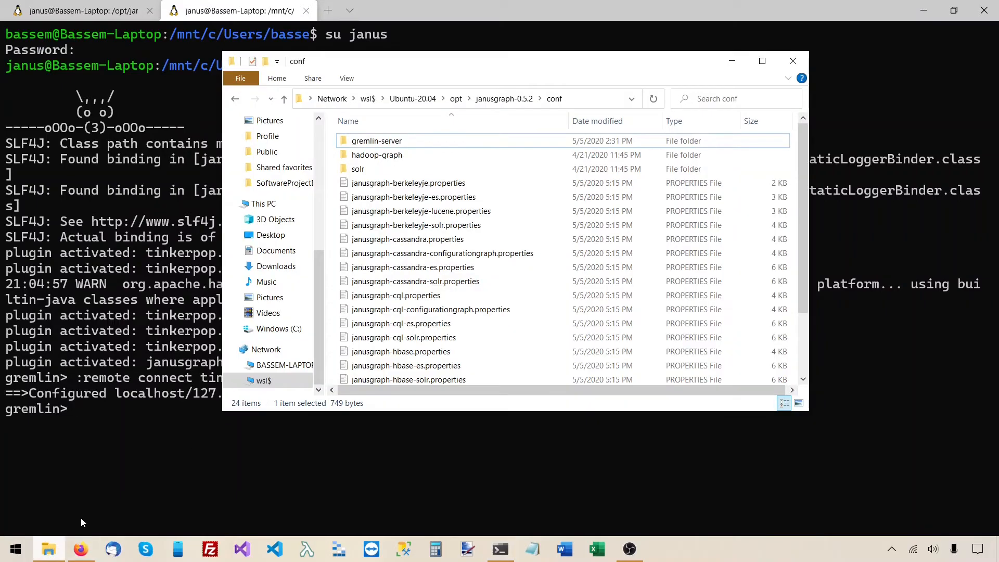
scroll("down", 3)
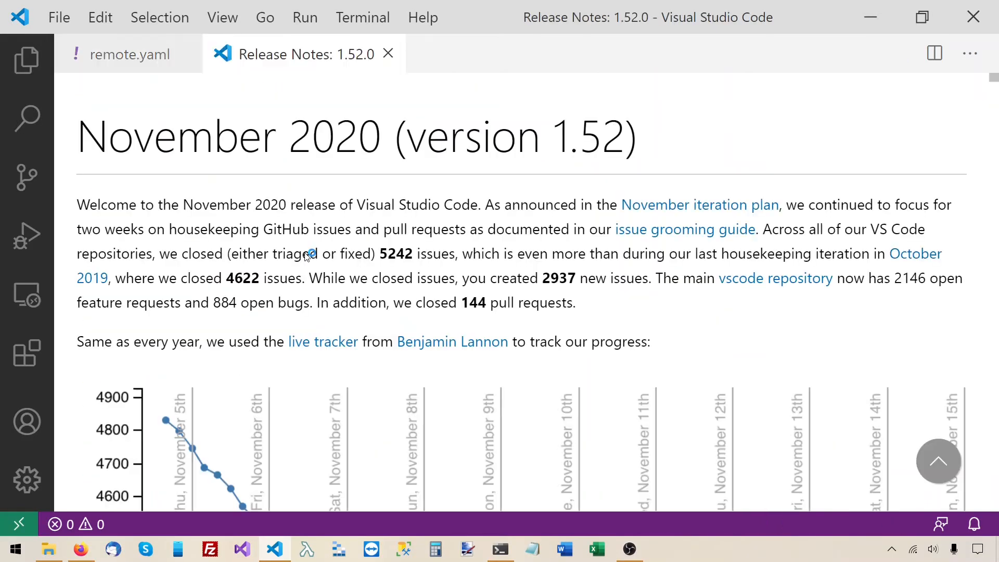
left_click(129, 54)
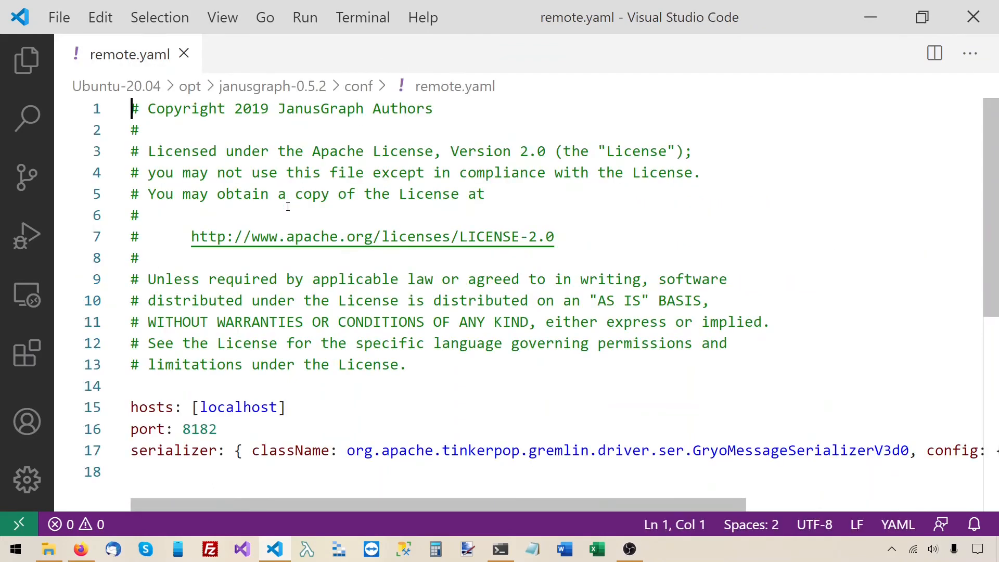
Highlight the hosts [localhost] line and the port value 8182 in remote.yaml.
scroll("down", 3)
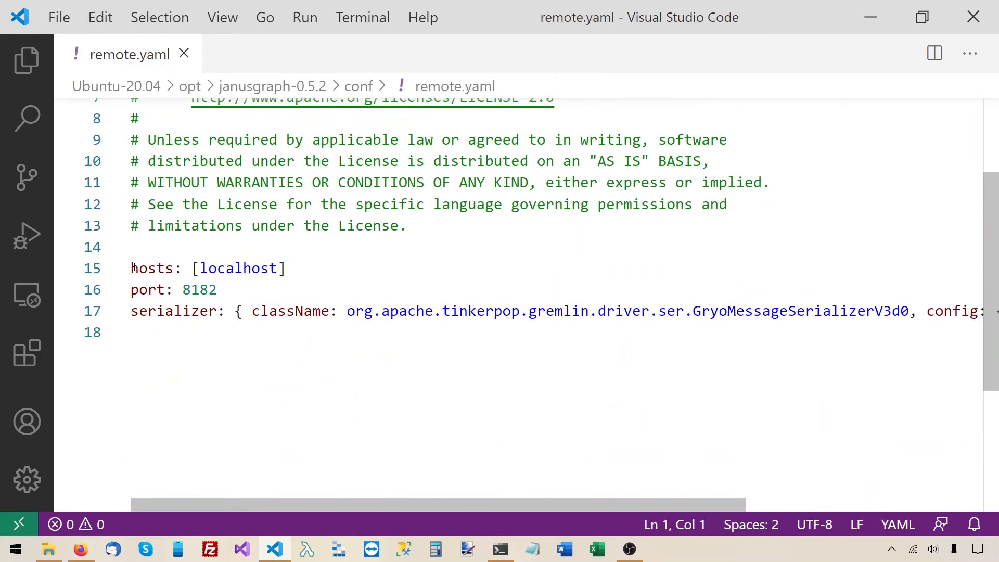
left_click_drag(131, 267, 288, 267)
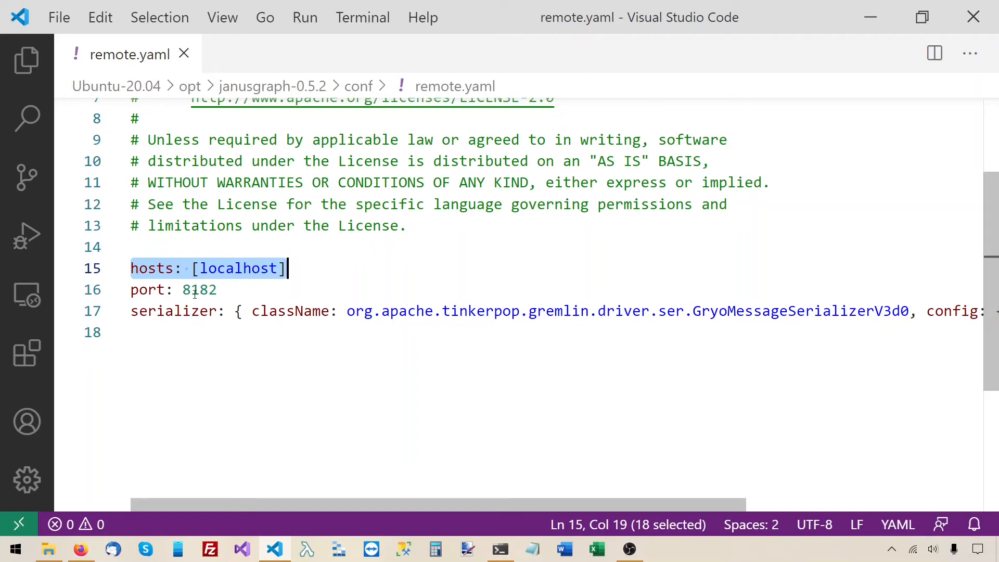
double_click(198, 289)
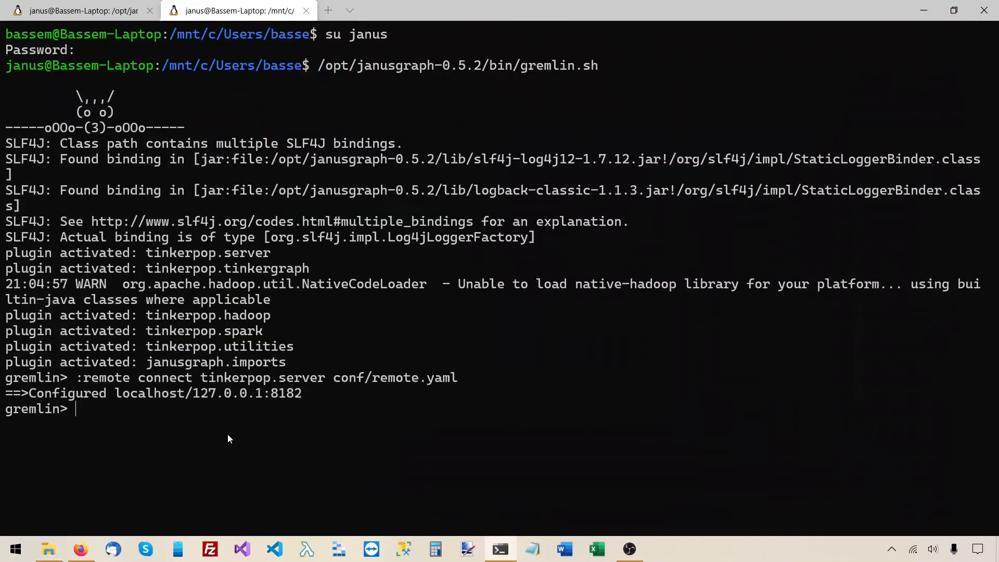
mouse_move(301, 431)
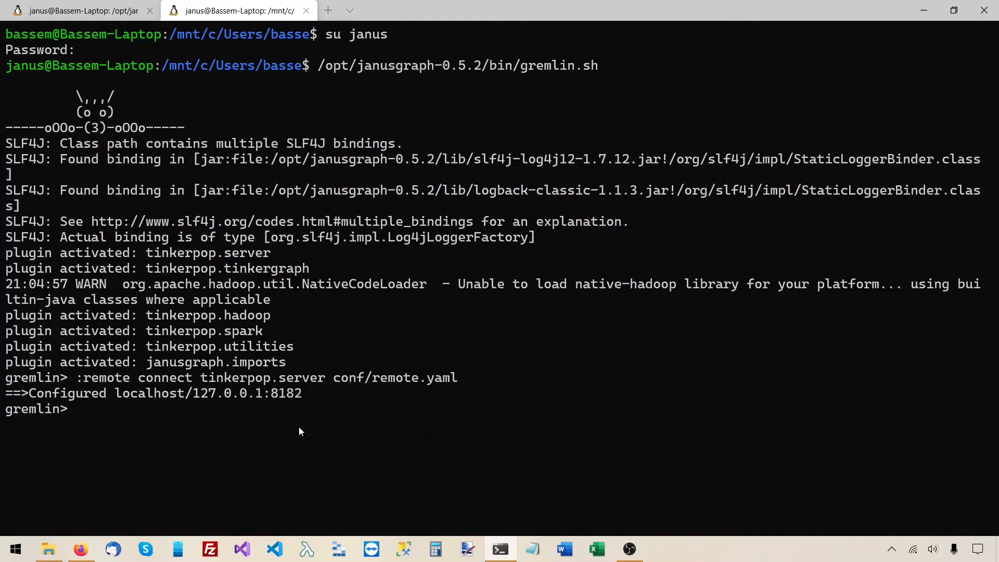
Evaluate ':> 1 + 1' on the remote server, returning 2.
type(":")
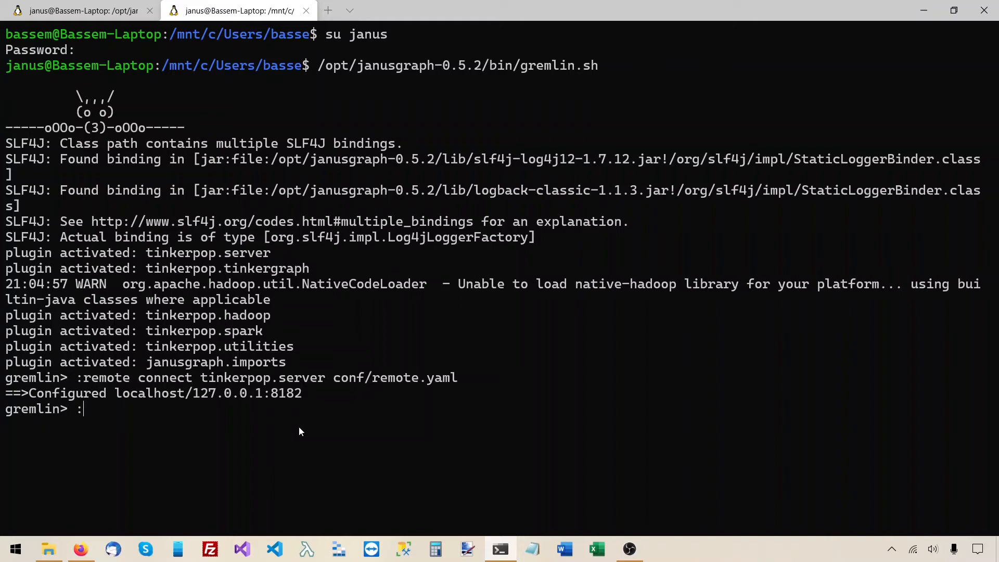
type(">")
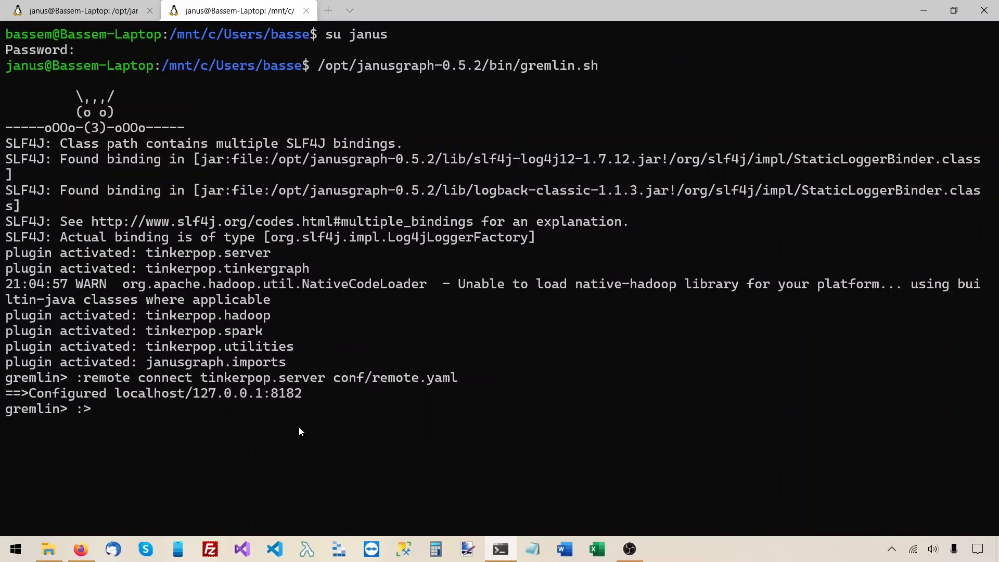
type("1 + 1")
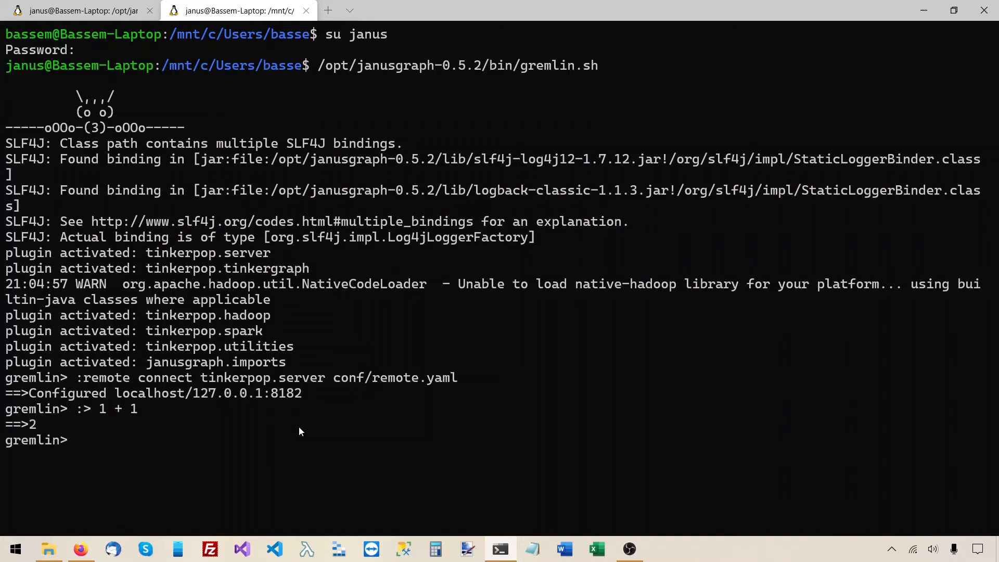
mouse_move(104, 414)
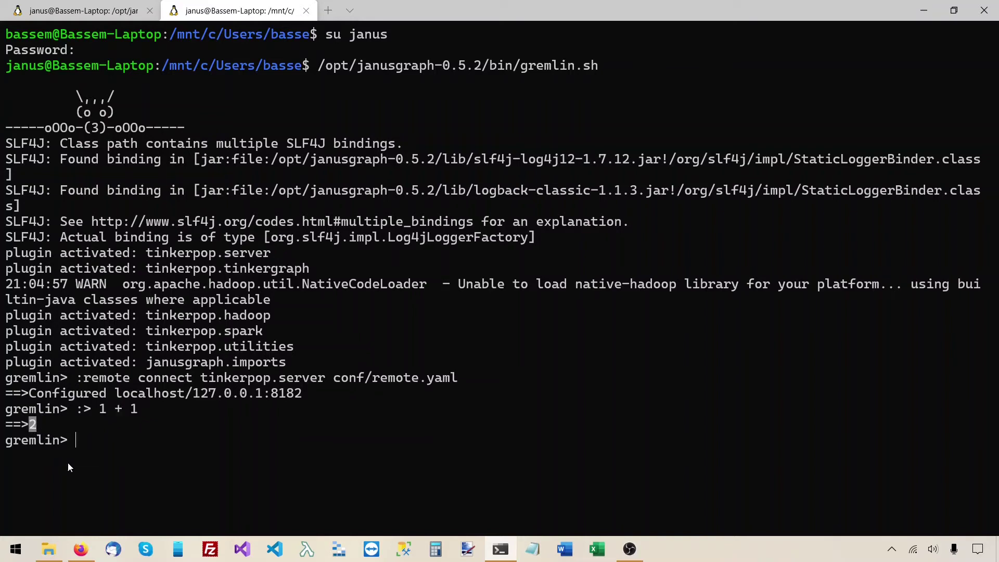
mouse_move(473, 429)
type("1 + 1")
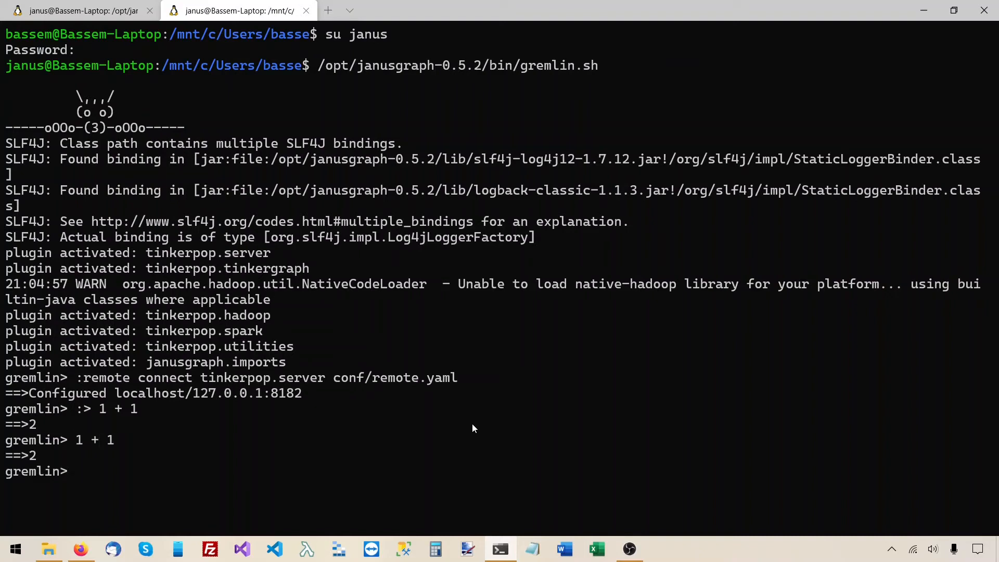
mouse_move(274, 463)
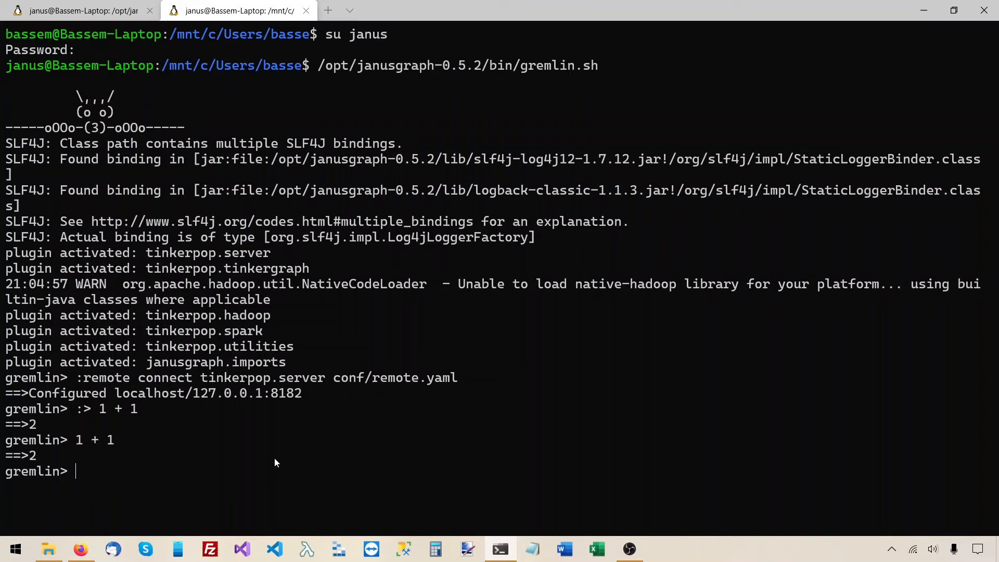
Run ':remote console' so every script is sent to Gremlin Server at 127.0.0.1:8182.
type(":")
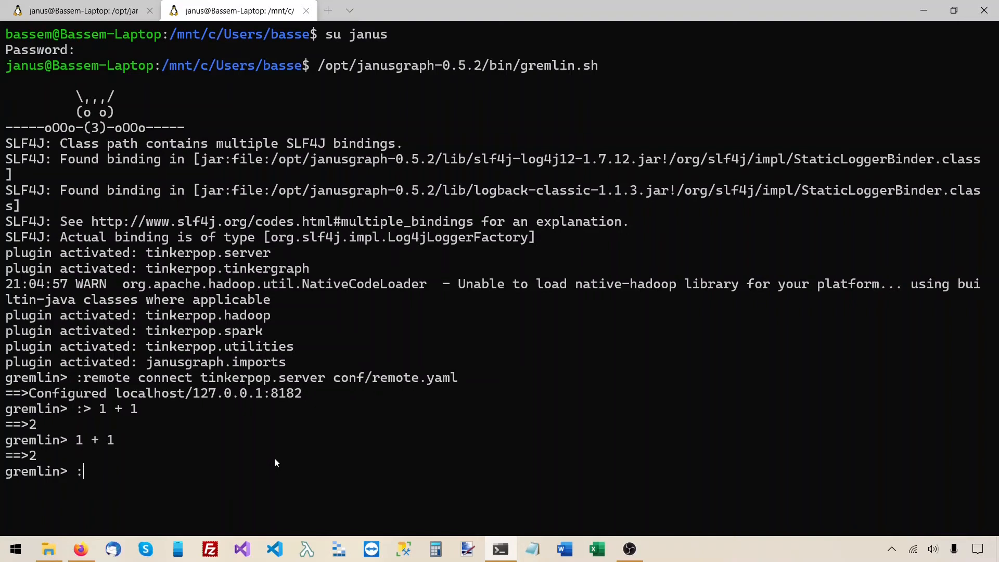
key("BackSpace")
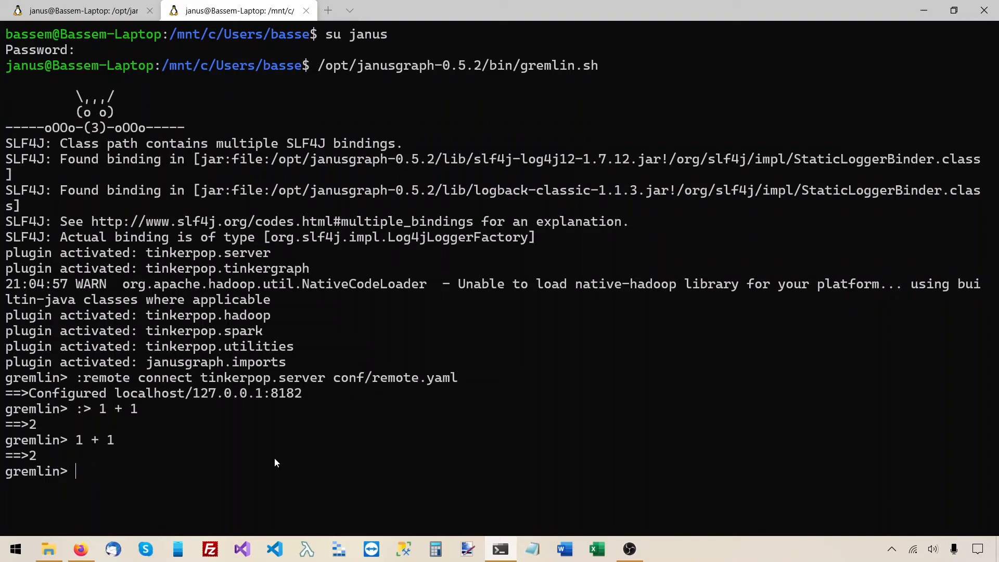
type("re")
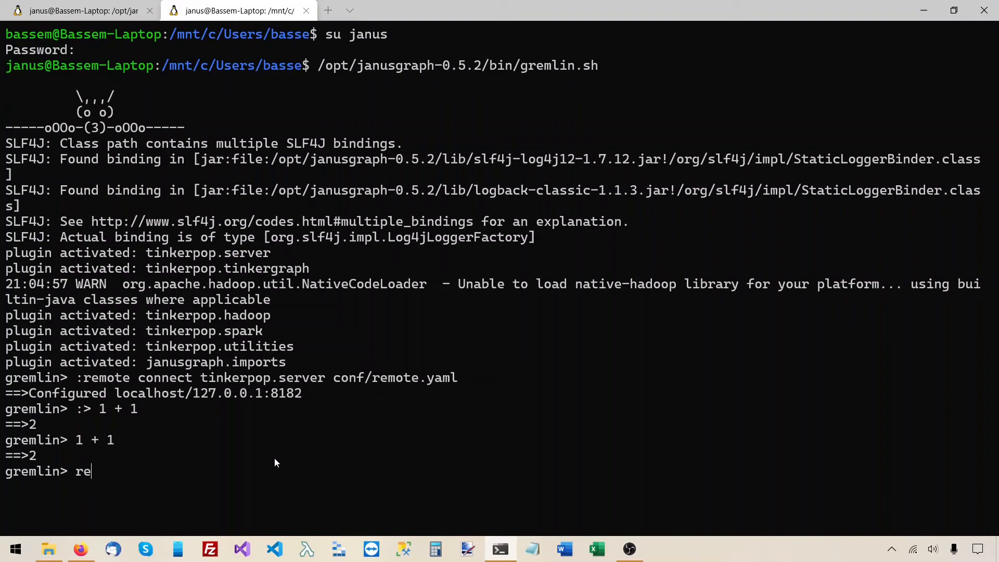
type(":remov")
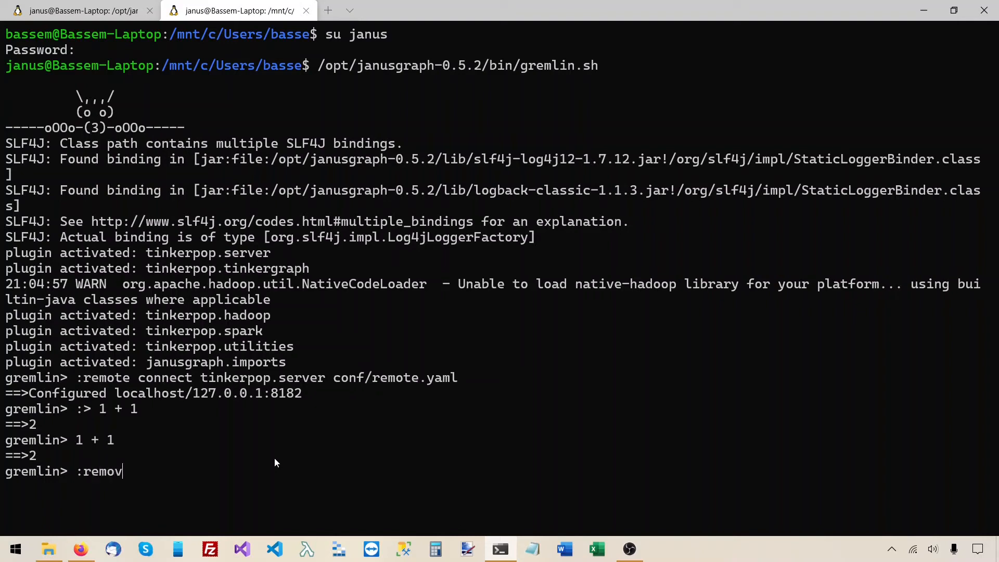
type(":remote console")
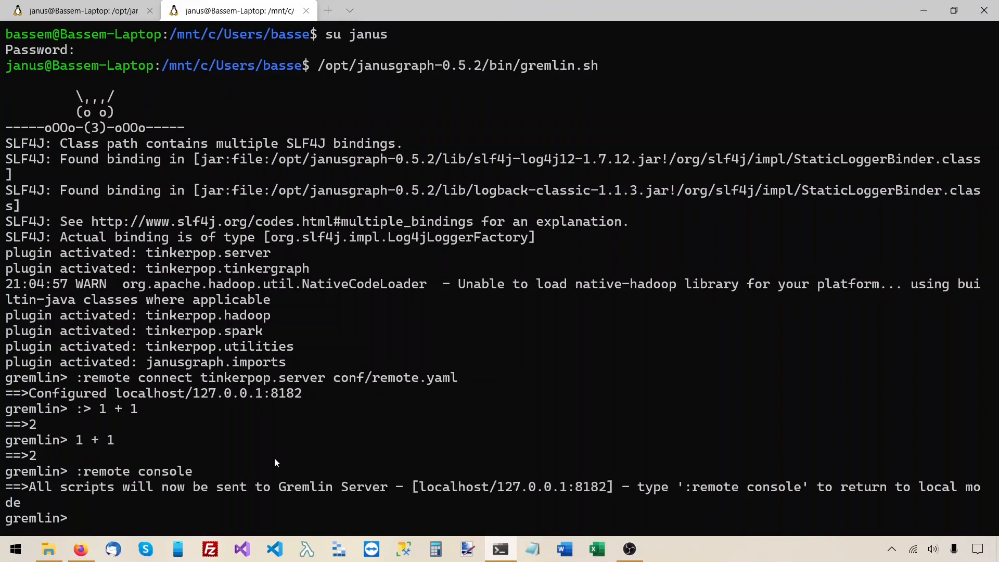
mouse_move(138, 512)
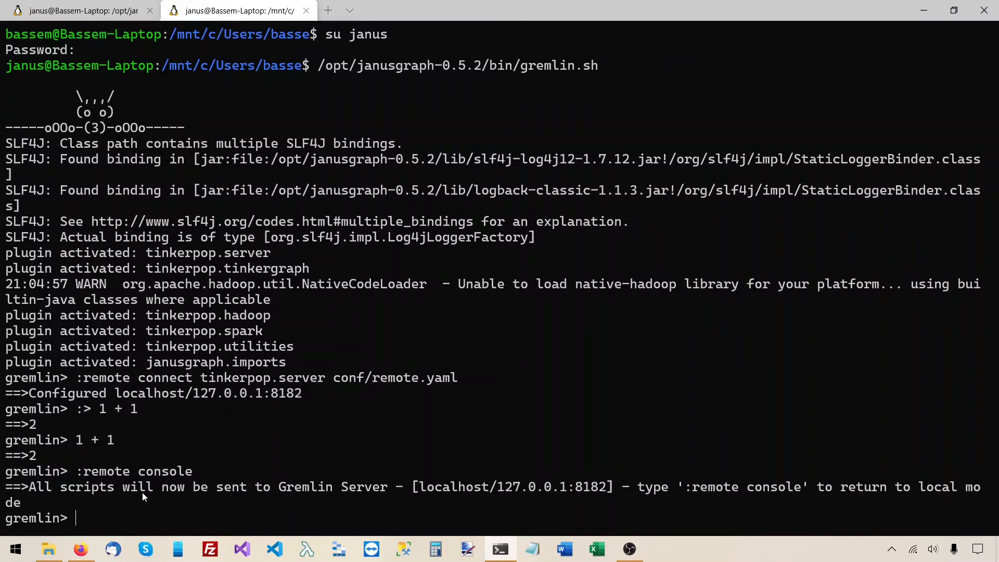
Inspect 'graph' and 'g' as in-memory standardjanusgraph and get g.V().count() = 0.
type("graph")
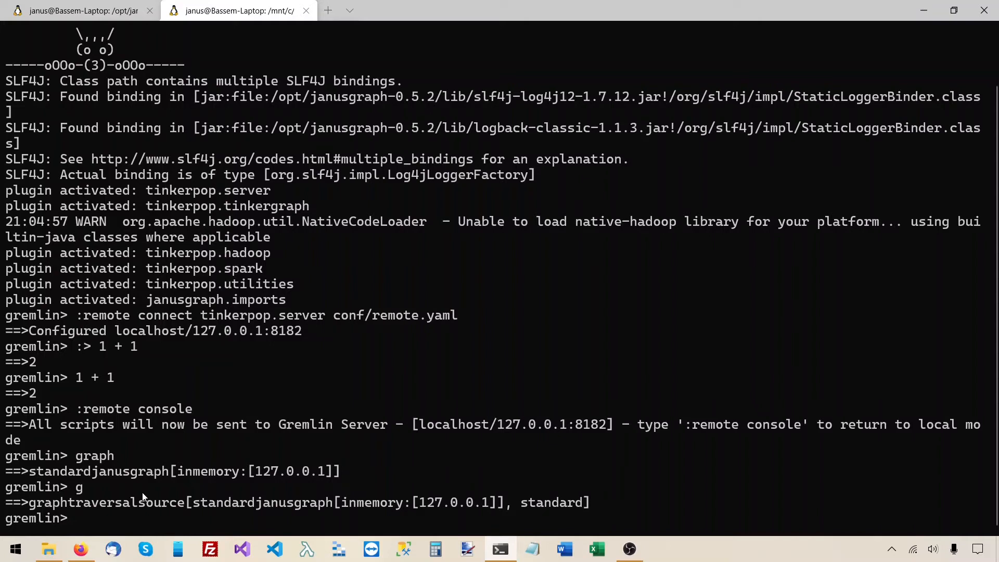
type("g.")
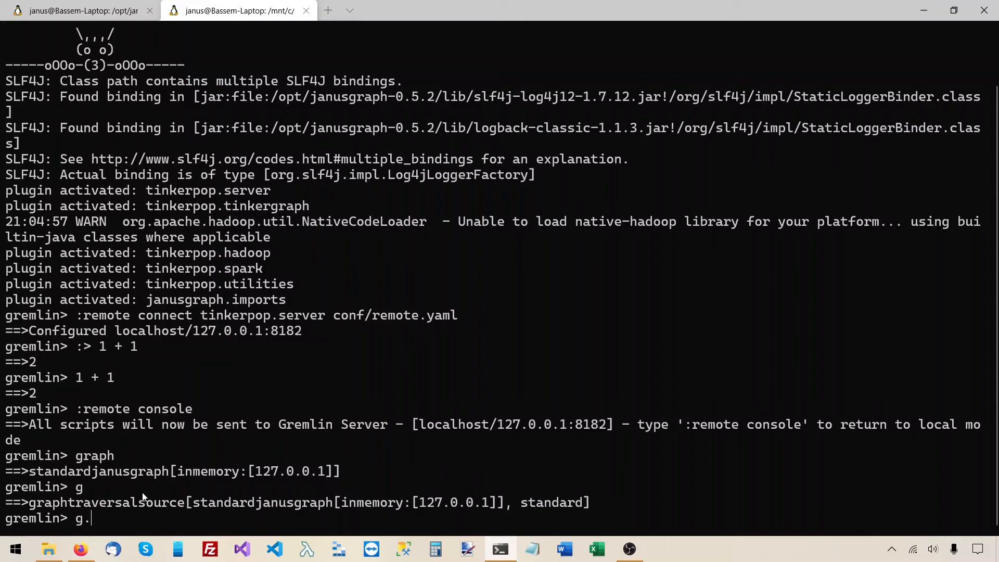
type("V().count(")
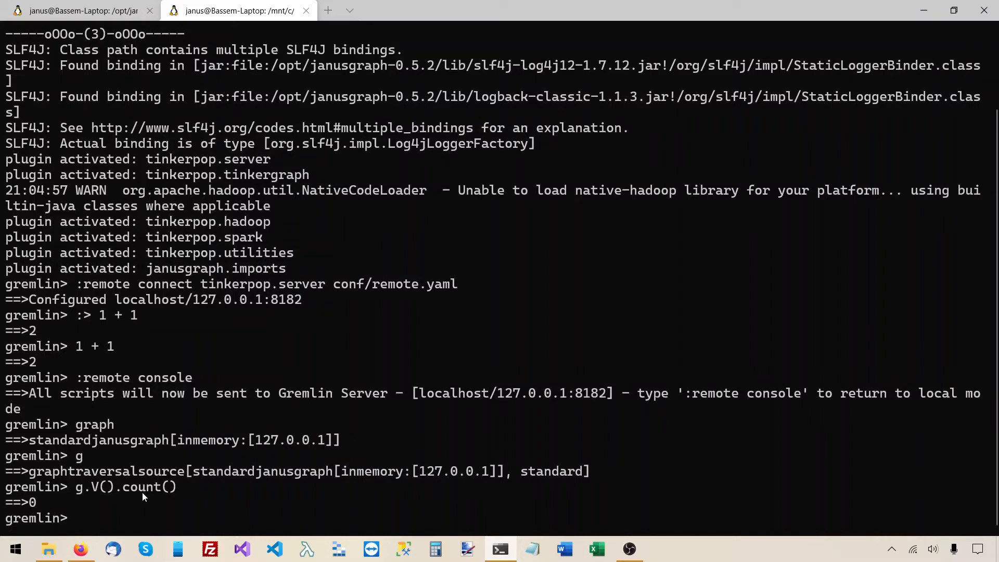
Add a person vertex named p1 with g.addV('person').property('name', 'p1').
type("g")
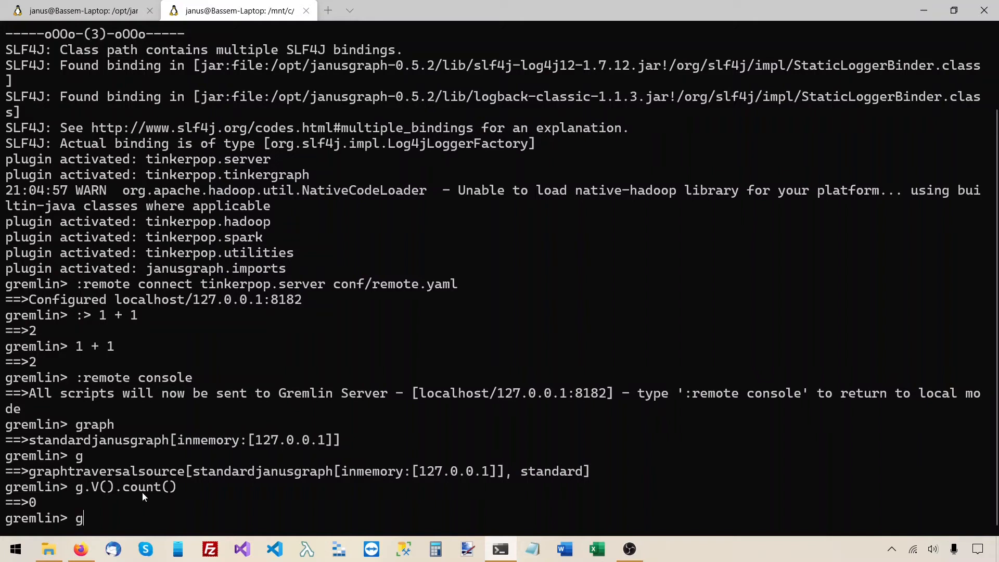
type(".addV")
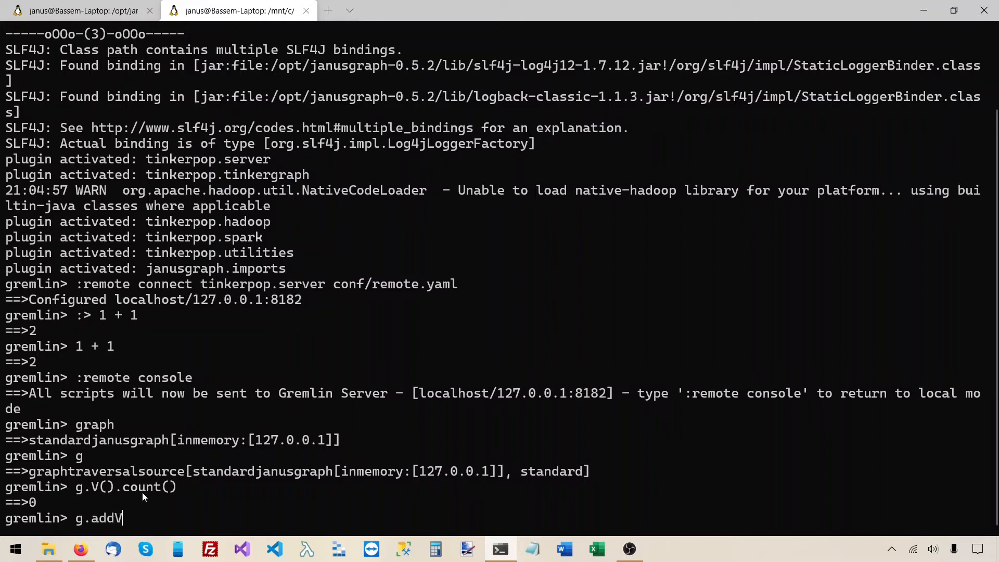
type("('')")
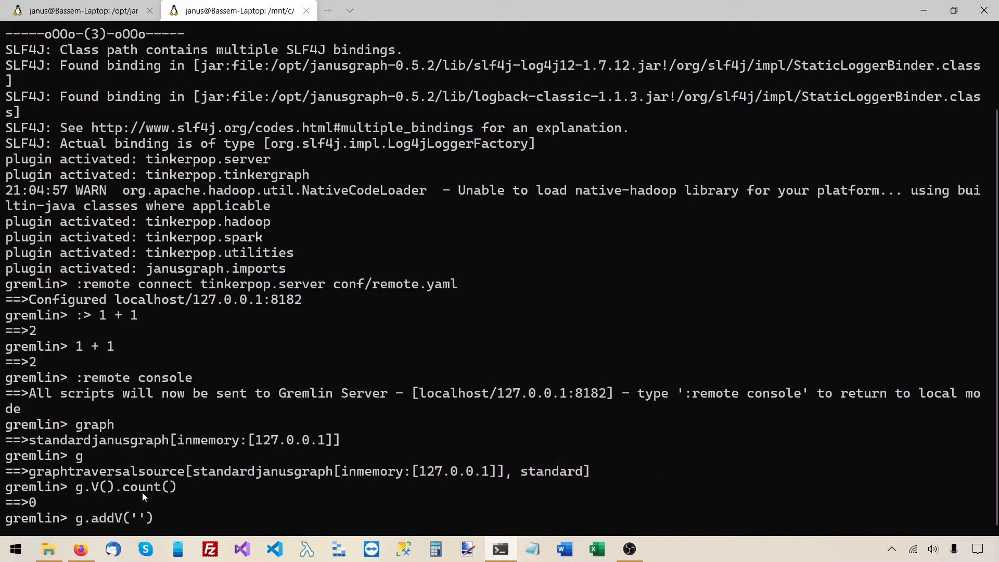
type("person")
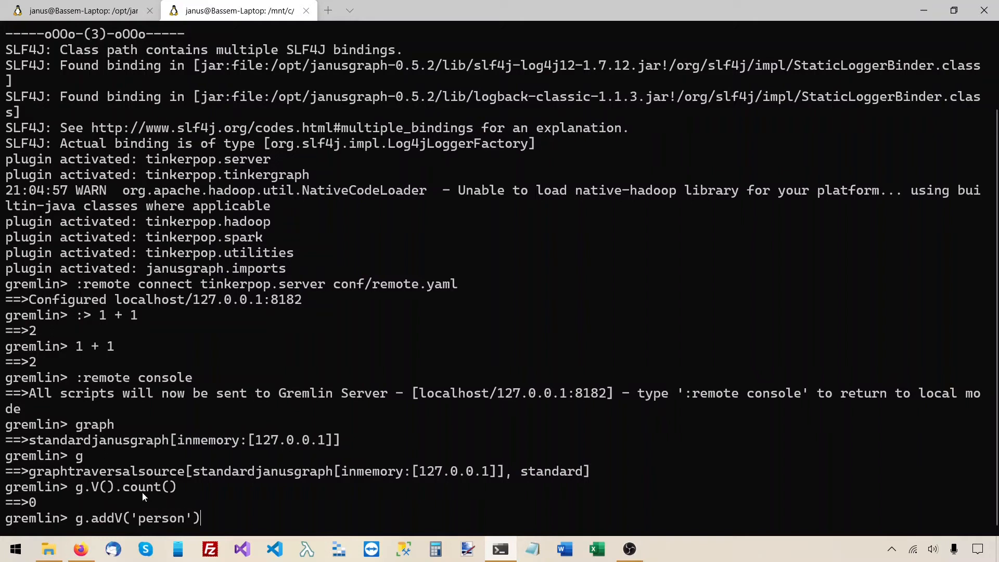
type(".prope")
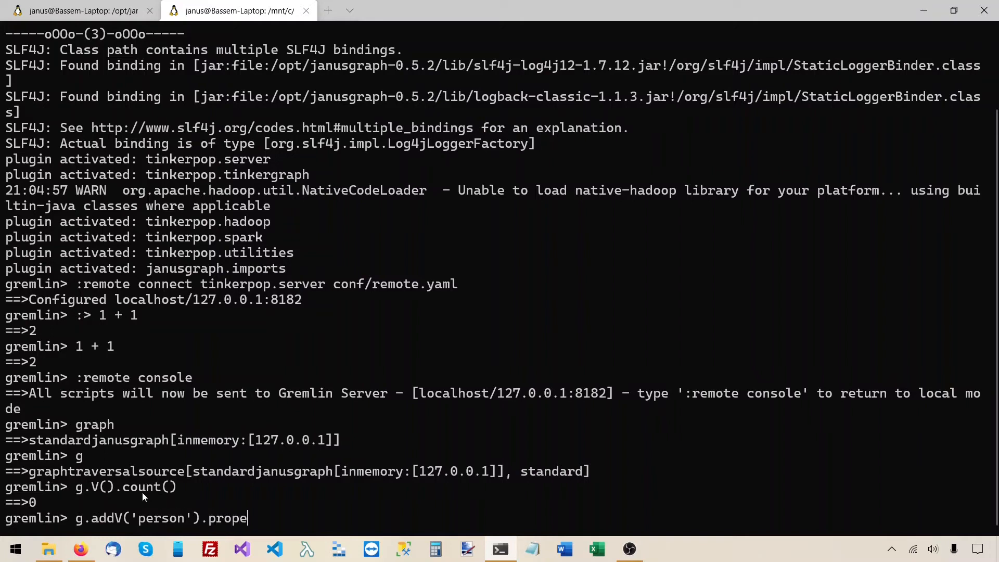
type("rty('')")
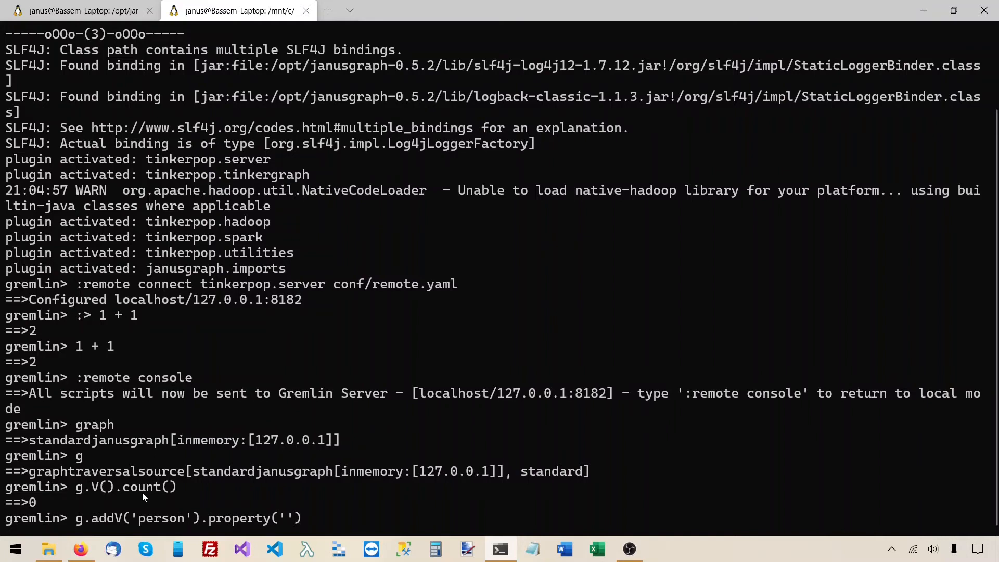
type("name")
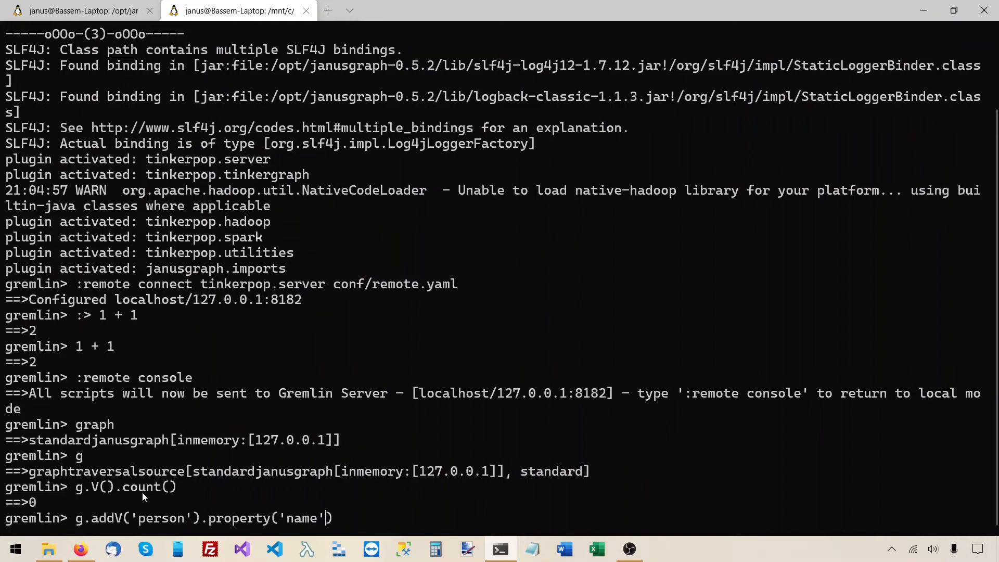
type(", '")
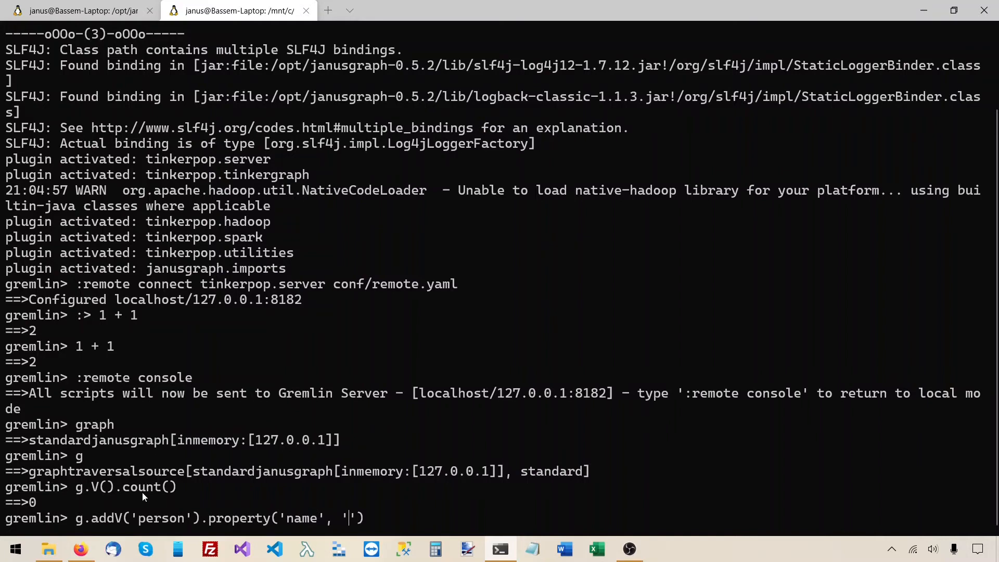
type("p1")
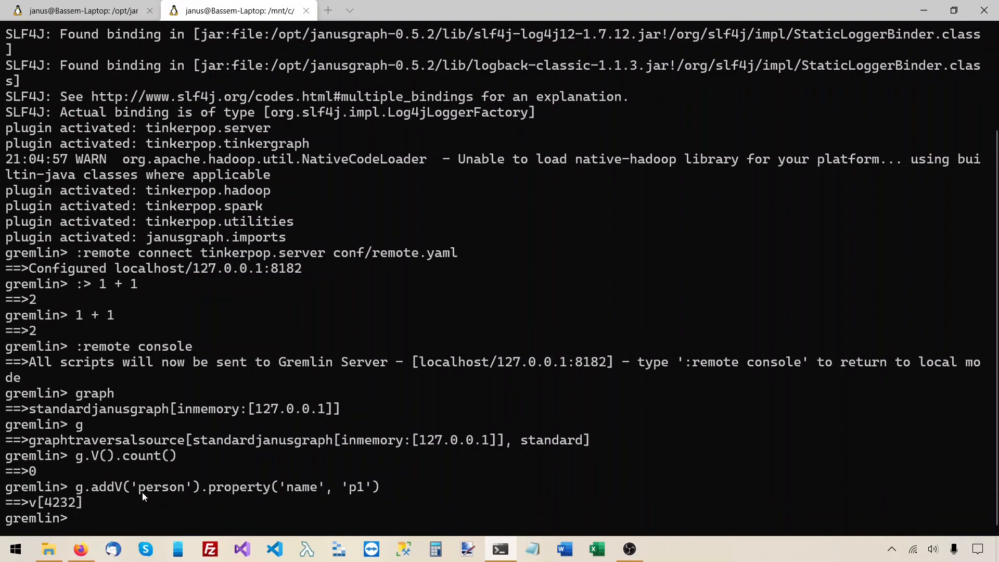
Recall the command and add a second person vertex named p2.
type("g.addV('person').property('name', 'p1')")
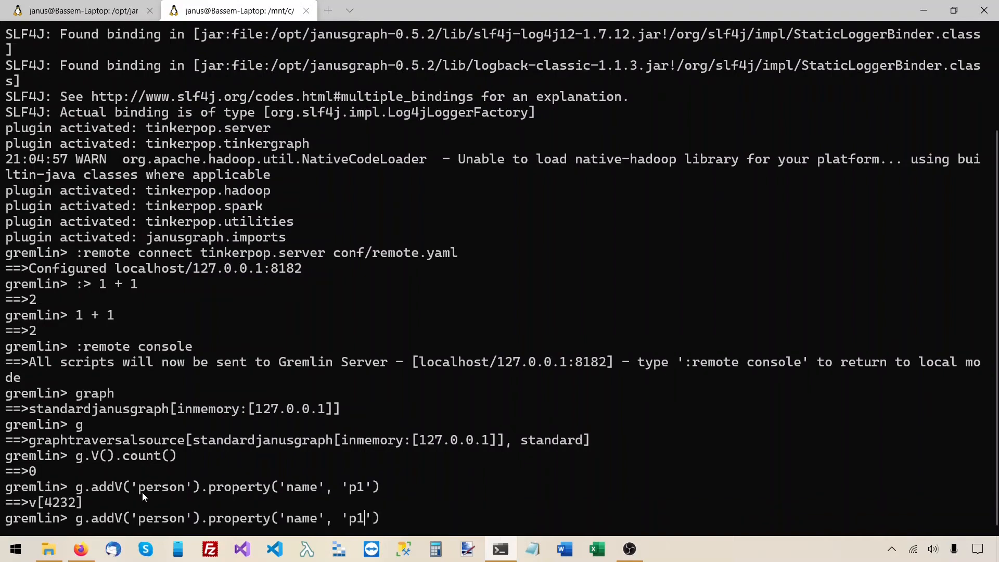
type("2")
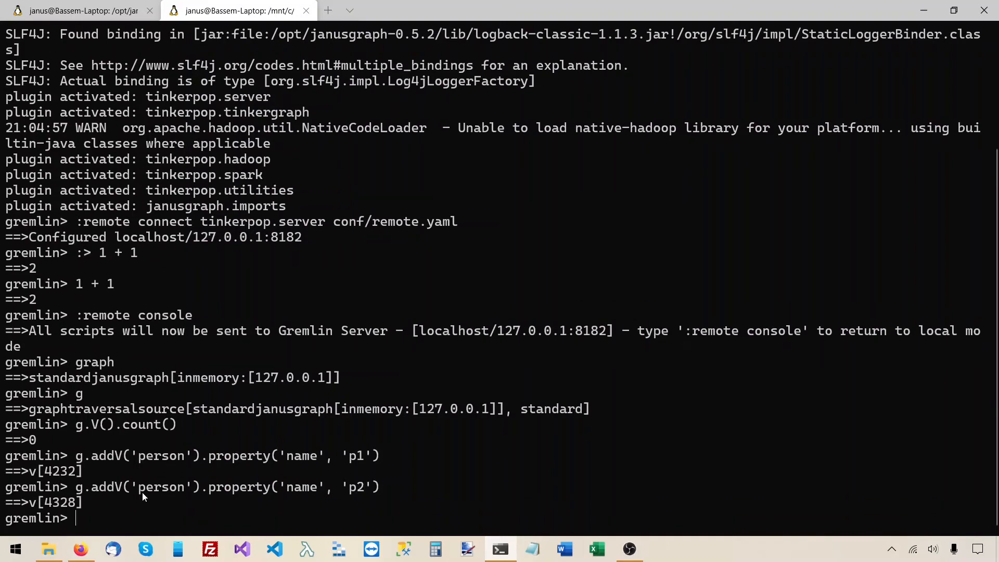
Run g.V().count() again, now returning 2.
type("g.V")
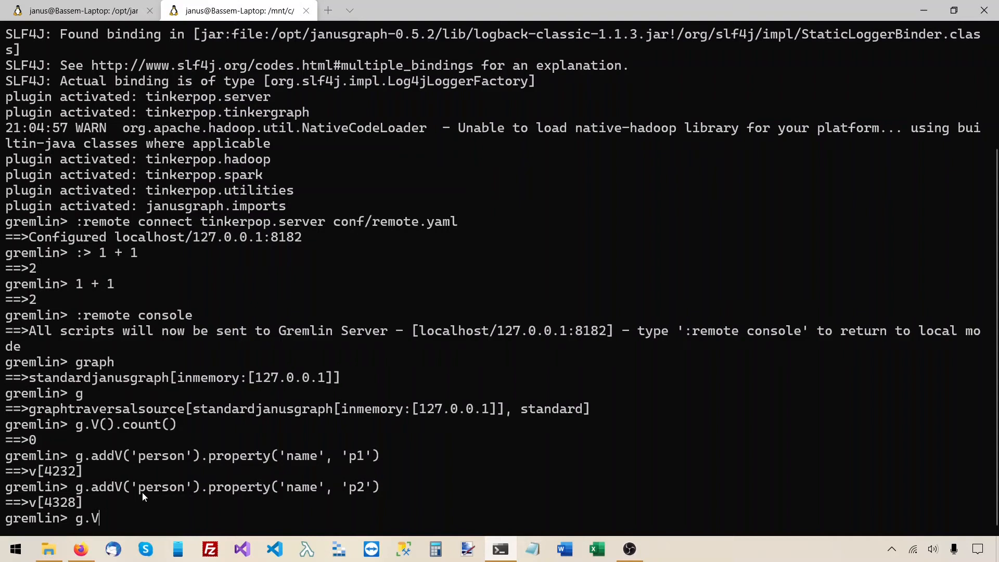
type("().count(")
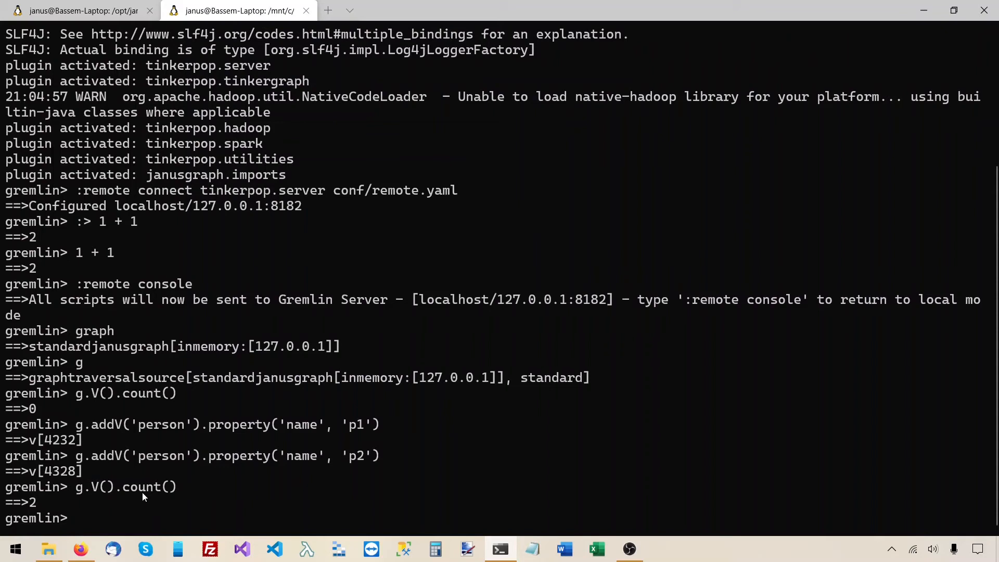
mouse_move(143, 500)
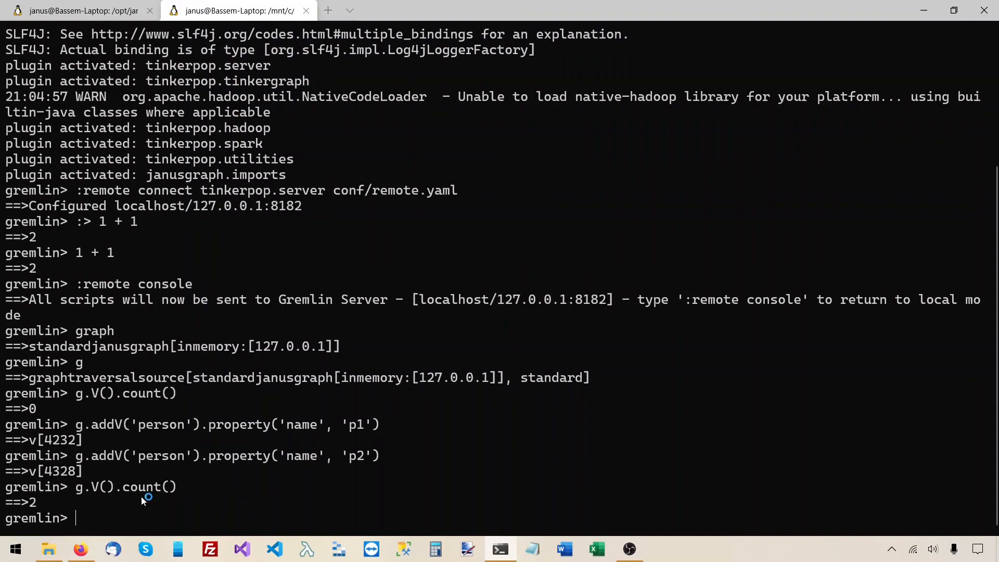
double_click(93, 331)
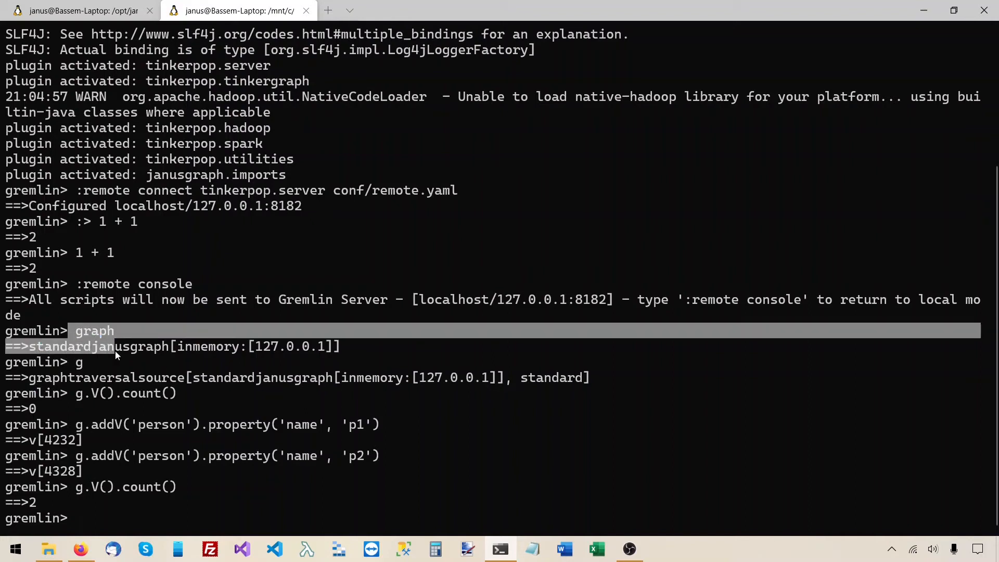
left_click_drag(115, 345, 234, 362)
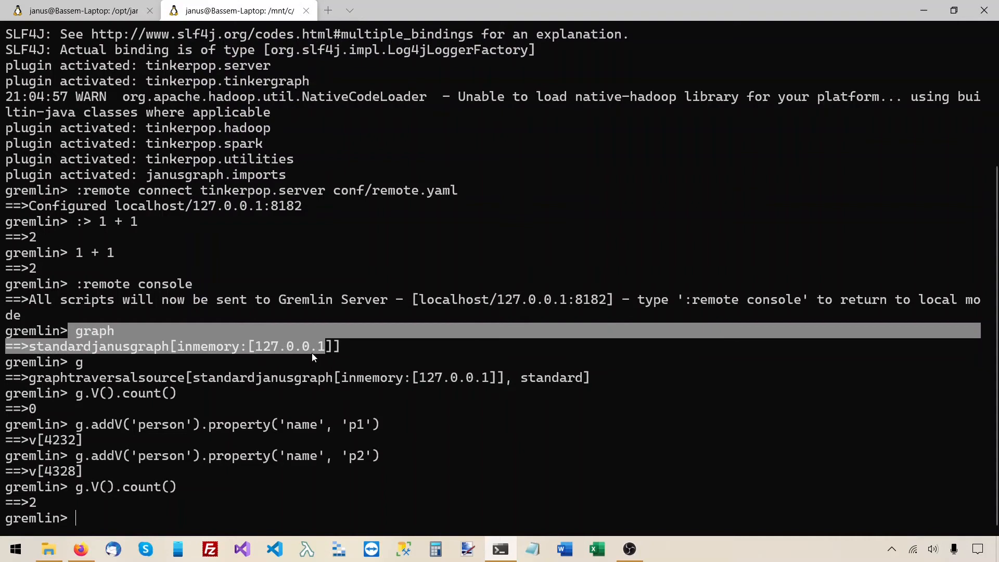
double_click(206, 346)
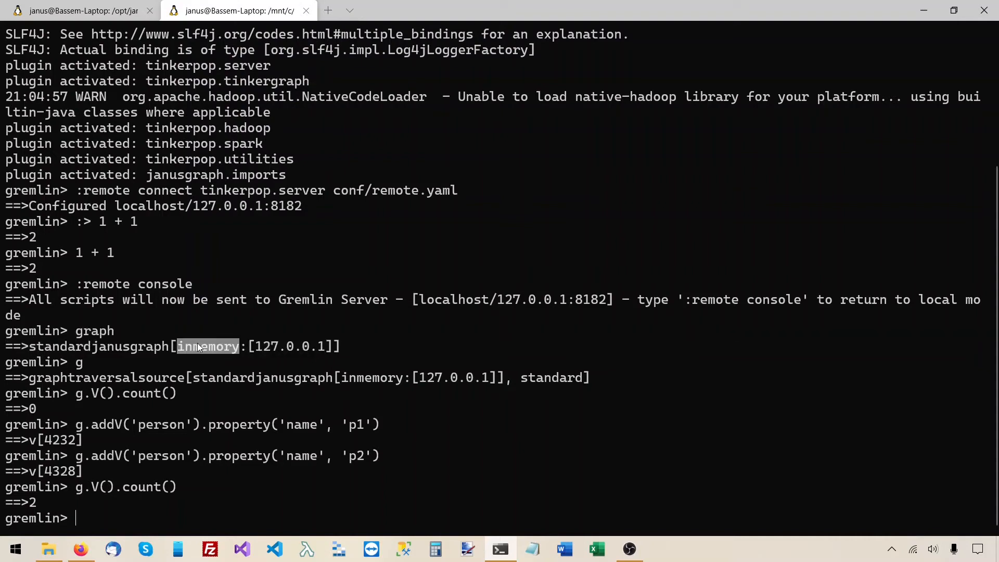
mouse_move(220, 351)
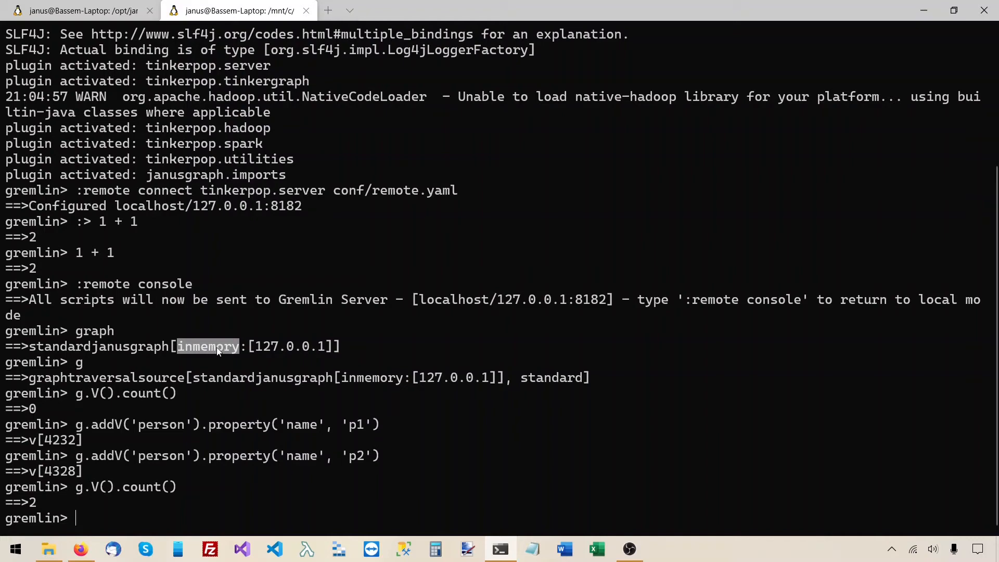
Open conf/gremlin-server/gremlin-server.yaml from File Explorer into VS Code.
left_click(48, 550)
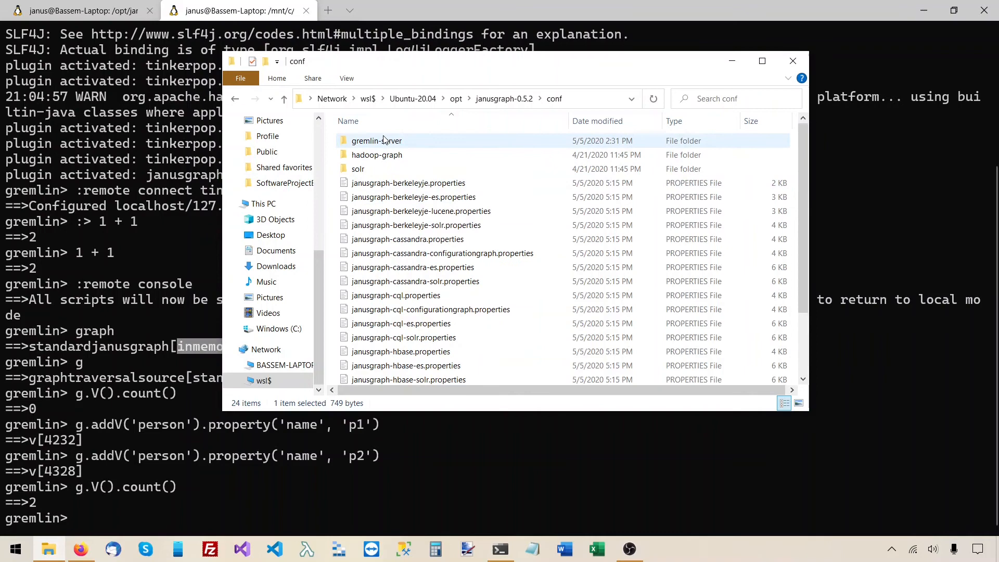
mouse_move(405, 141)
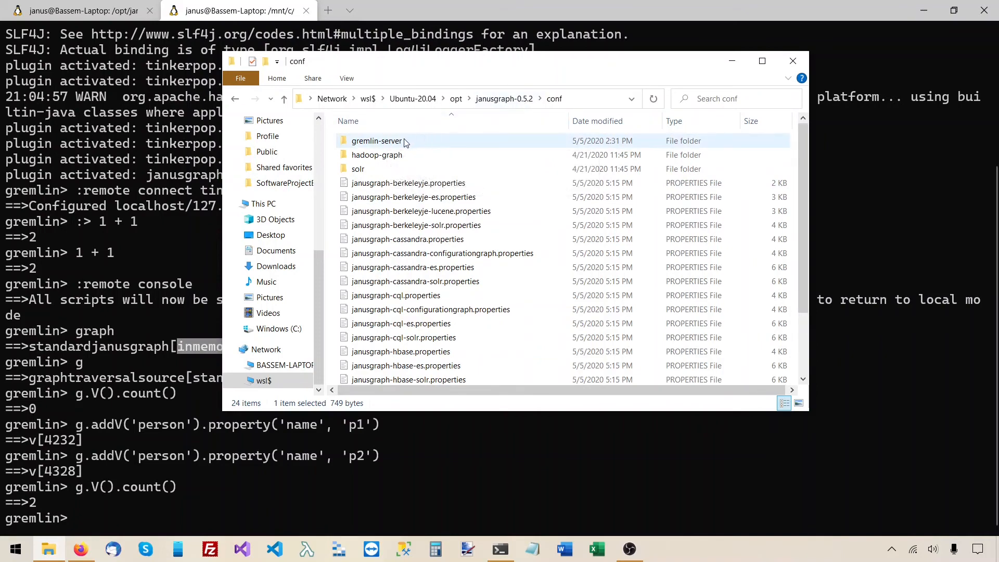
double_click(376, 141)
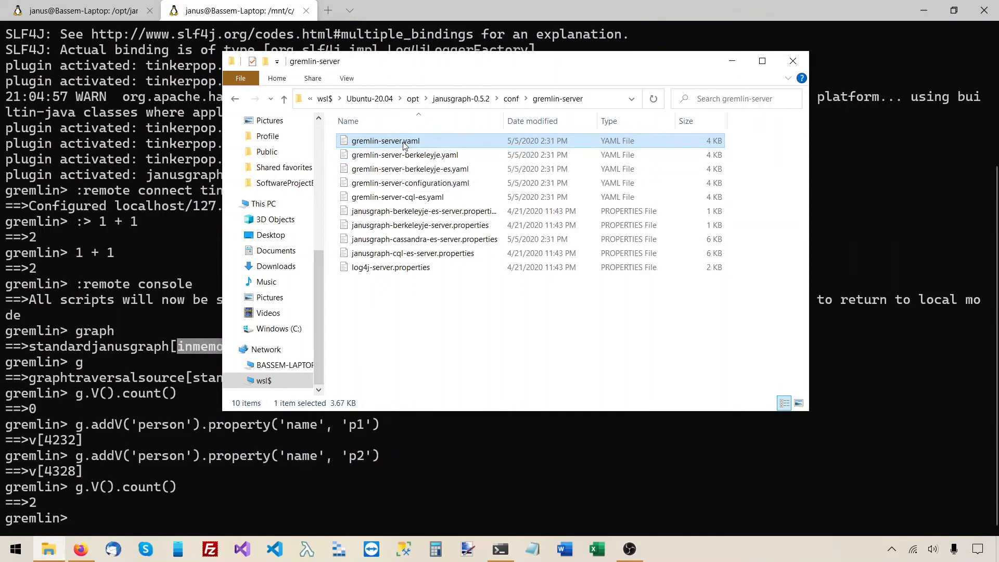
mouse_move(405, 142)
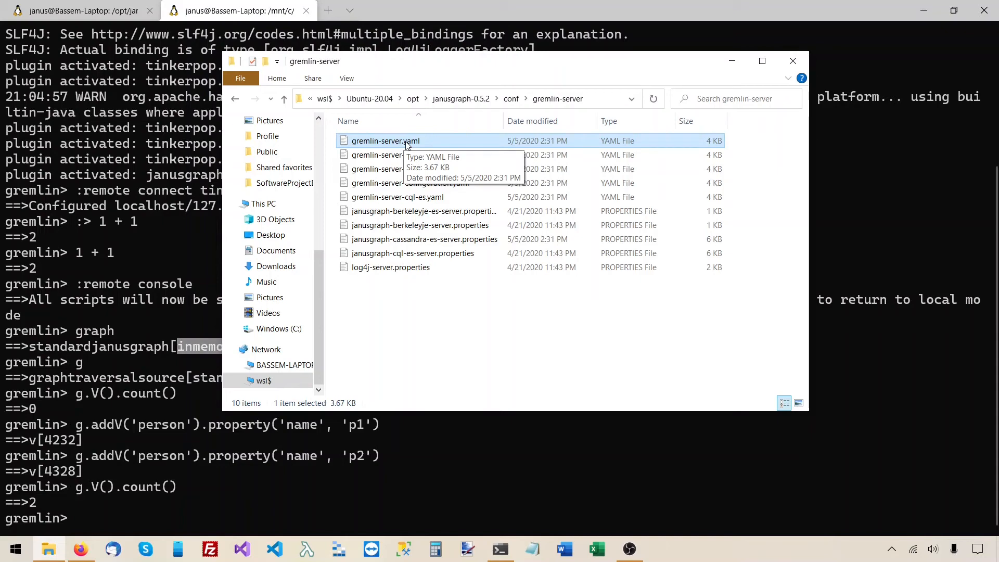
double_click(386, 141)
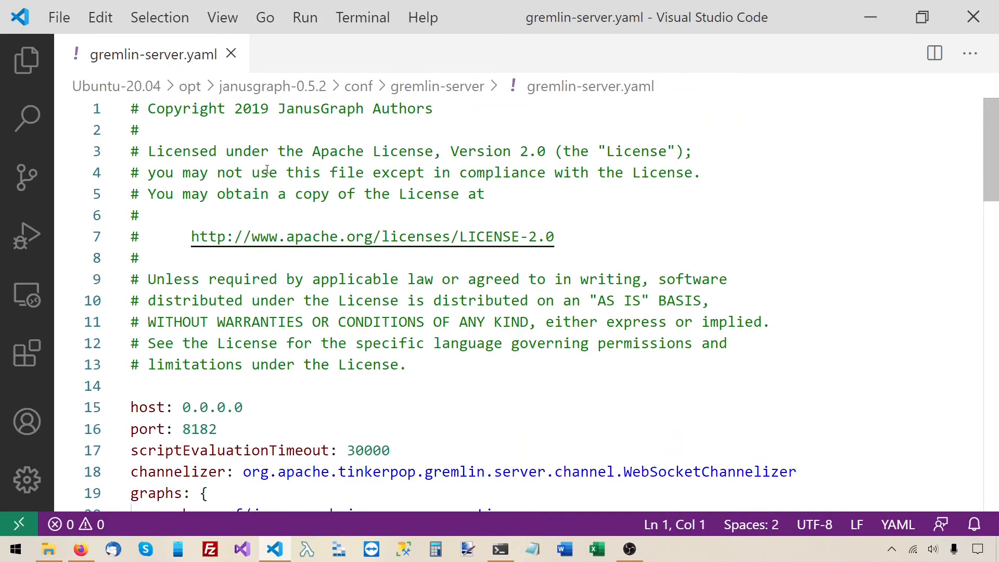
Find the graphs entry in gremlin-server.yaml pointing to janusgraph-inmemory.properties.
scroll("down", 3)
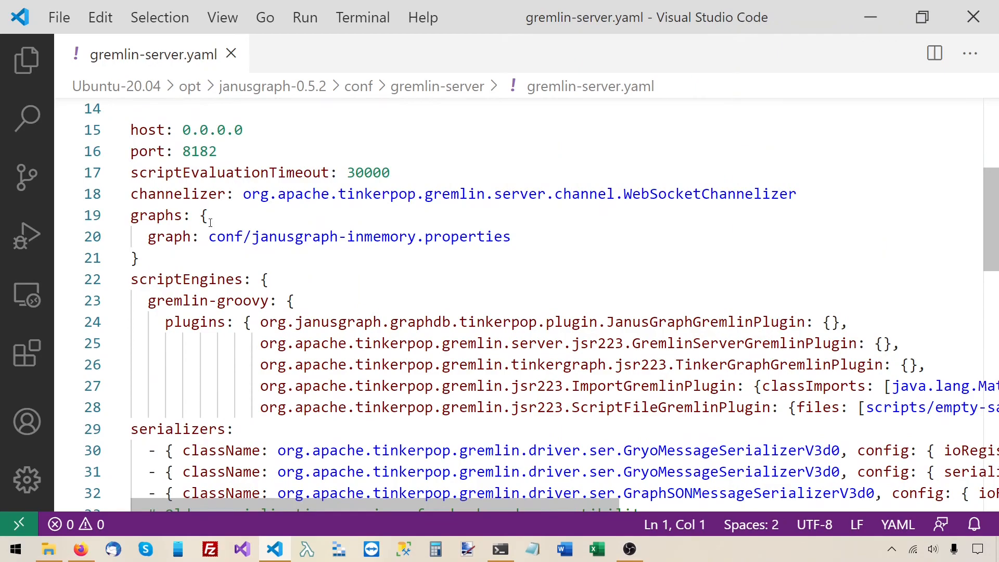
scroll("down", 3)
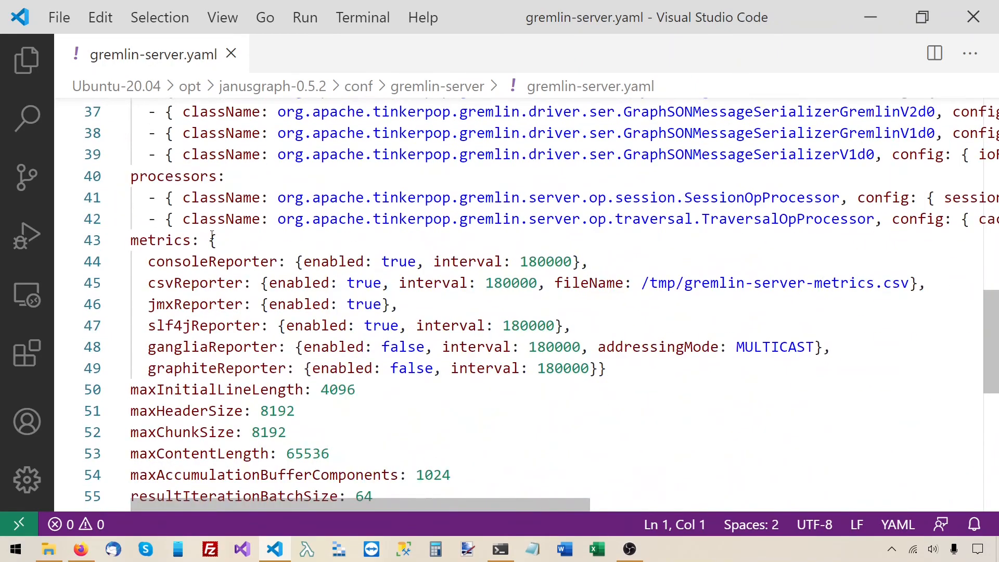
scroll("up", 3)
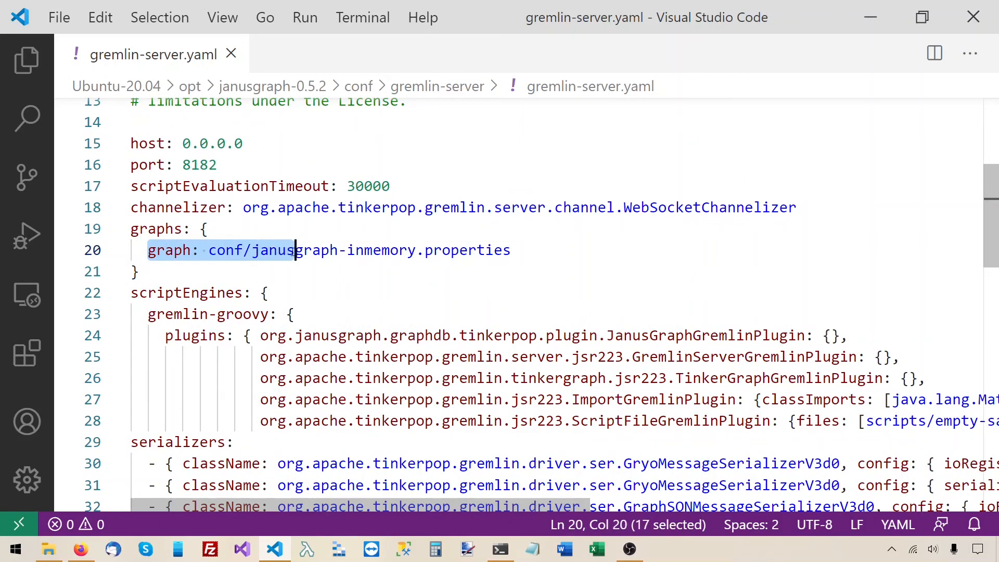
left_click_drag(296, 250, 424, 250)
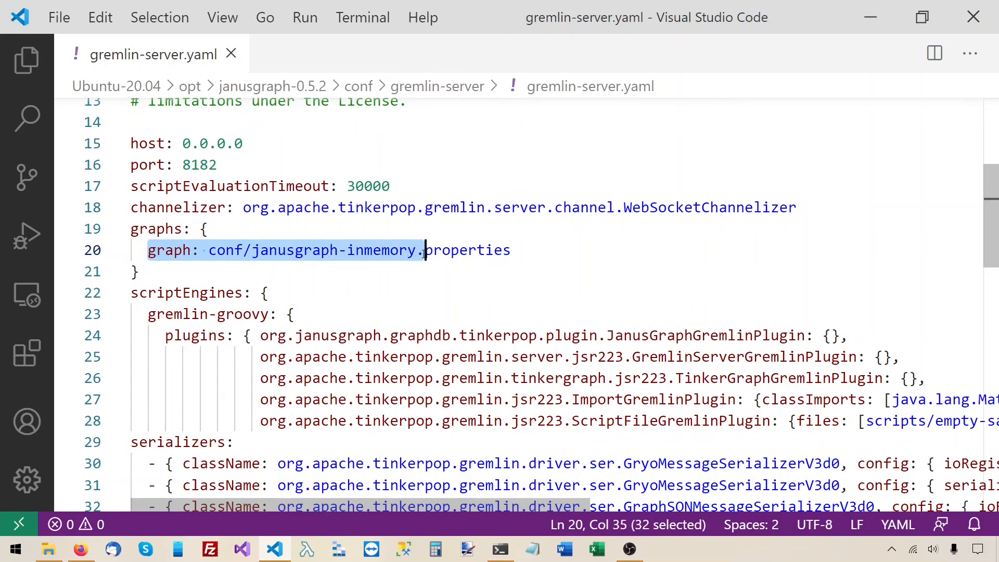
left_click_drag(420, 249, 510, 249)
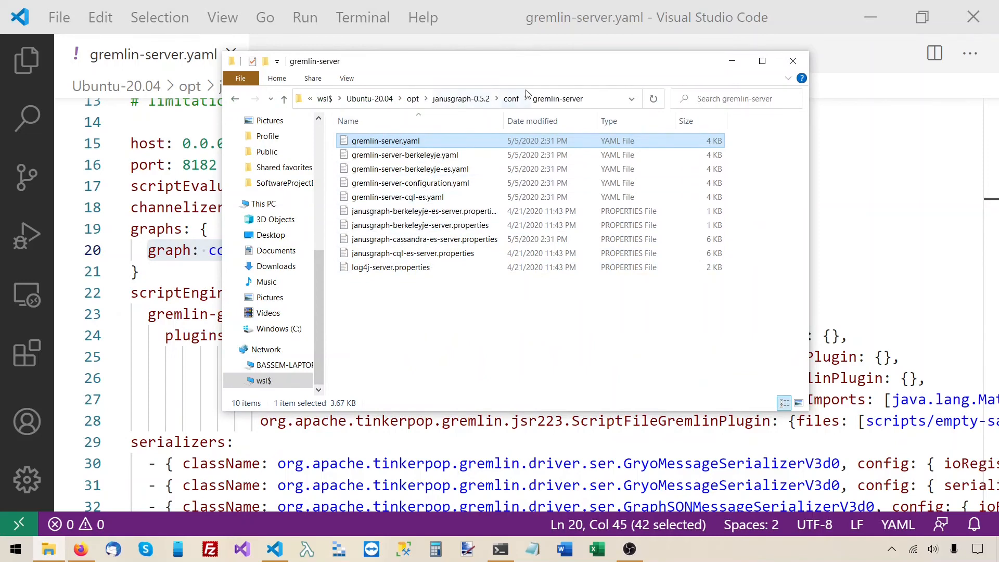
Go up to the conf folder and open janusgraph-inmemory.properties in VS Code.
left_click(511, 98)
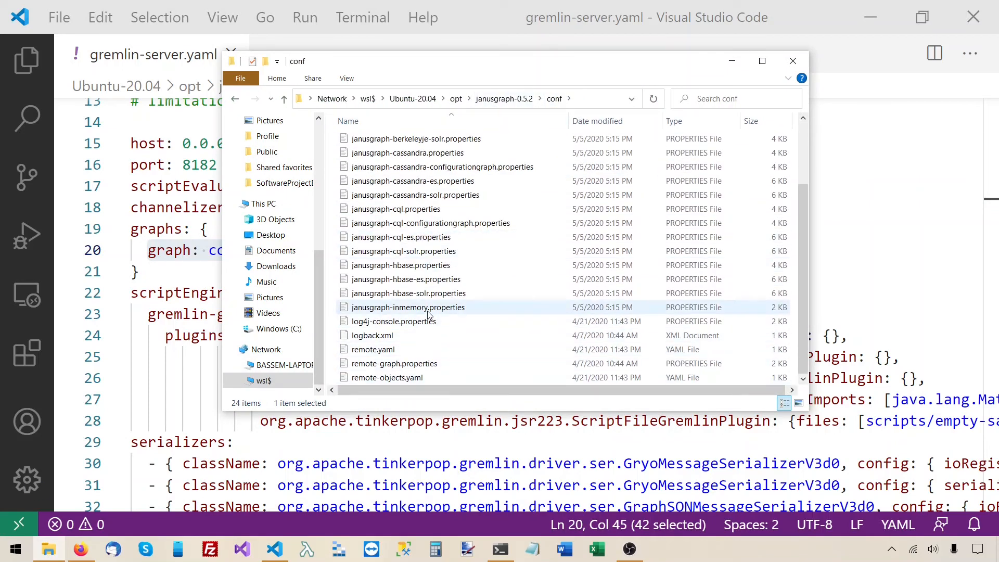
double_click(407, 307)
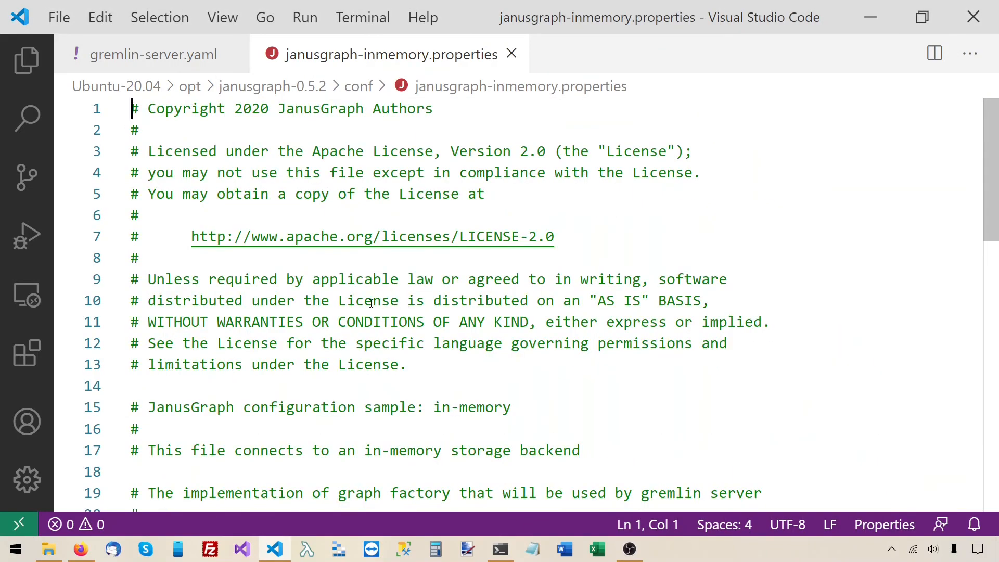
scroll("down", 3)
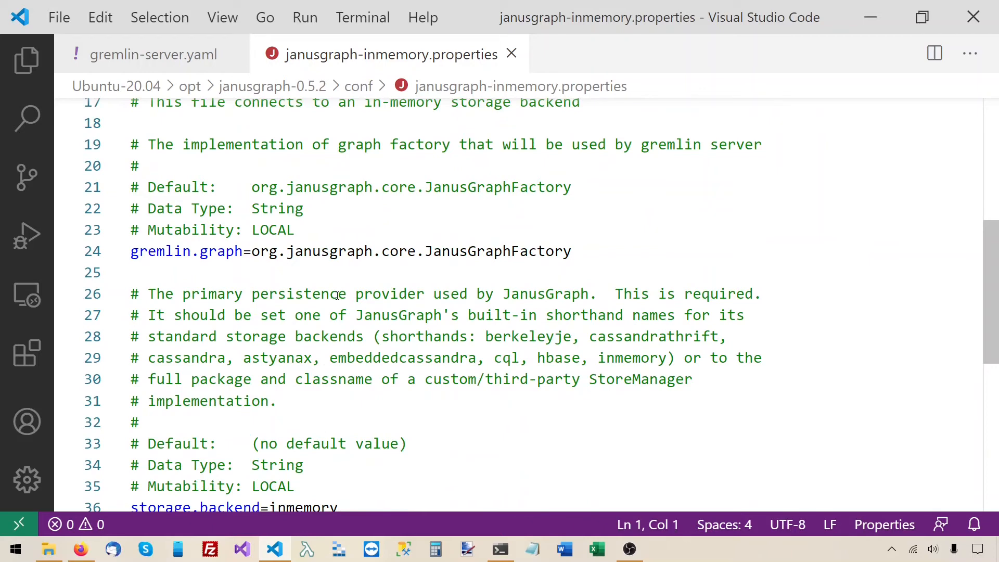
scroll("down", 3)
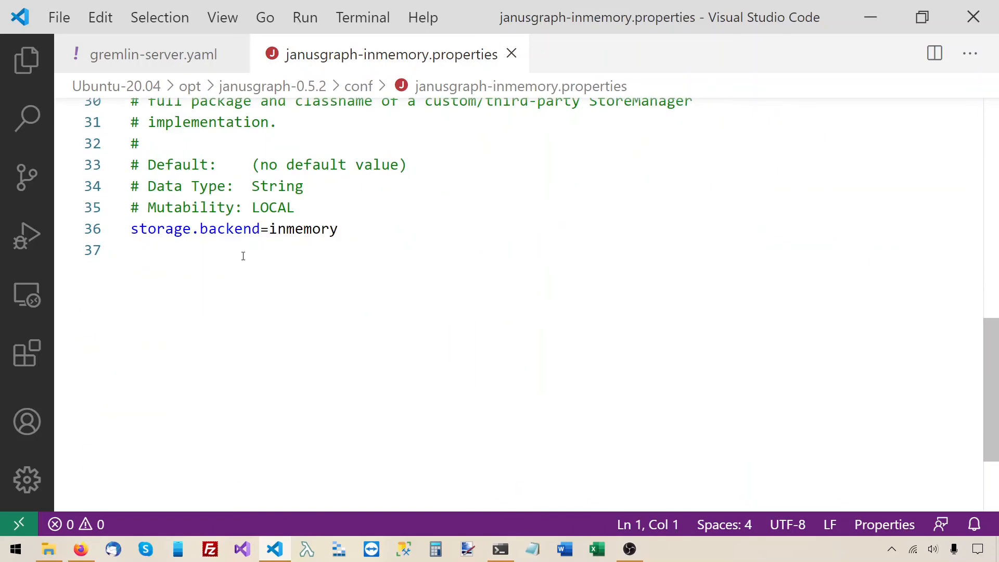
left_click_drag(131, 229, 287, 229)
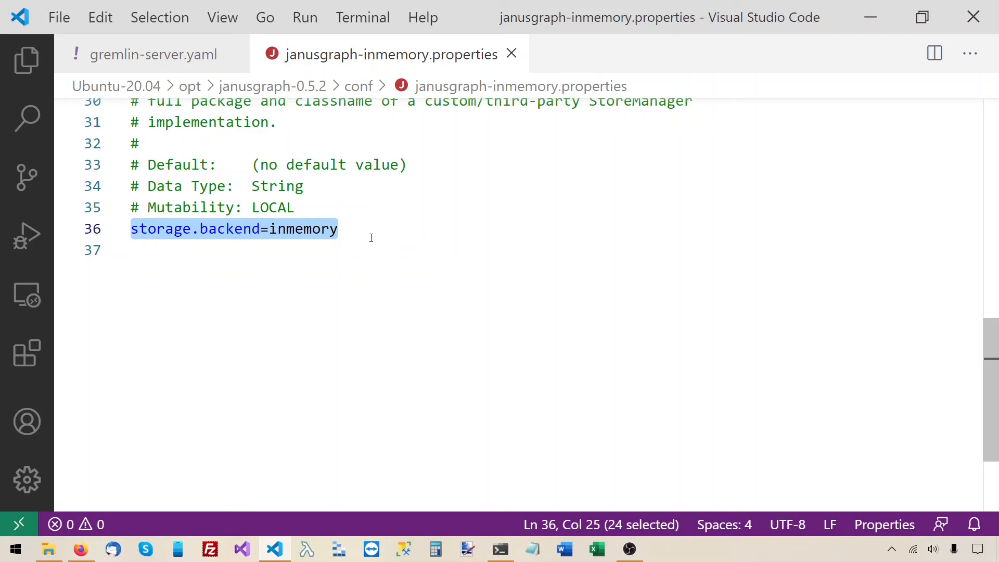
mouse_move(458, 317)
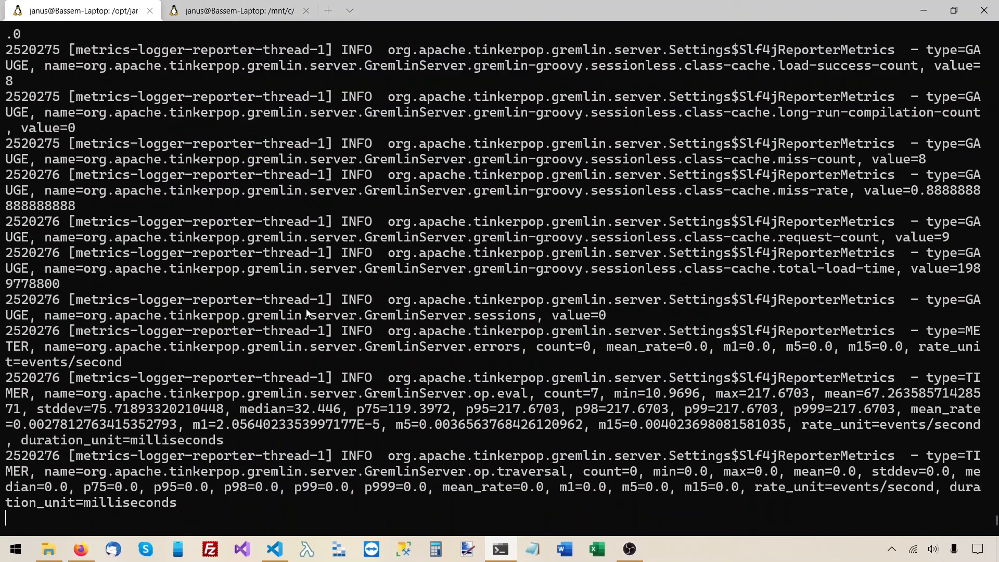
Stop Gremlin Server with Ctrl+C and restart it via bin/gremlin-server.sh.
key("Ctrl+c")
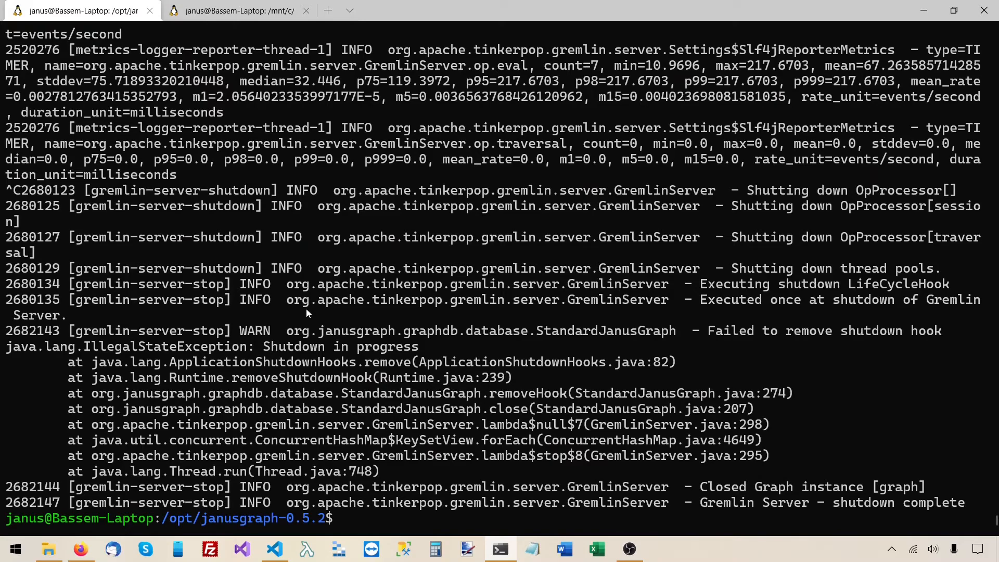
type("bin/gremlin-server.sh")
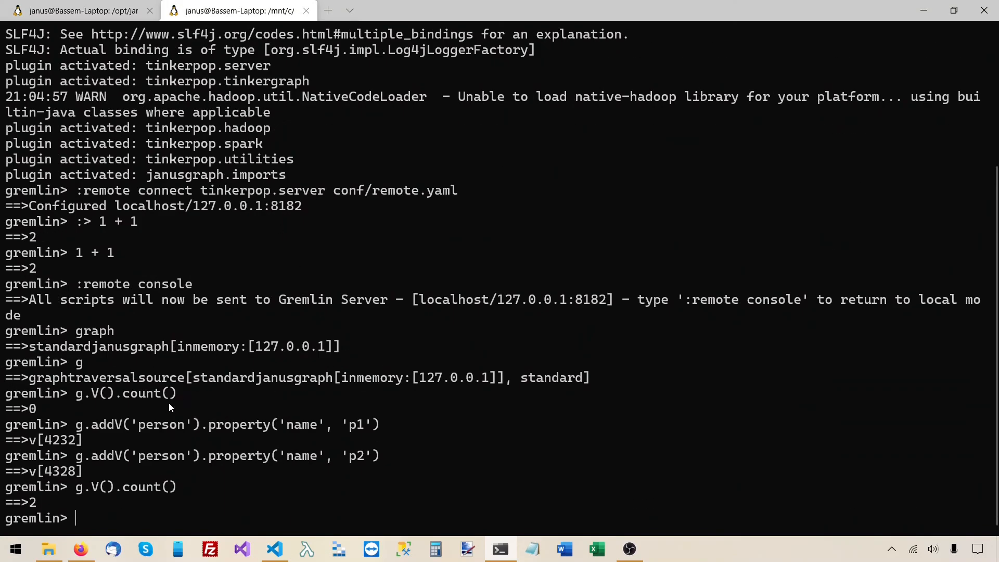
mouse_move(190, 518)
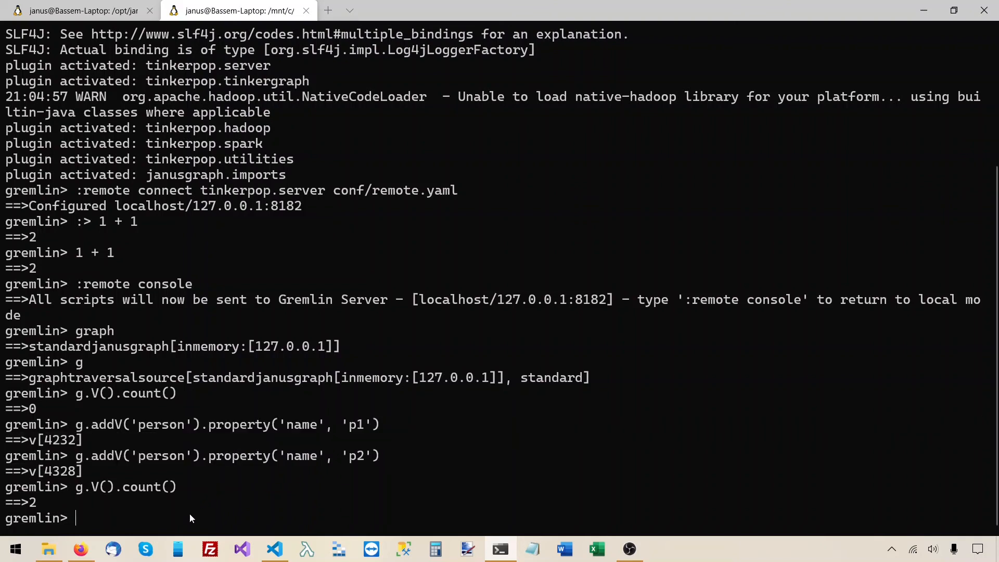
mouse_move(208, 524)
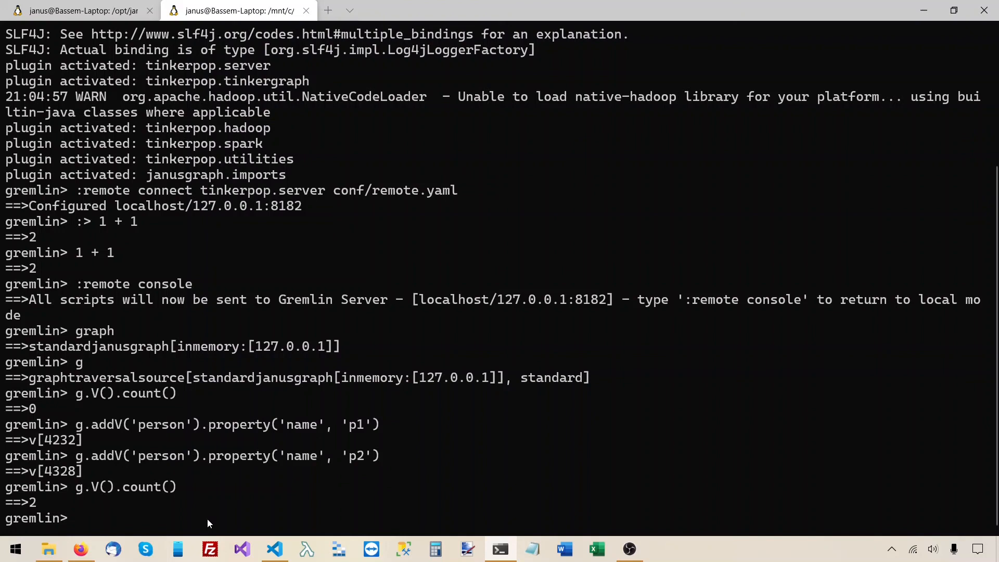
Close the stale remote session with :remote close, then try g.V().count() and 1 + 1 locally.
type(":")
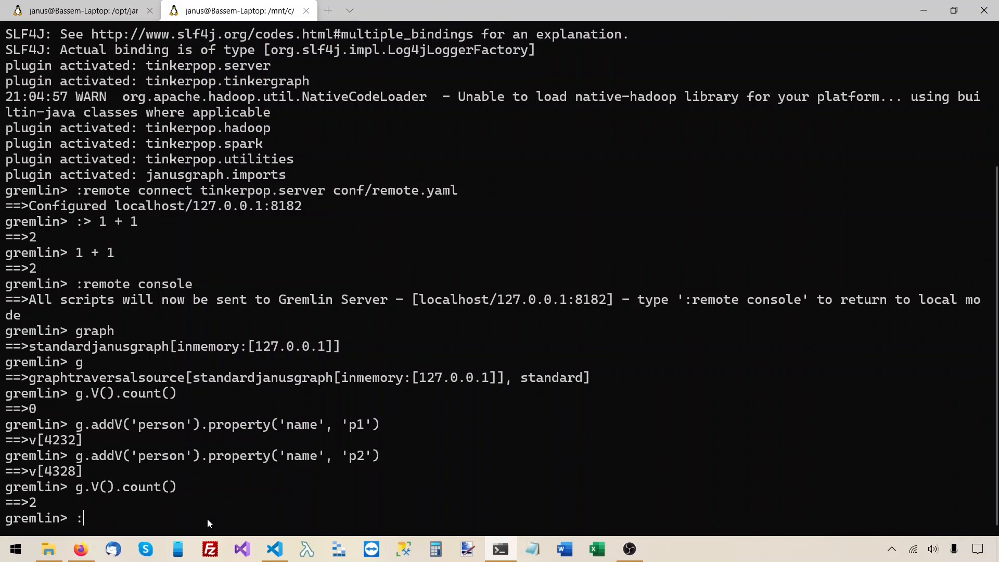
type("remo")
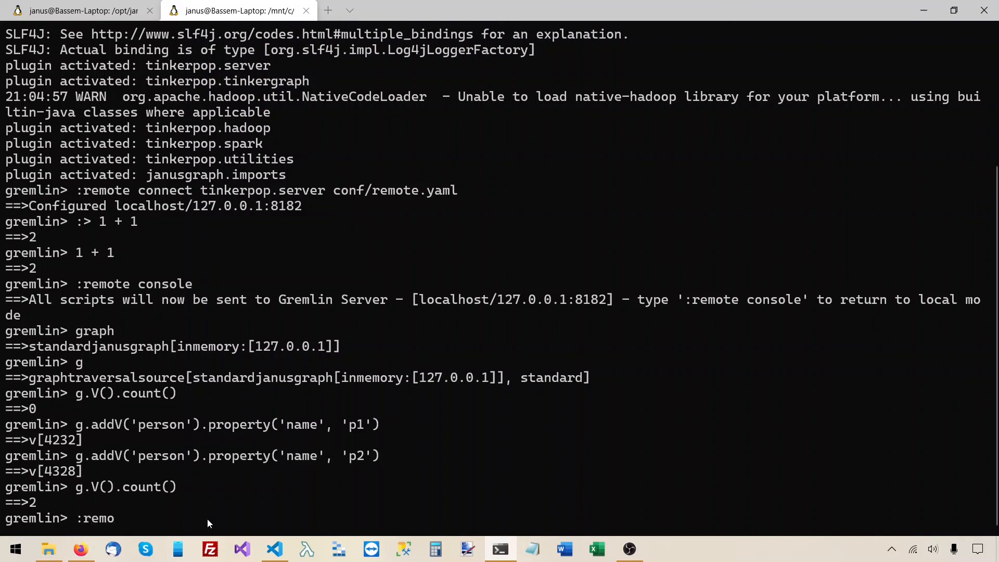
type("te")
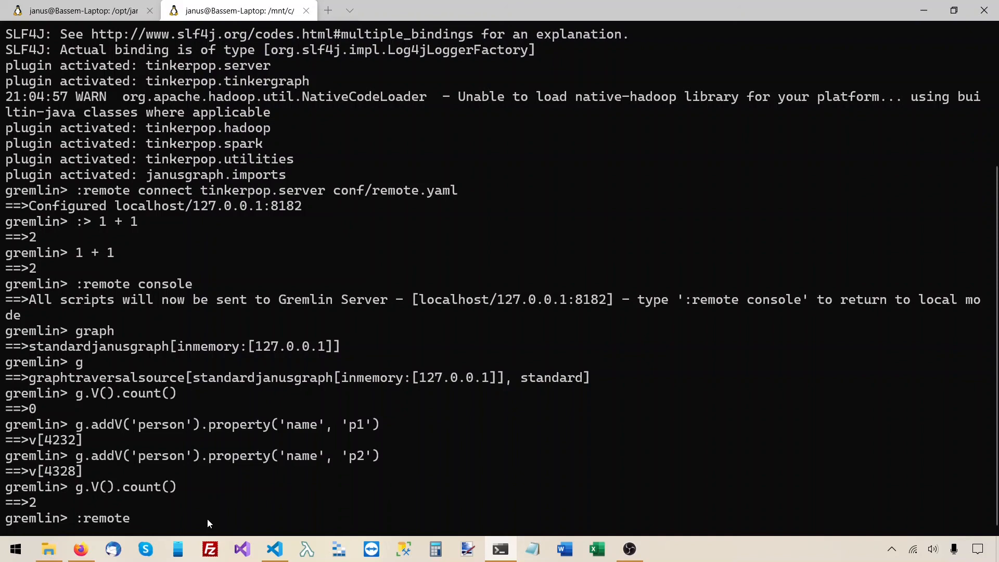
type("close")
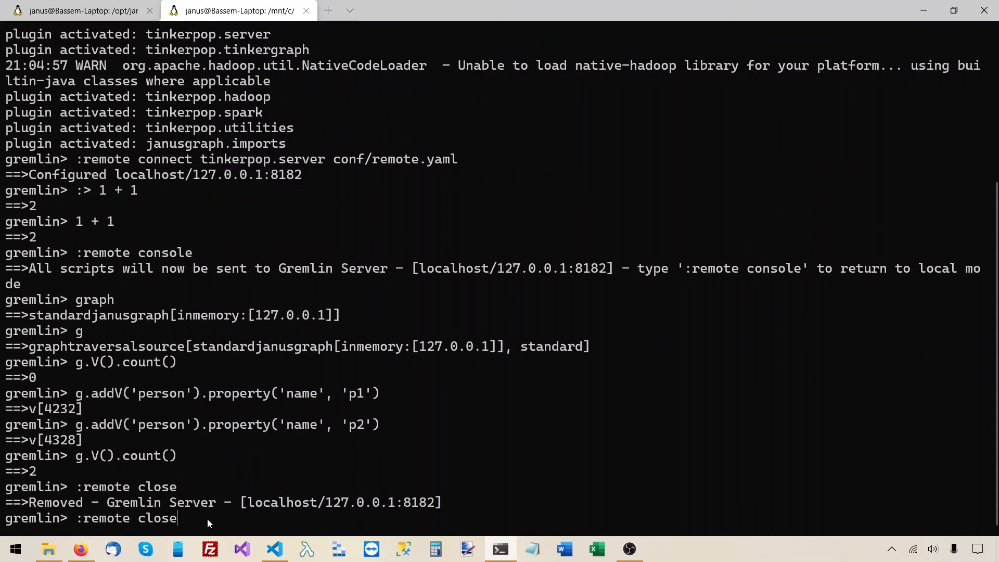
type("g.V().count()")
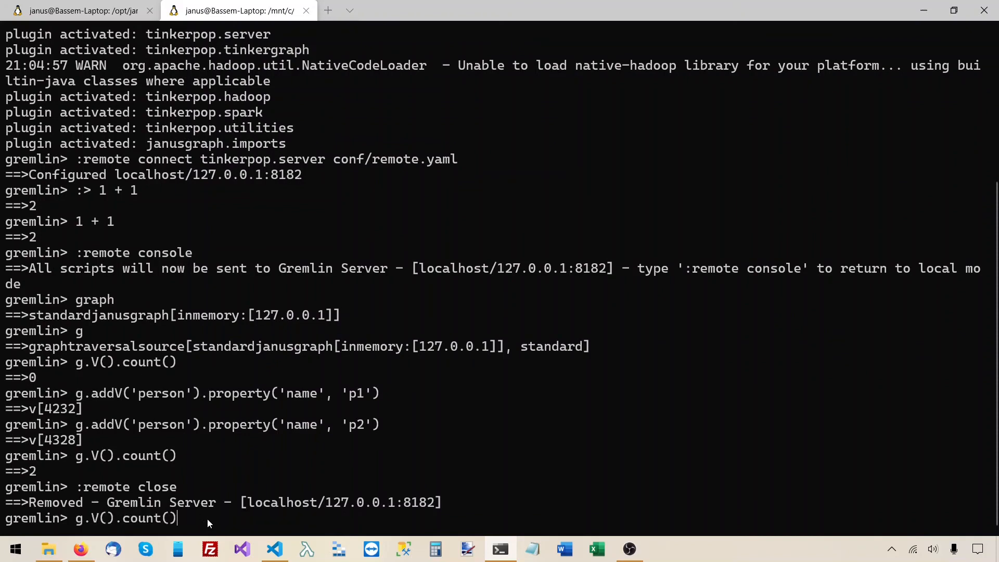
type("1 + 1")
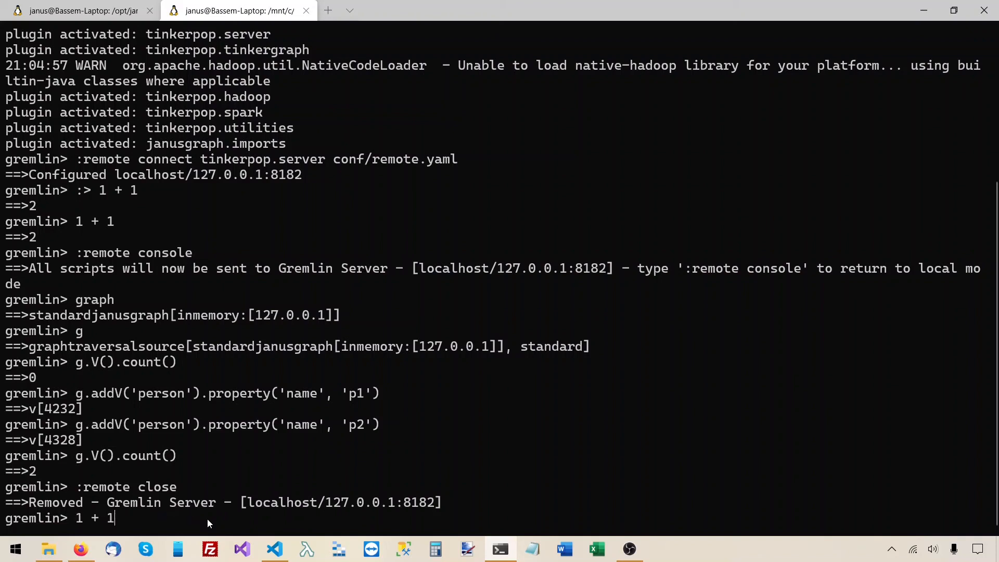
Reconnect to the server via :remote connect tinkerpop.server conf/remote.yaml and re-enter remote console mode.
type(":remote connect tinkerpop.server conf/remote.yaml")
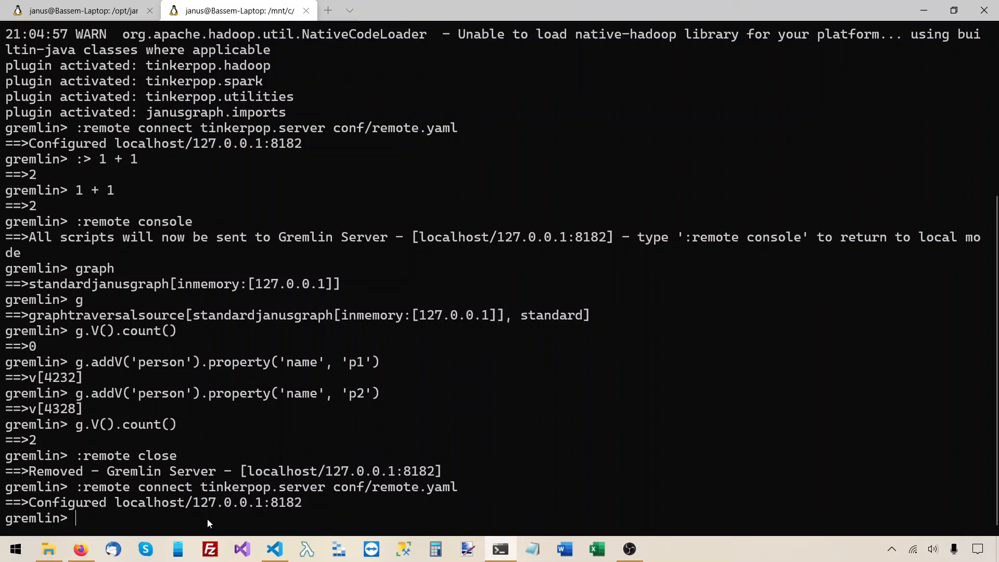
type(":remote console")
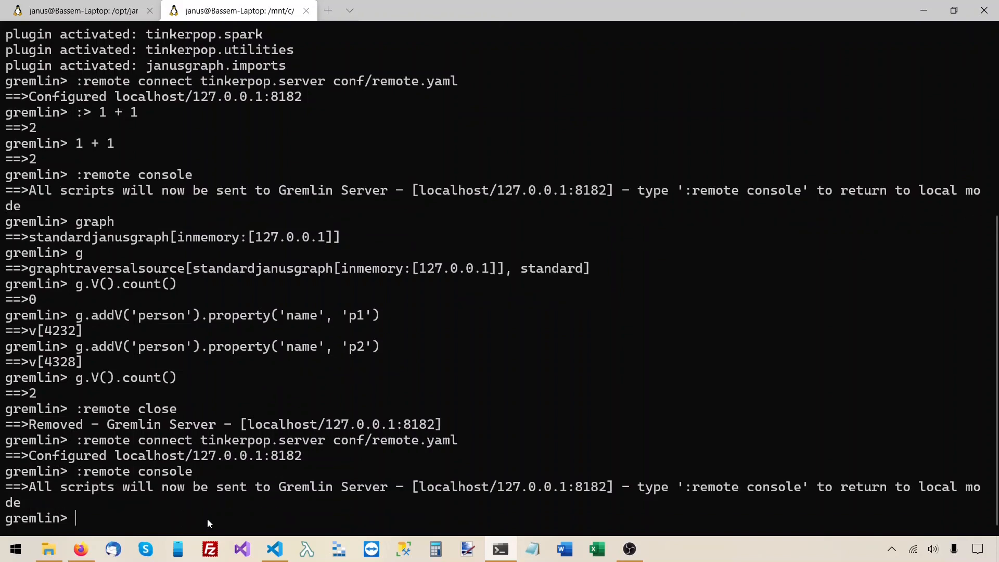
Run g.V().count() against the restarted server, which returns 0 vertices.
type("g")
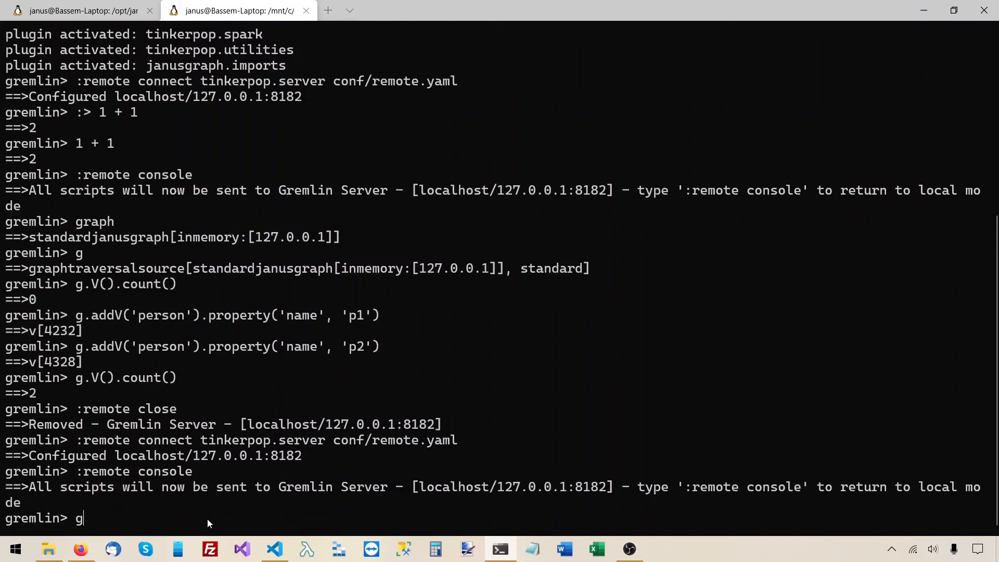
type(".V().count(")
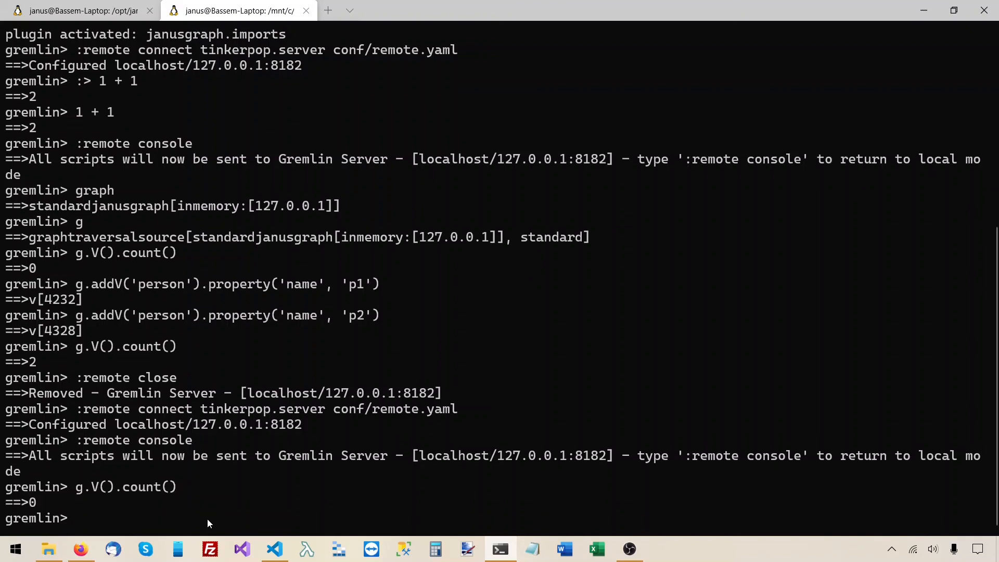
mouse_move(36, 503)
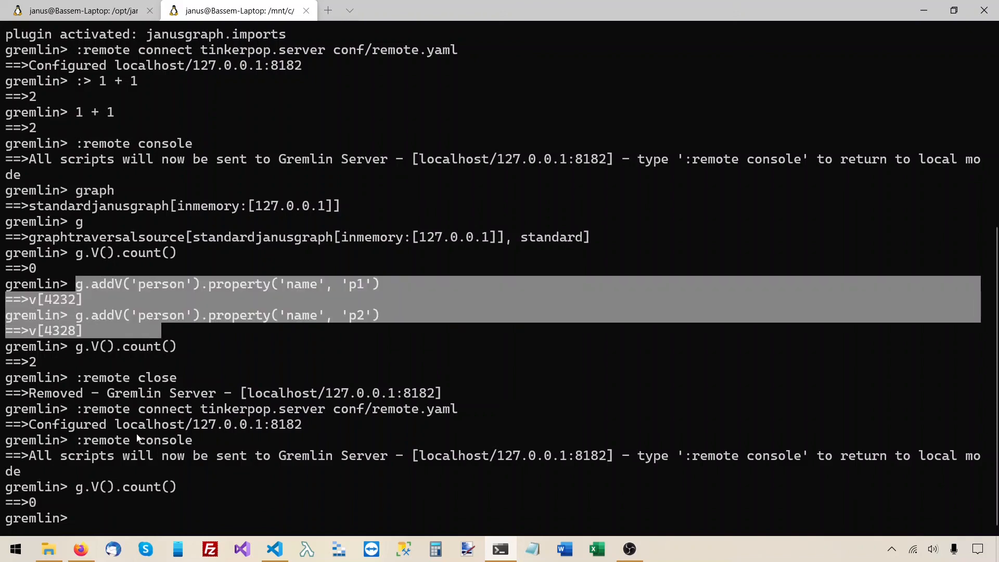
mouse_move(110, 487)
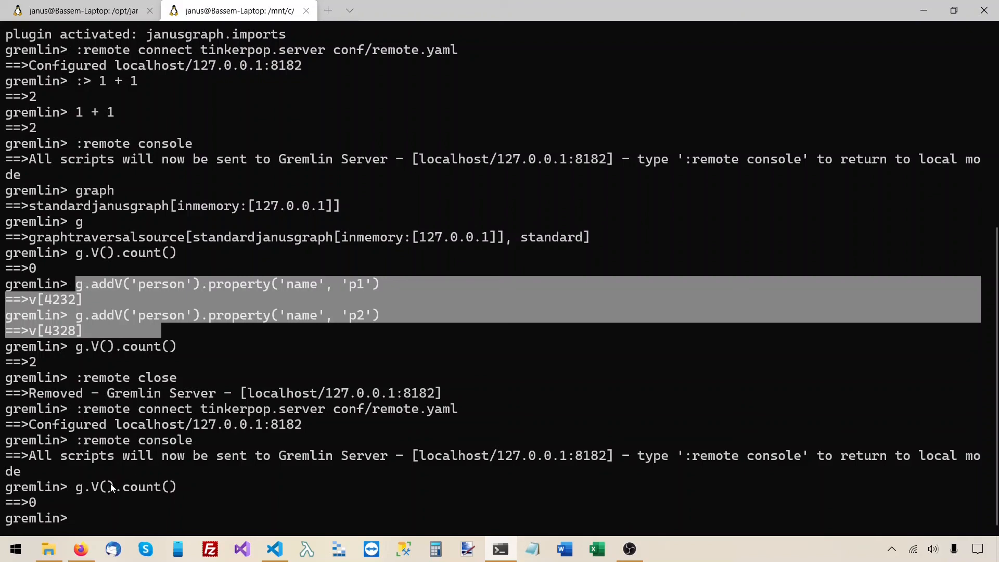